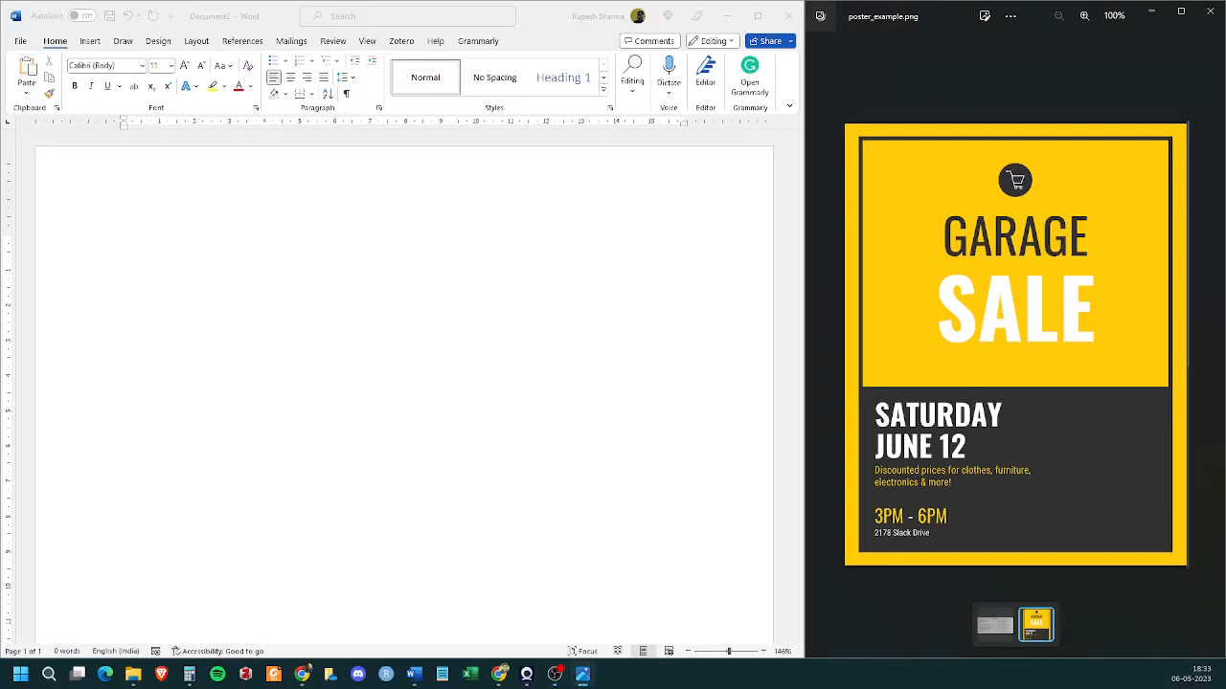
{"action": "mouse_move", "coordinate": [195, 387]}
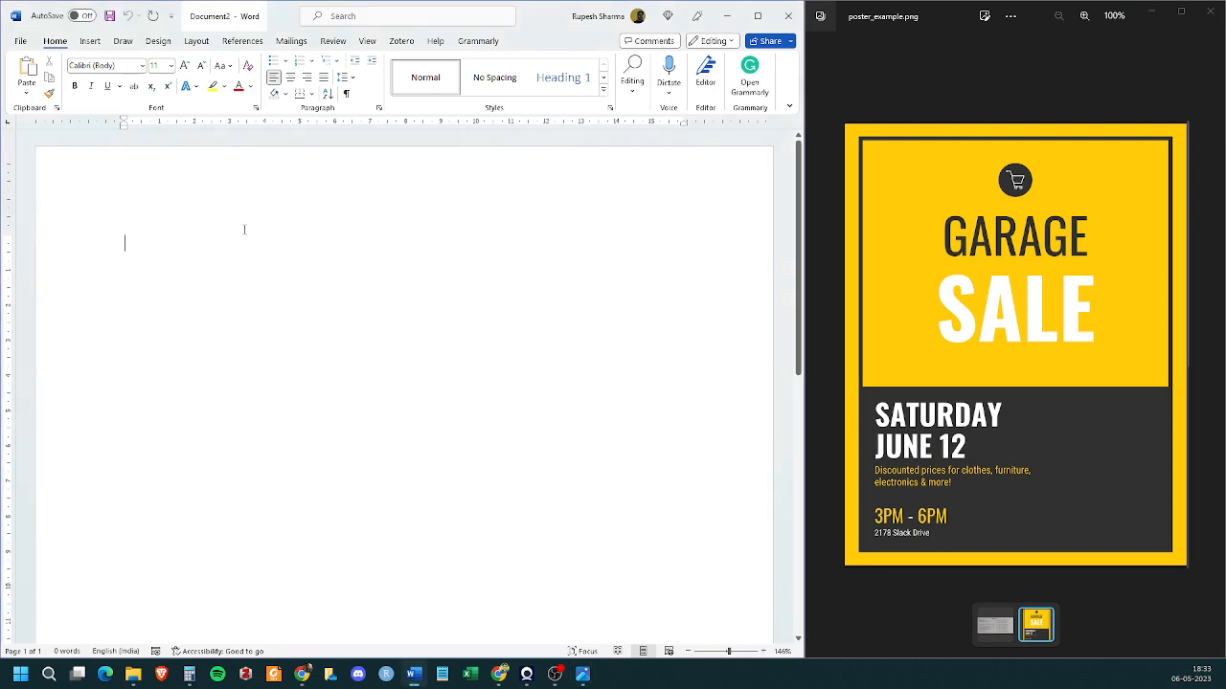
Step: Clear the test 'Poster' line and list Page Background, Text Box, Borders, Images, then add a second page
{"action": "type", "text": "Poster Question"}
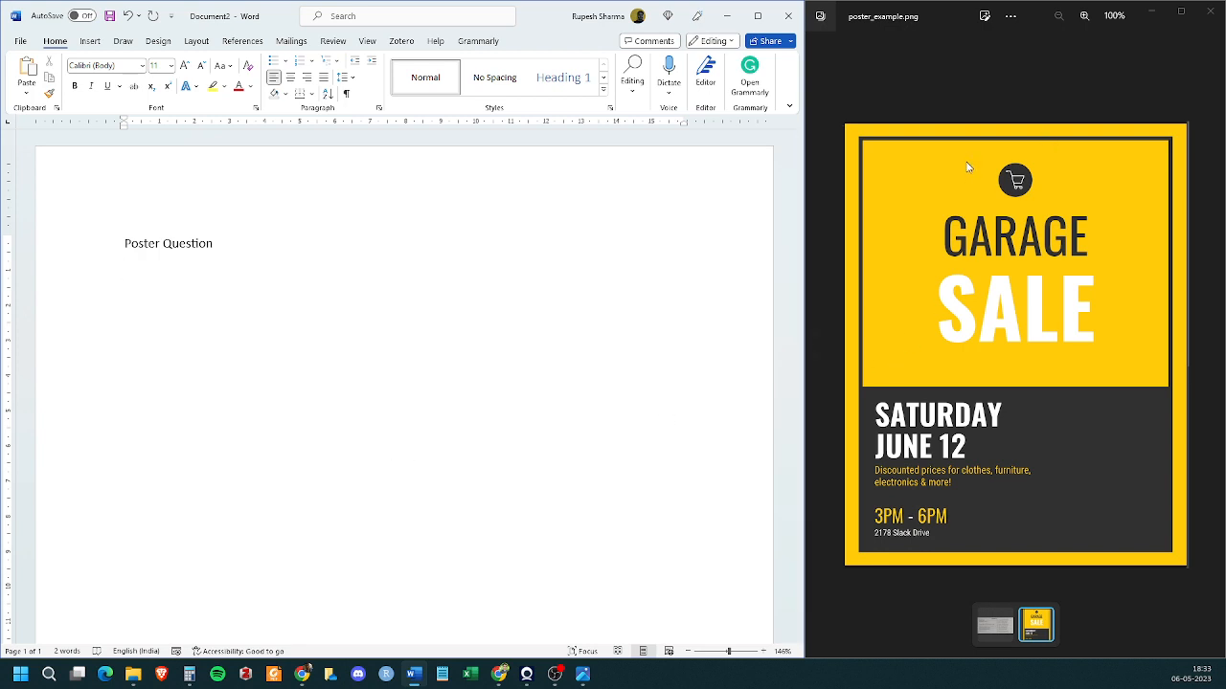
{"action": "mouse_move", "coordinate": [1030, 172]}
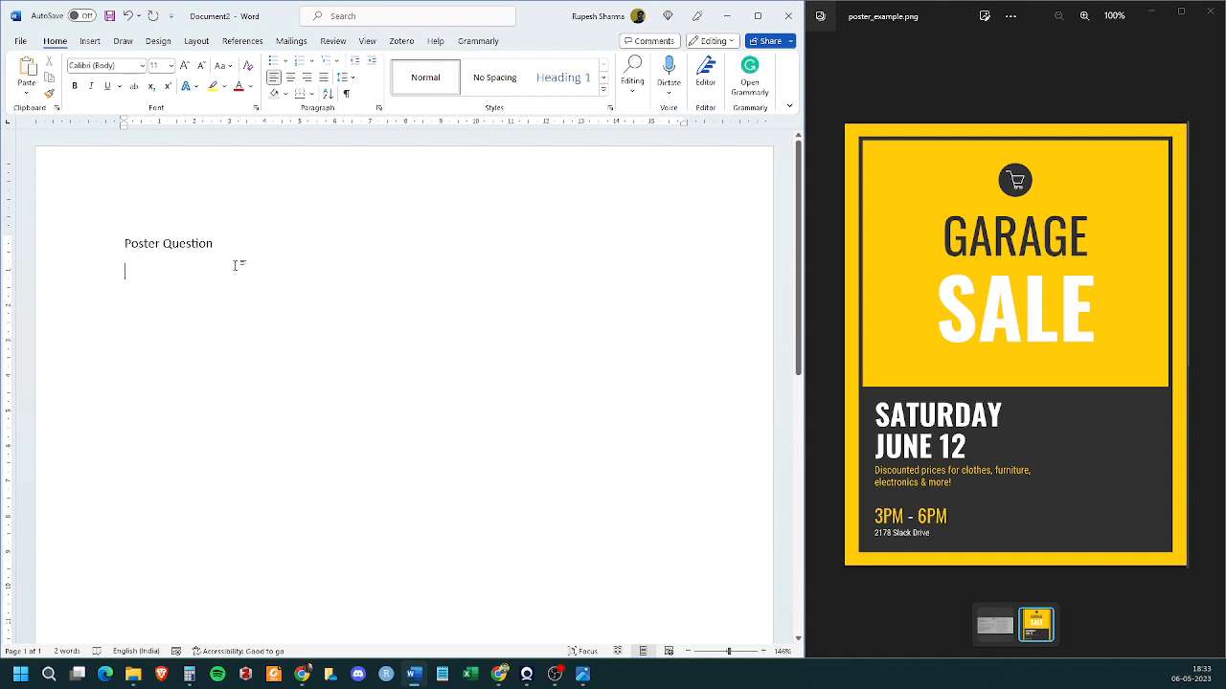
{"action": "key", "text": "ctrl+a"}
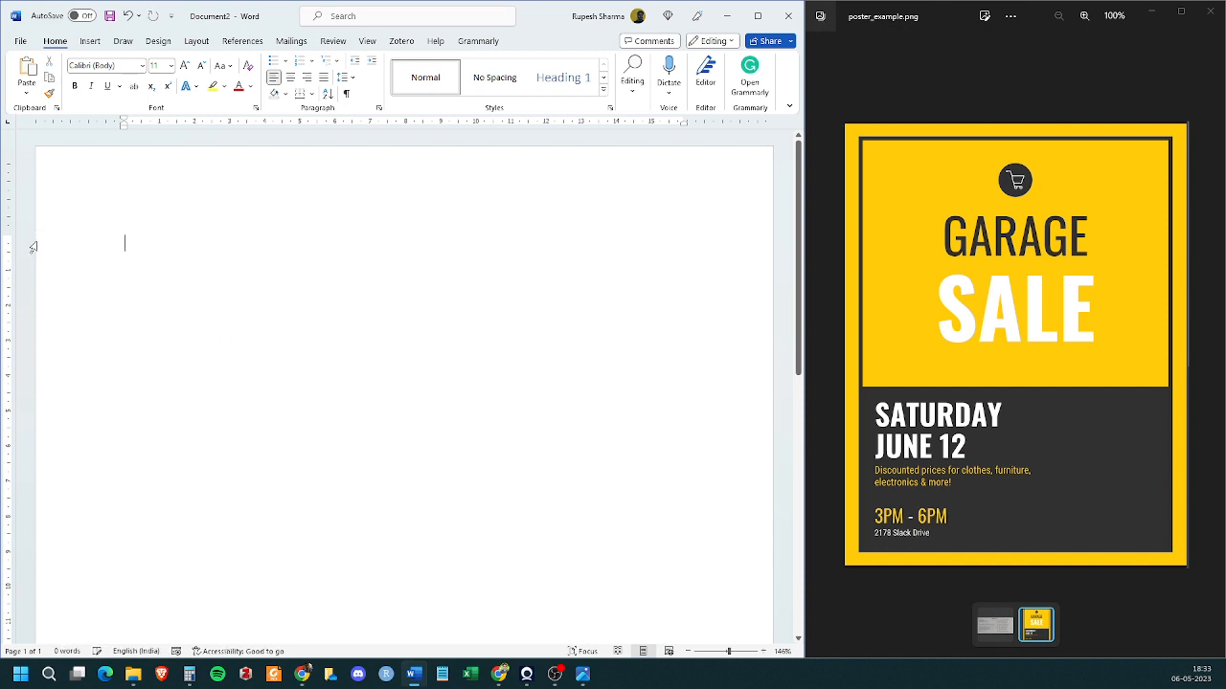
{"action": "mouse_move", "coordinate": [195, 318]}
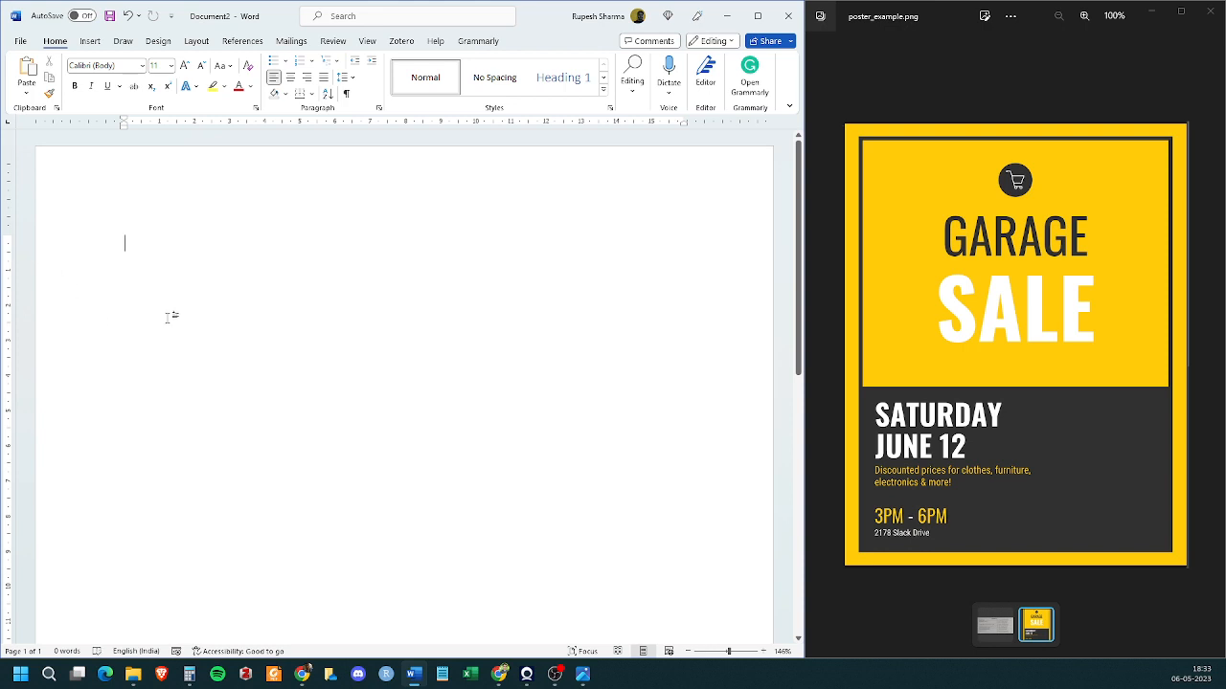
{"action": "mouse_move", "coordinate": [77, 287]}
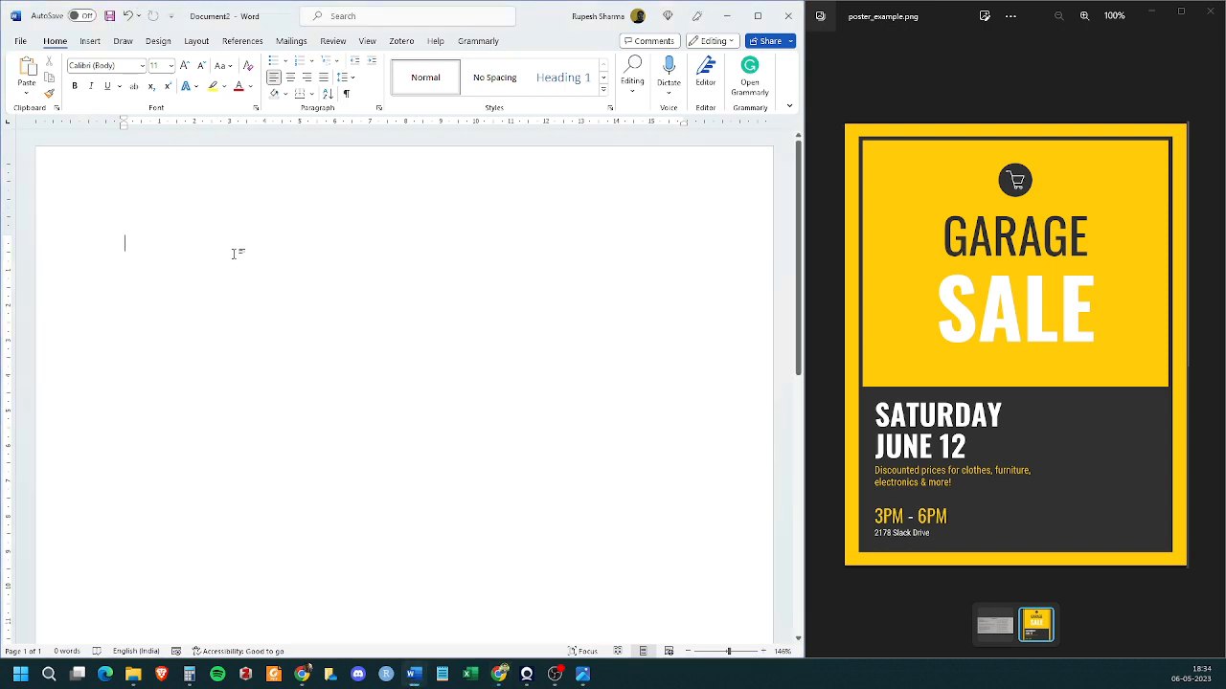
{"action": "type", "text": "Page Ba"}
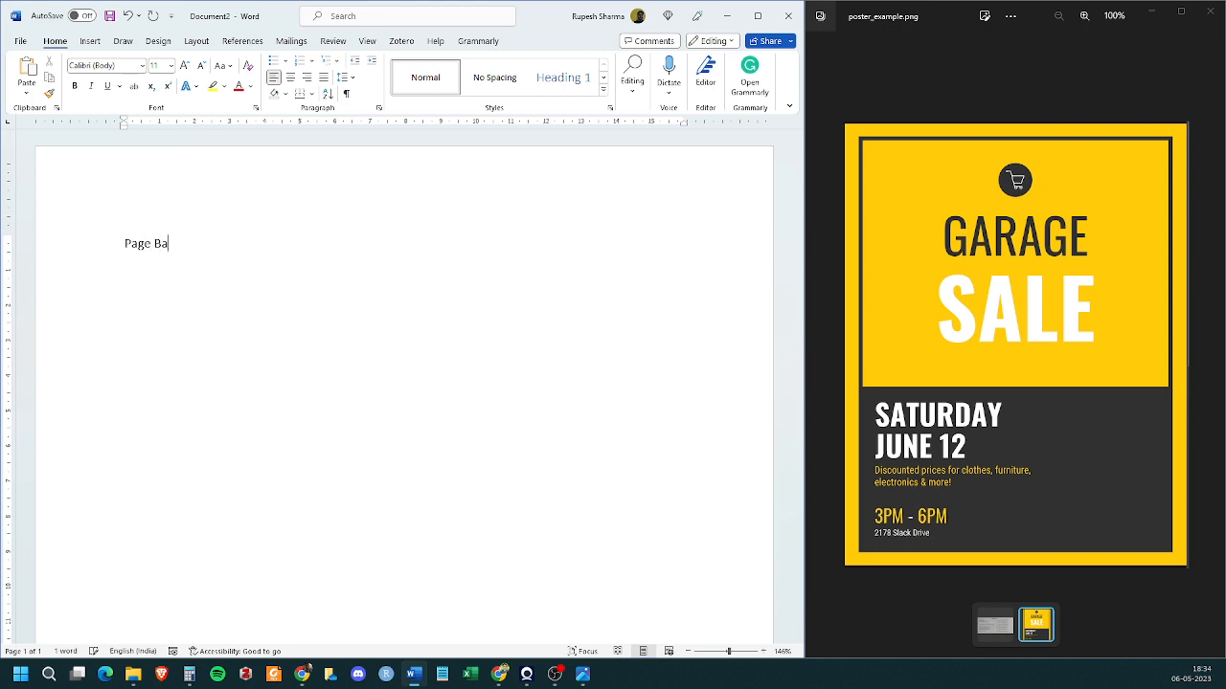
{"action": "type", "text": "ckground"}
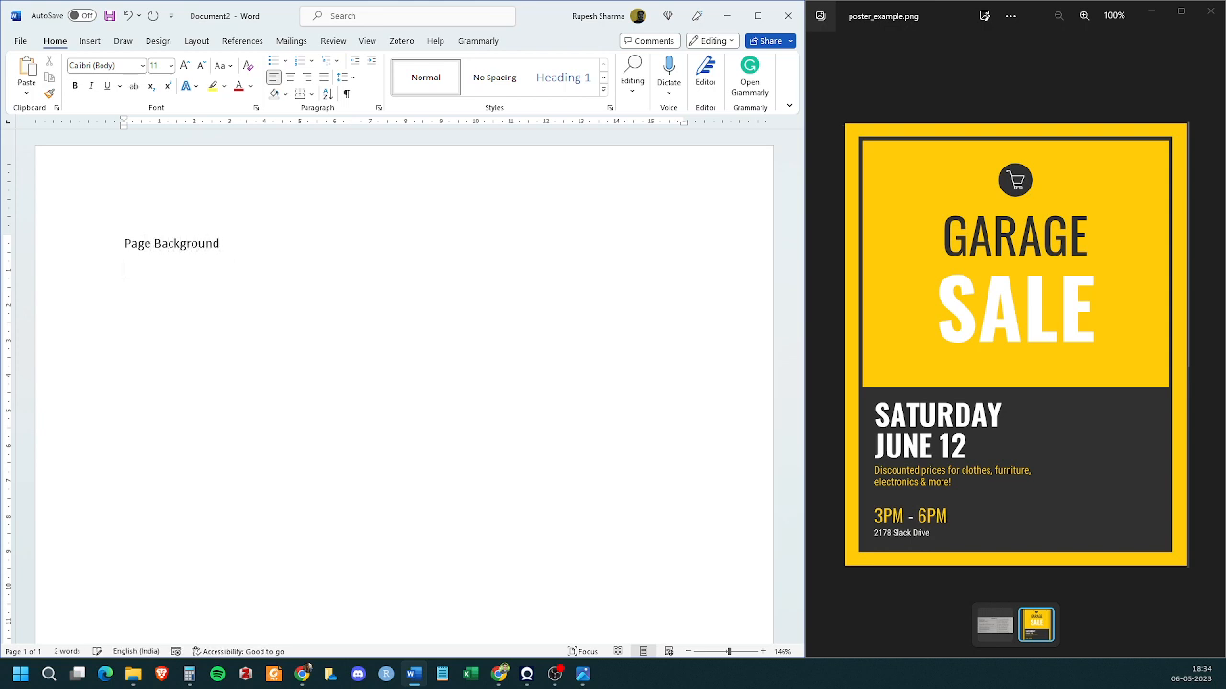
{"action": "type", "text": "Text Box"}
{"action": "type", "text": "Borders"}
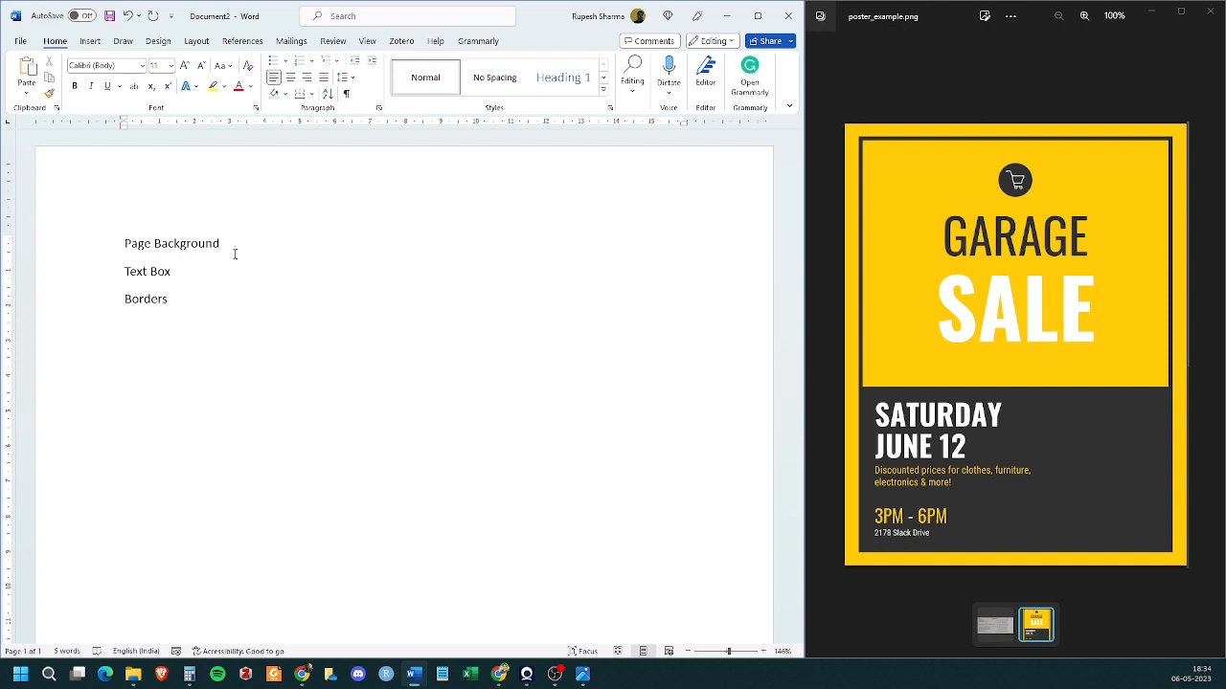
{"action": "type", "text": "Images"}
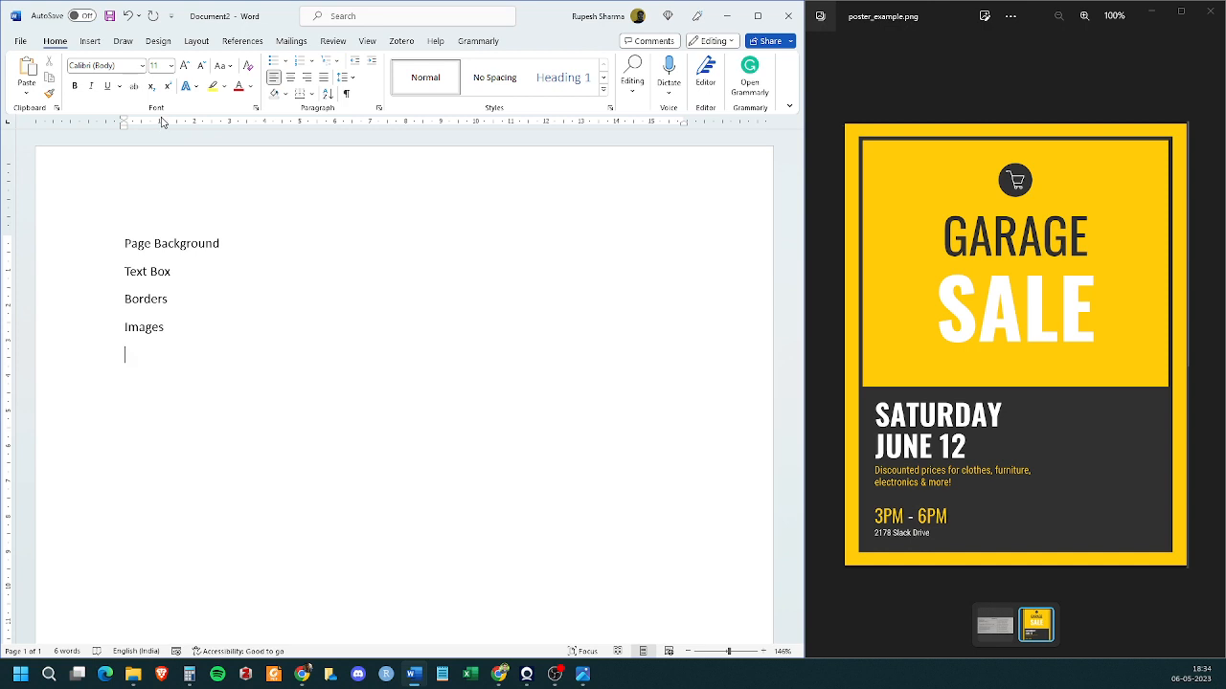
{"action": "scroll", "scroll_direction": "down", "scroll_amount": 3}
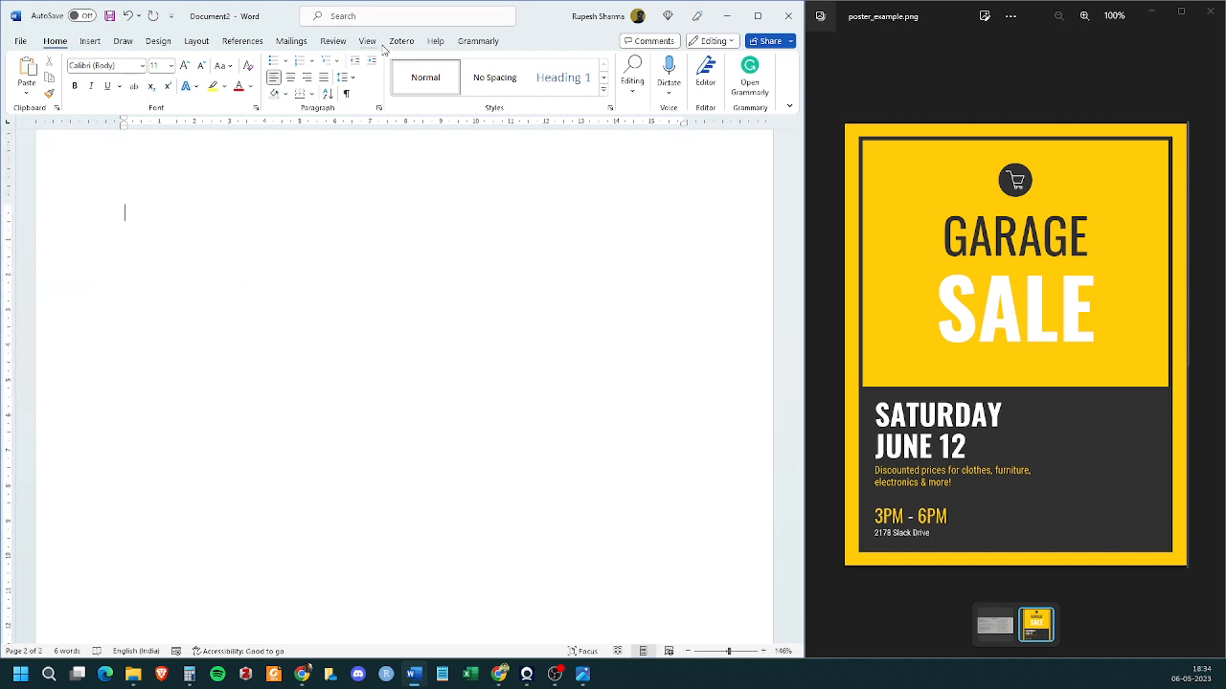
Step: Zoom to show the whole blank page 2 and bring up the built-in text box gallery
{"action": "left_click", "coordinate": [368, 42]}
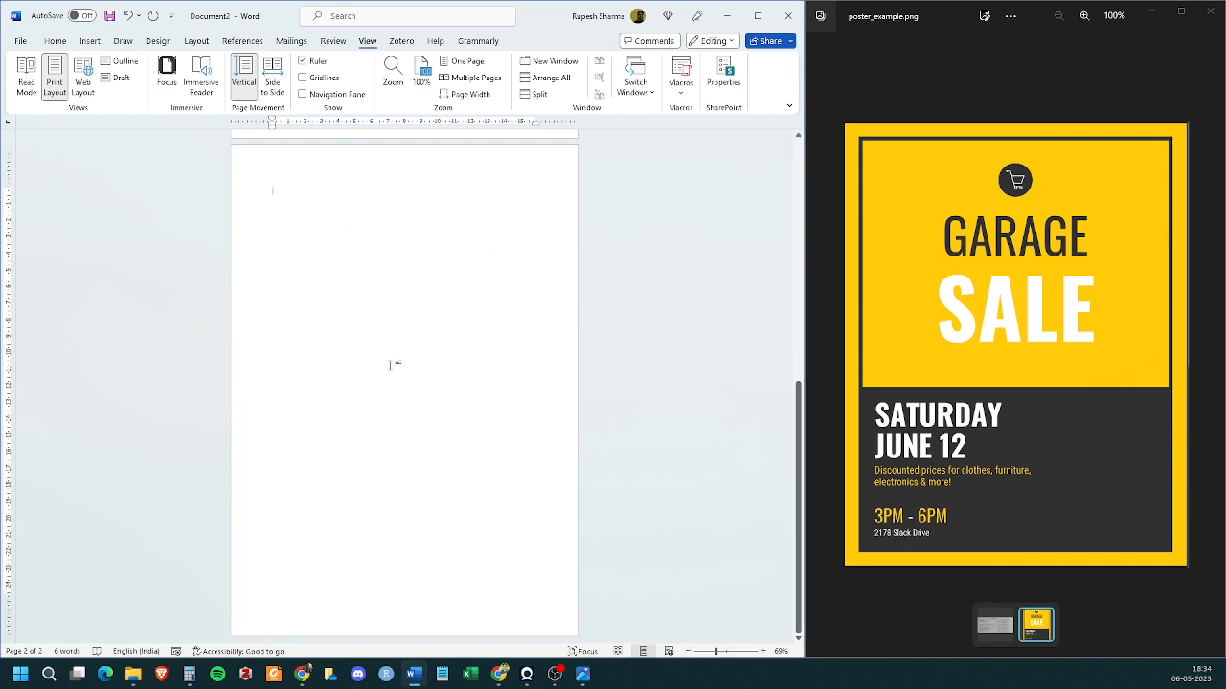
{"action": "left_click", "coordinate": [53, 41]}
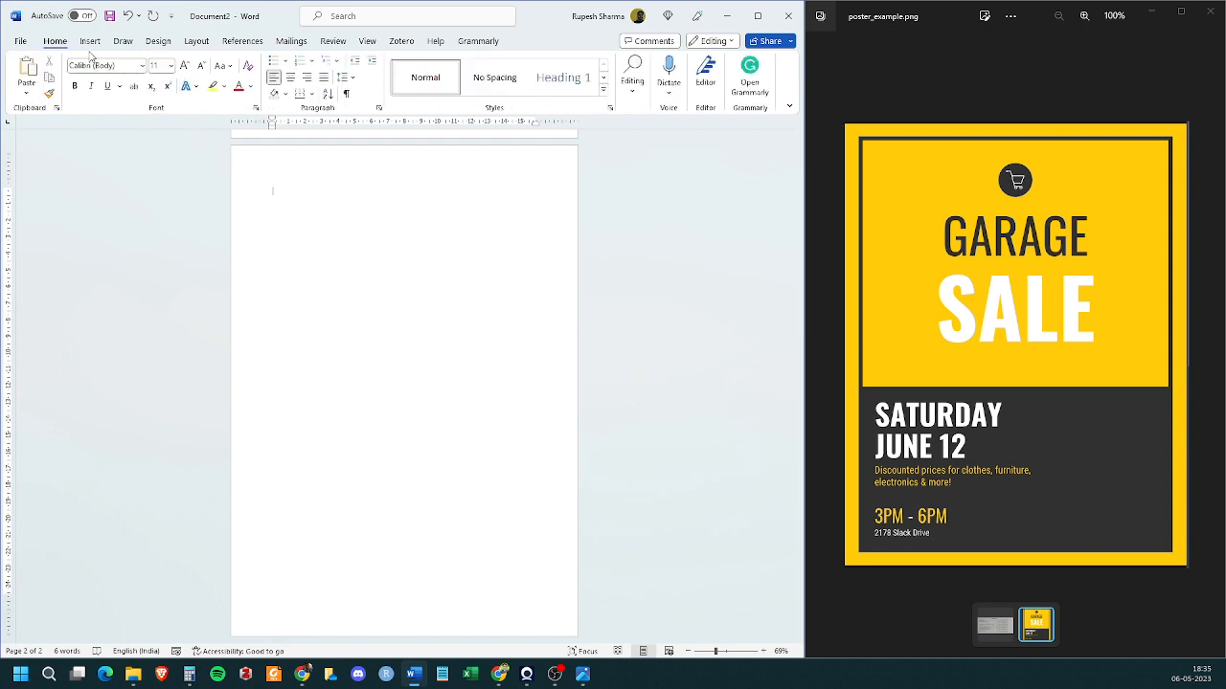
{"action": "left_click", "coordinate": [90, 42]}
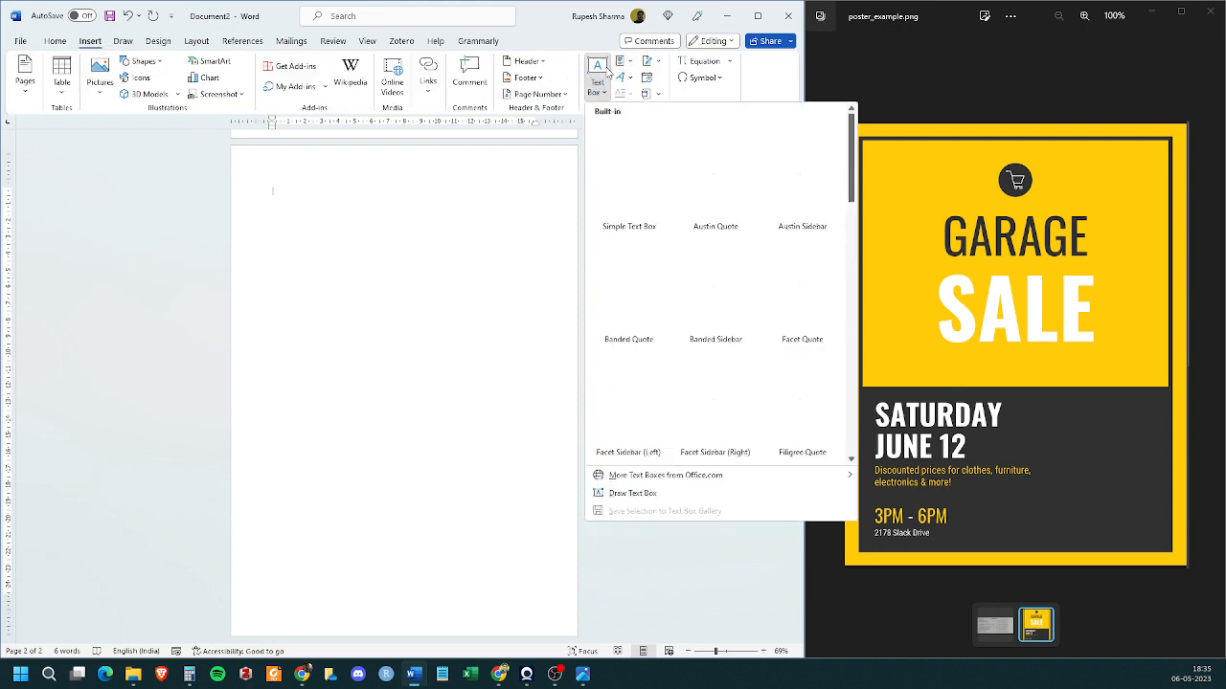
Step: Insert a Simple Text Box reading GARAGE SALE in large letters, fixing the GARAAGE typo
{"action": "left_click", "coordinate": [628, 226]}
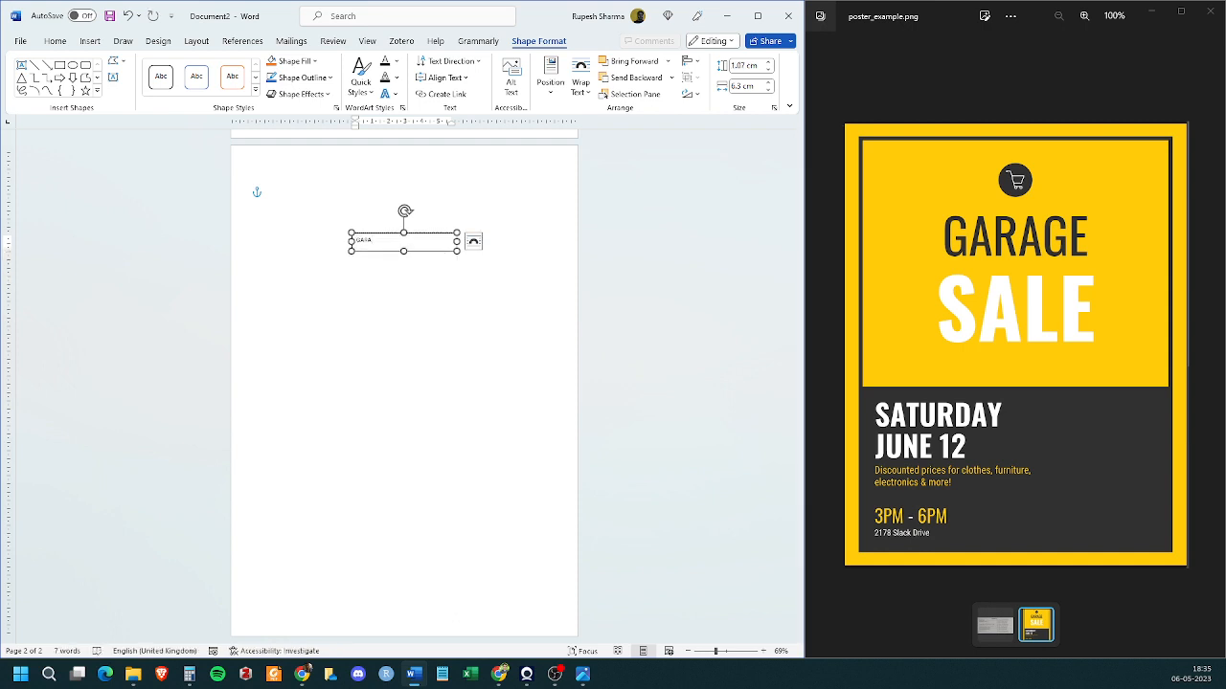
{"action": "type", "text": "GARAGE SALE"}
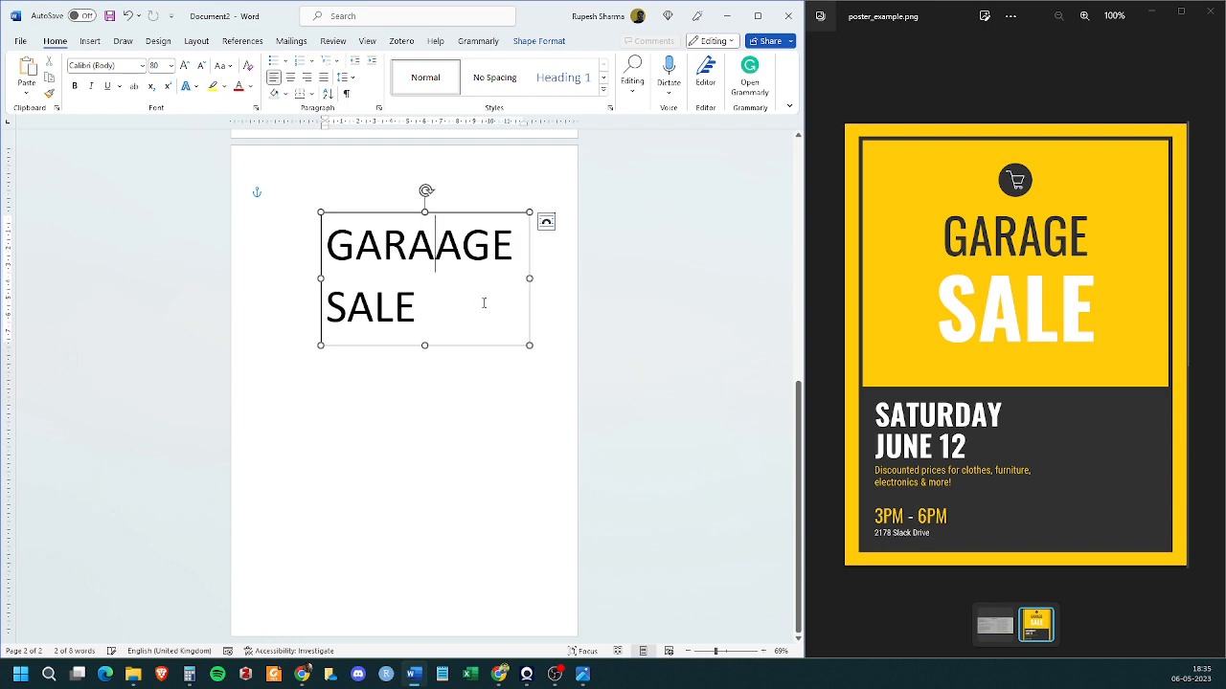
{"action": "key", "text": "Backspace"}
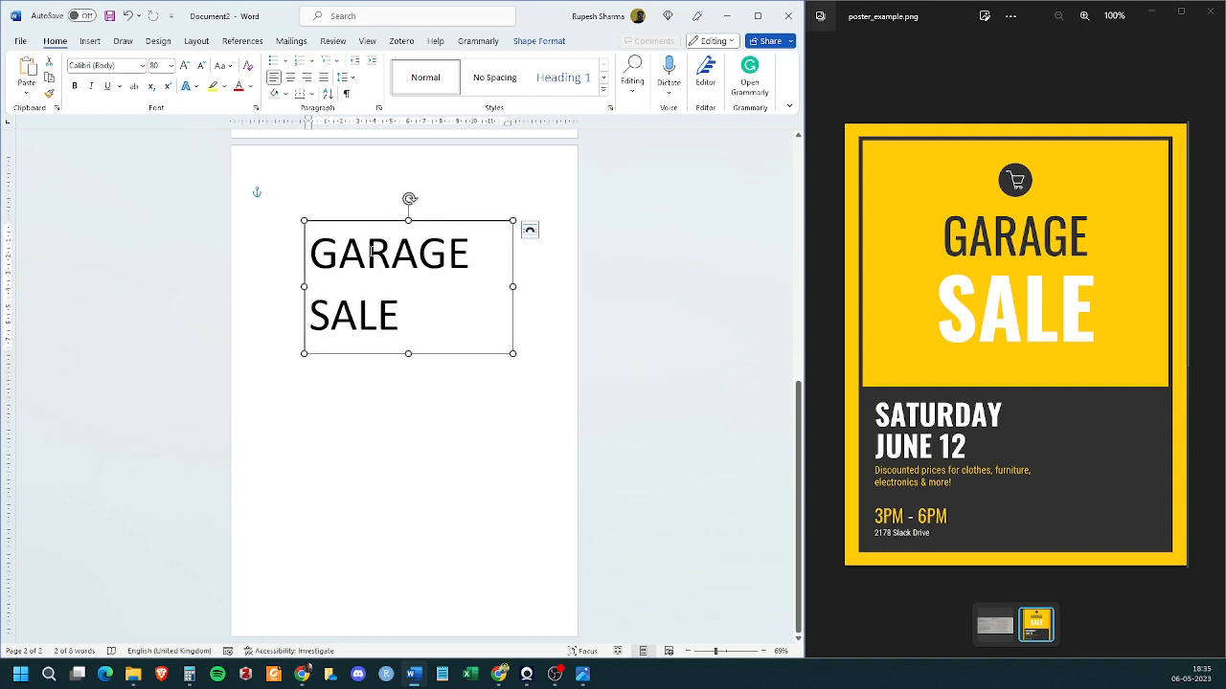
Step: Remove SALE from the box and duplicate it so a second box below reads SALE
{"action": "double_click", "coordinate": [353, 314]}
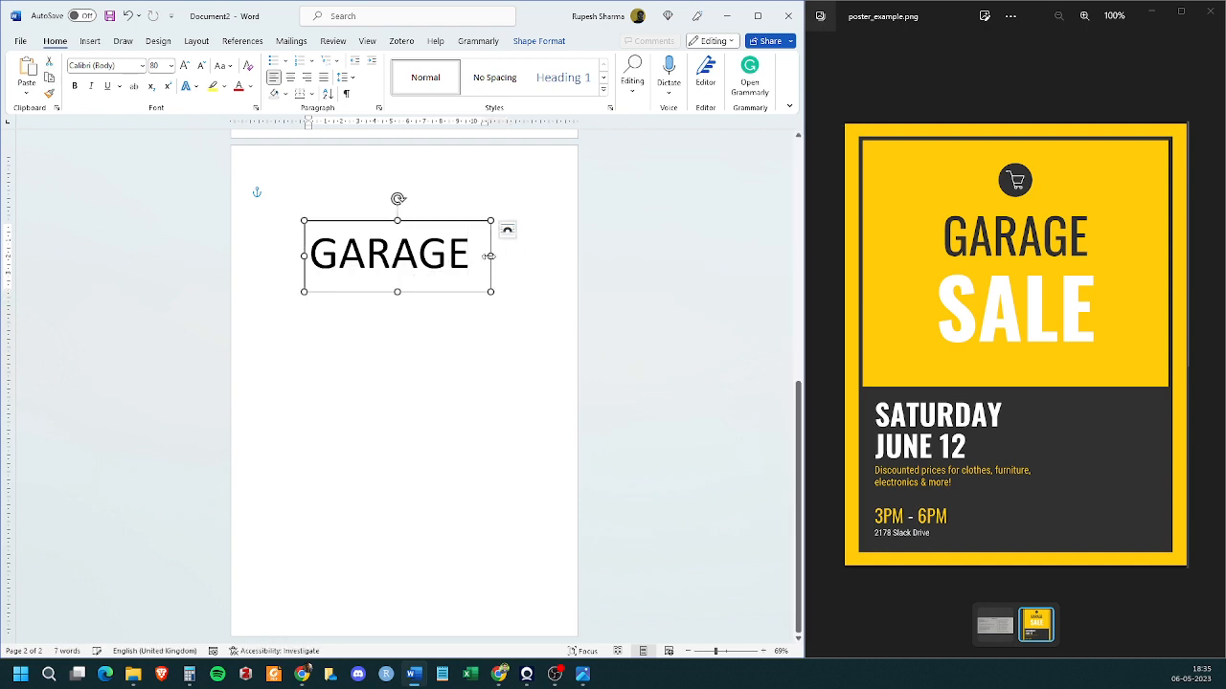
{"action": "right_click", "coordinate": [390, 253]}
{"action": "type", "text": "SAK"}
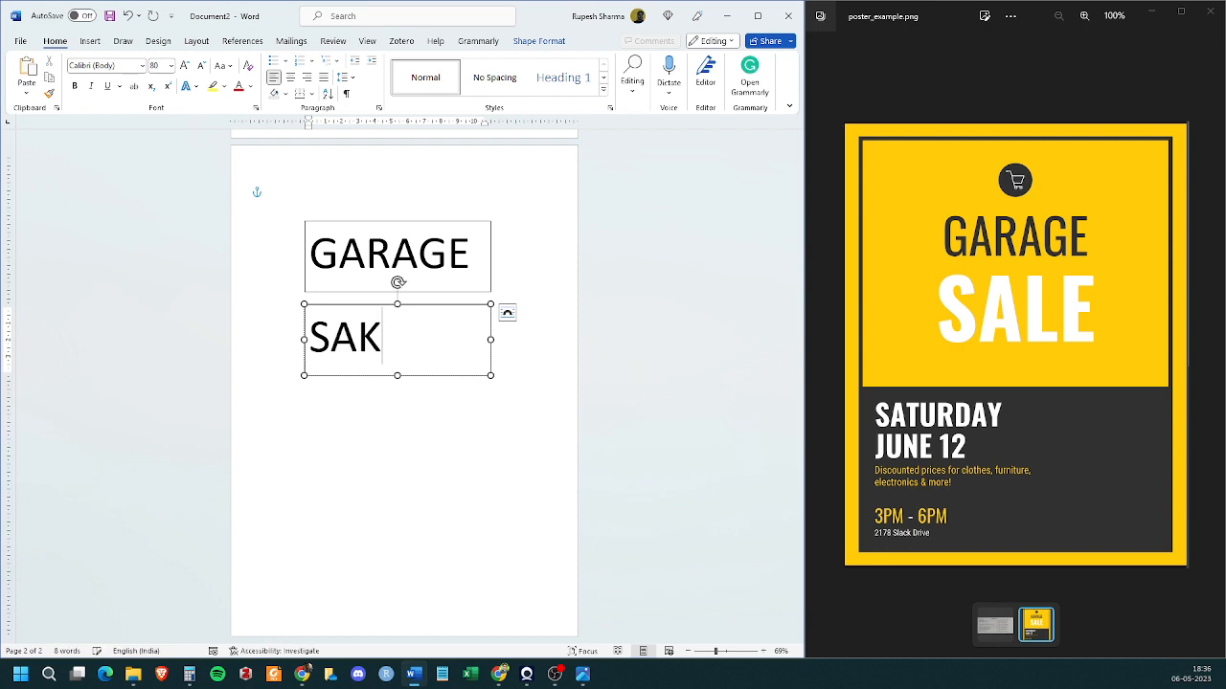
{"action": "type", "text": "LE"}
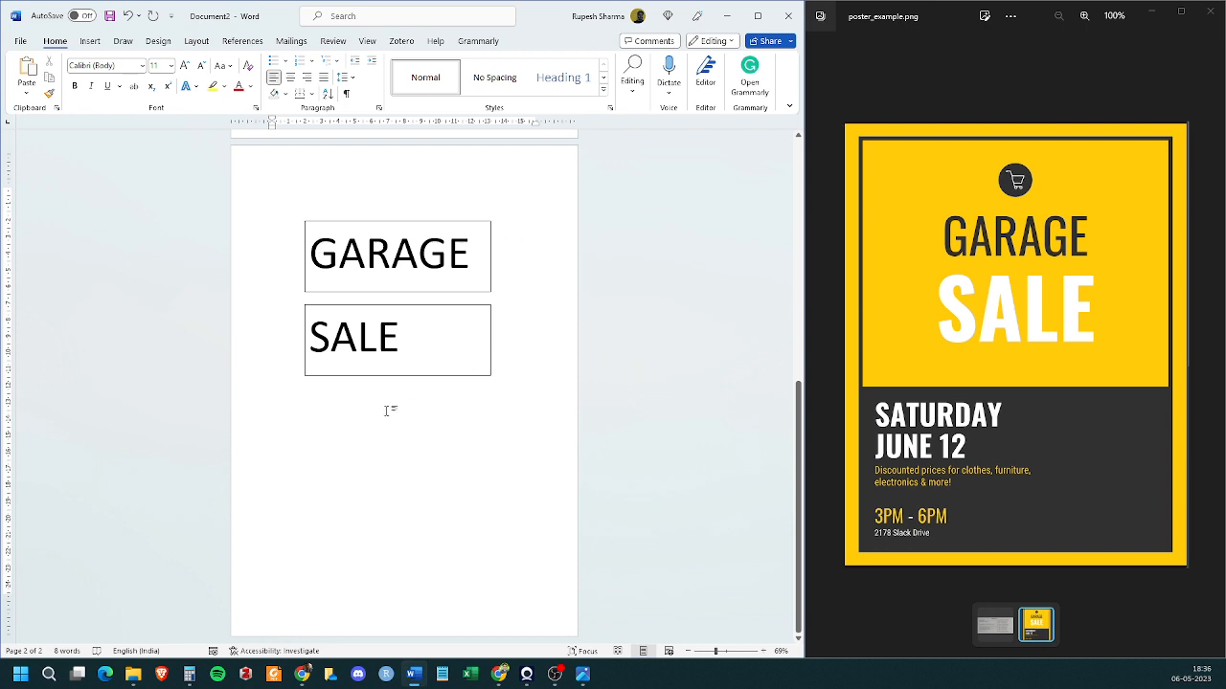
{"action": "mouse_move", "coordinate": [762, 468]}
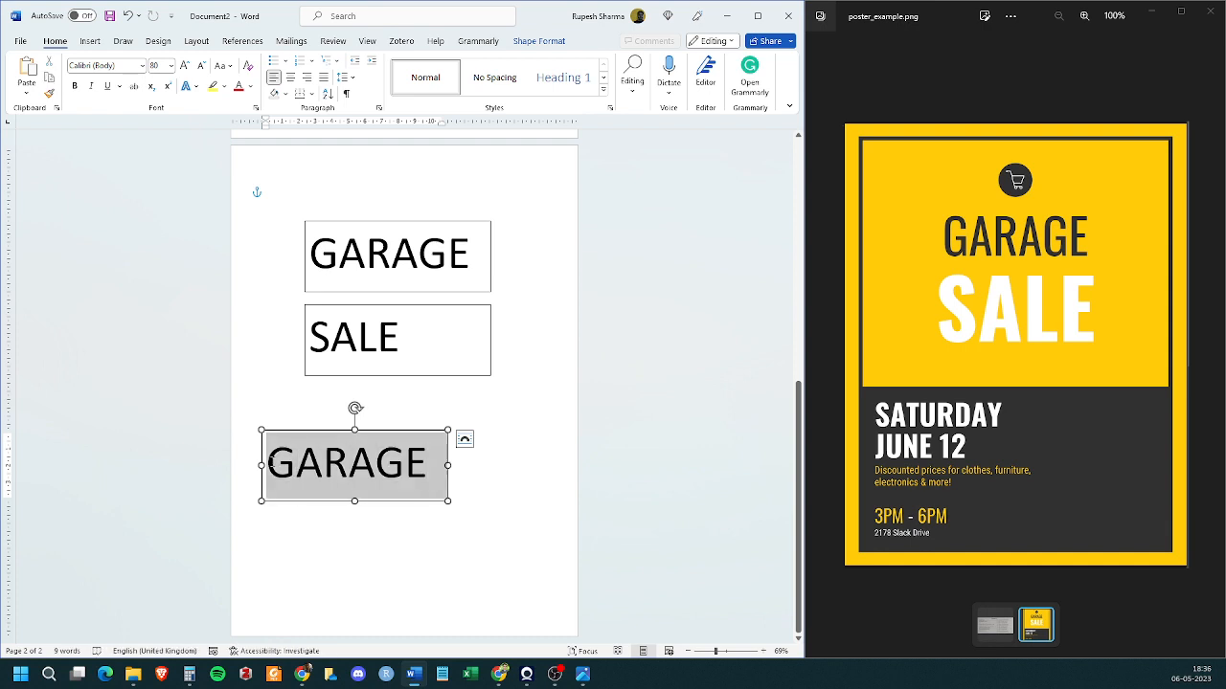
Step: Fill the lower box with SATURDAY and JUNE 12 on two lines
{"action": "type", "text": "STA"}
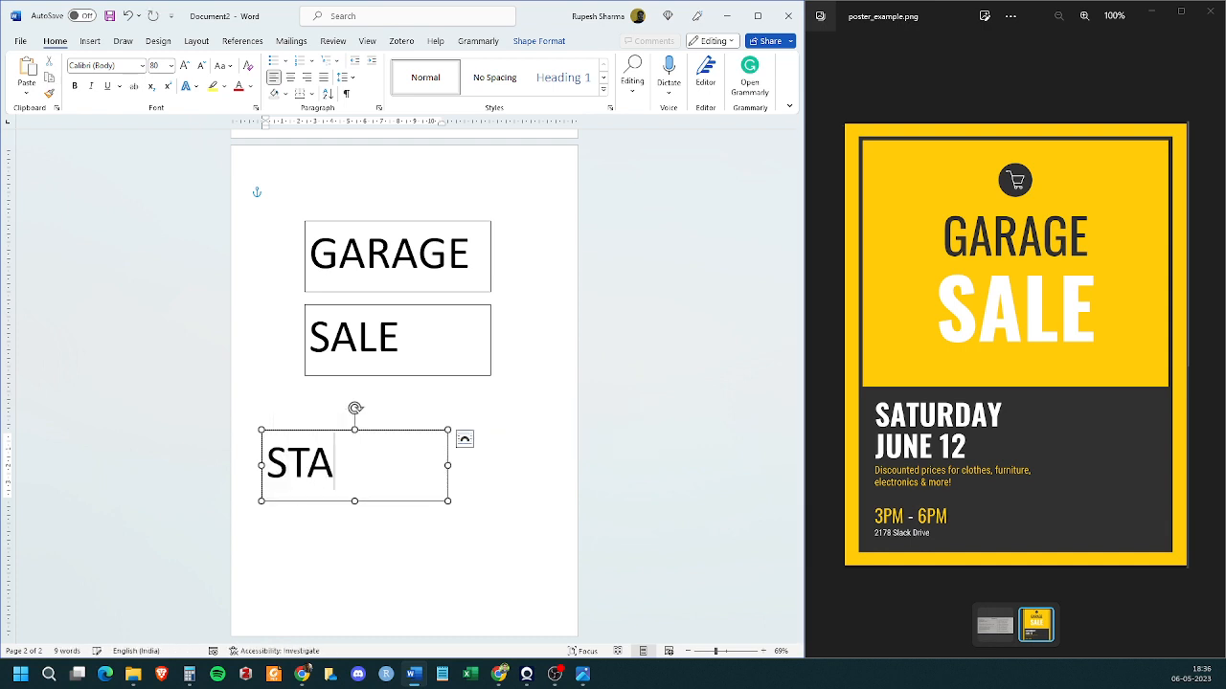
{"action": "type", "text": "URD"}
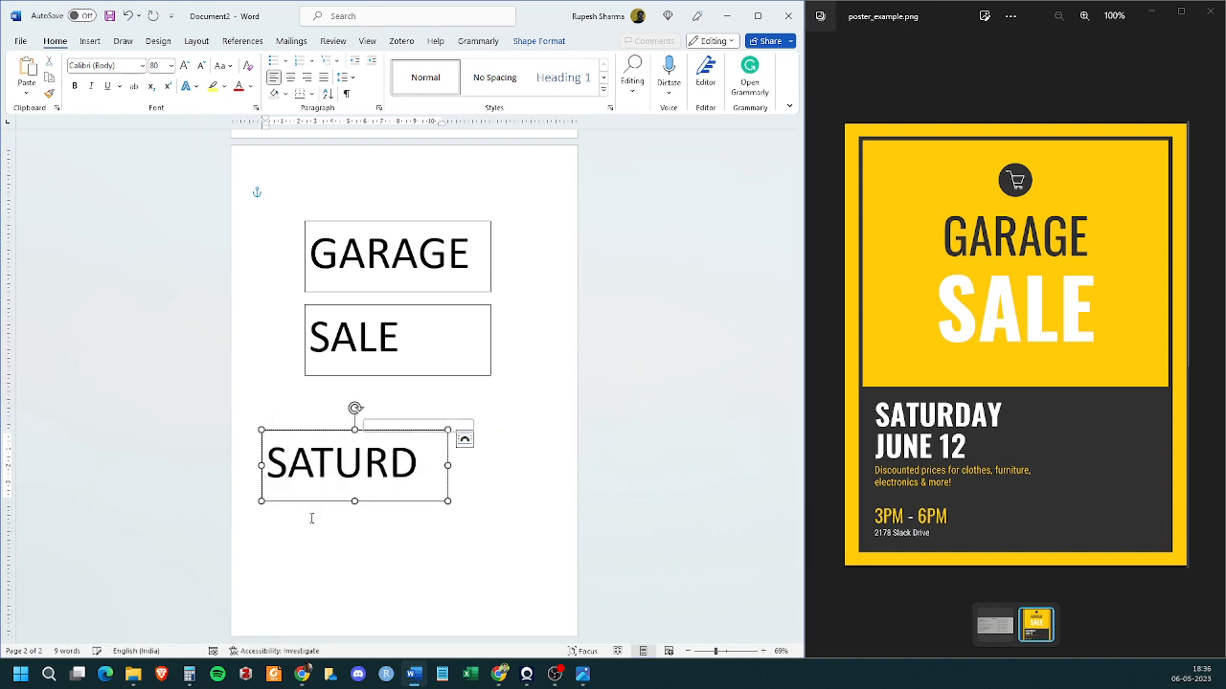
{"action": "type", "text": "AY"}
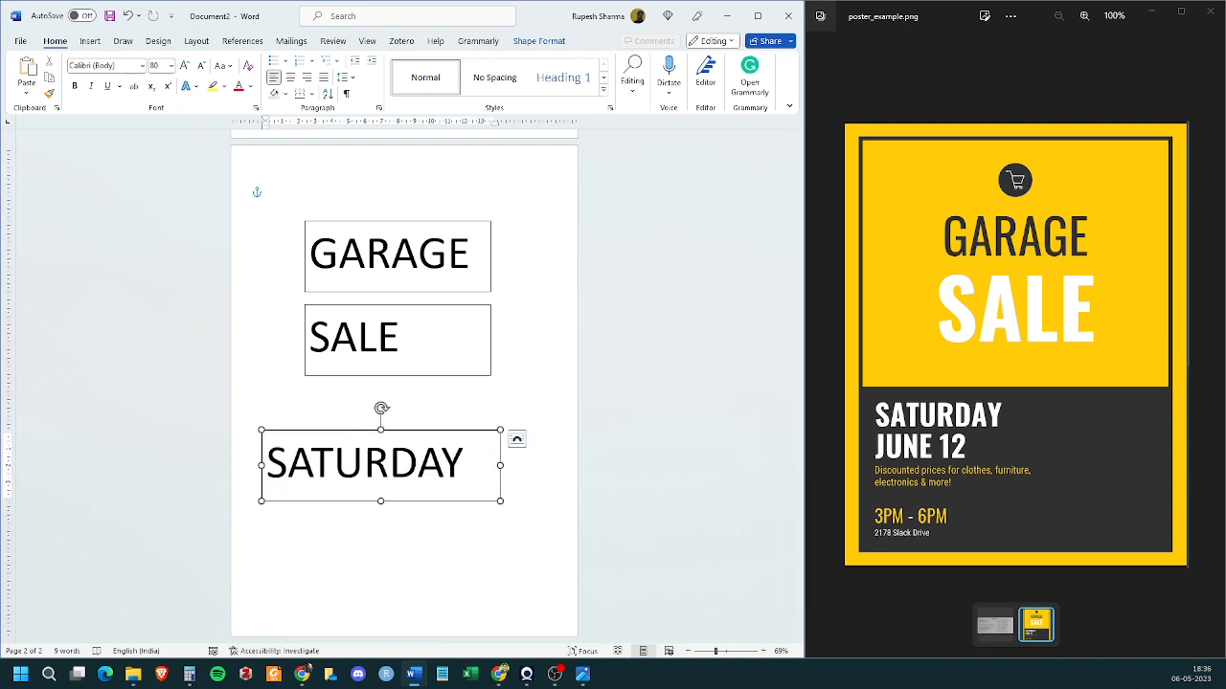
{"action": "type", "text": "JUNE 1"}
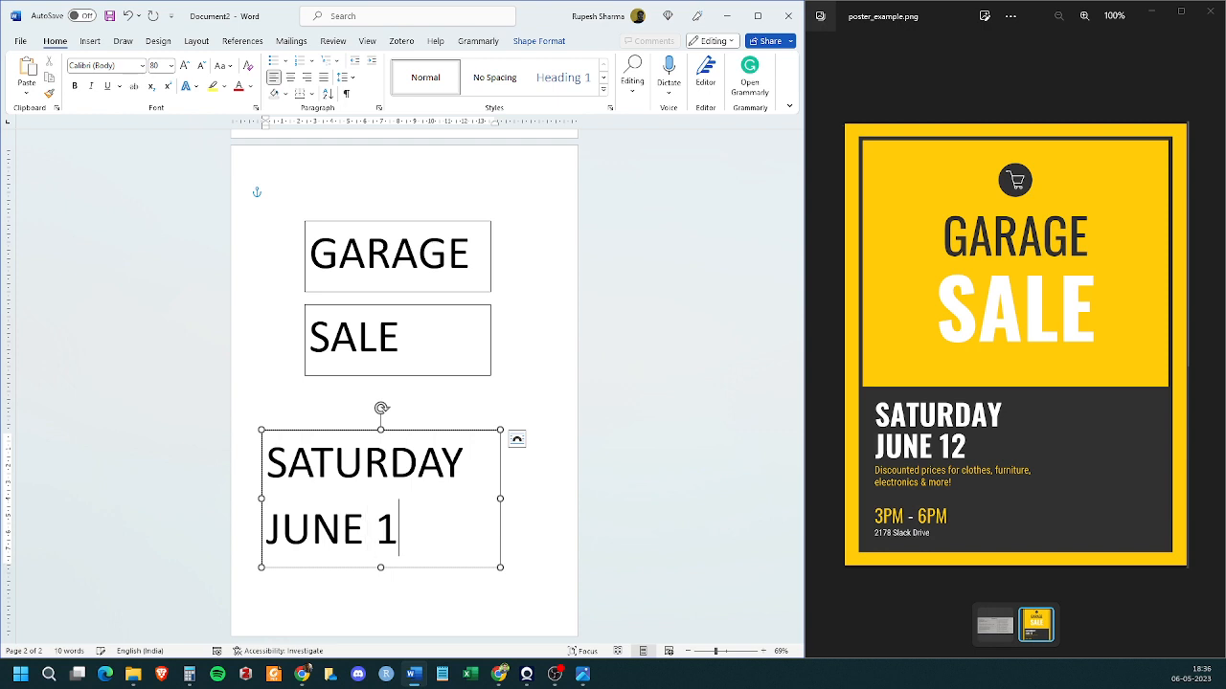
{"action": "type", "text": "2"}
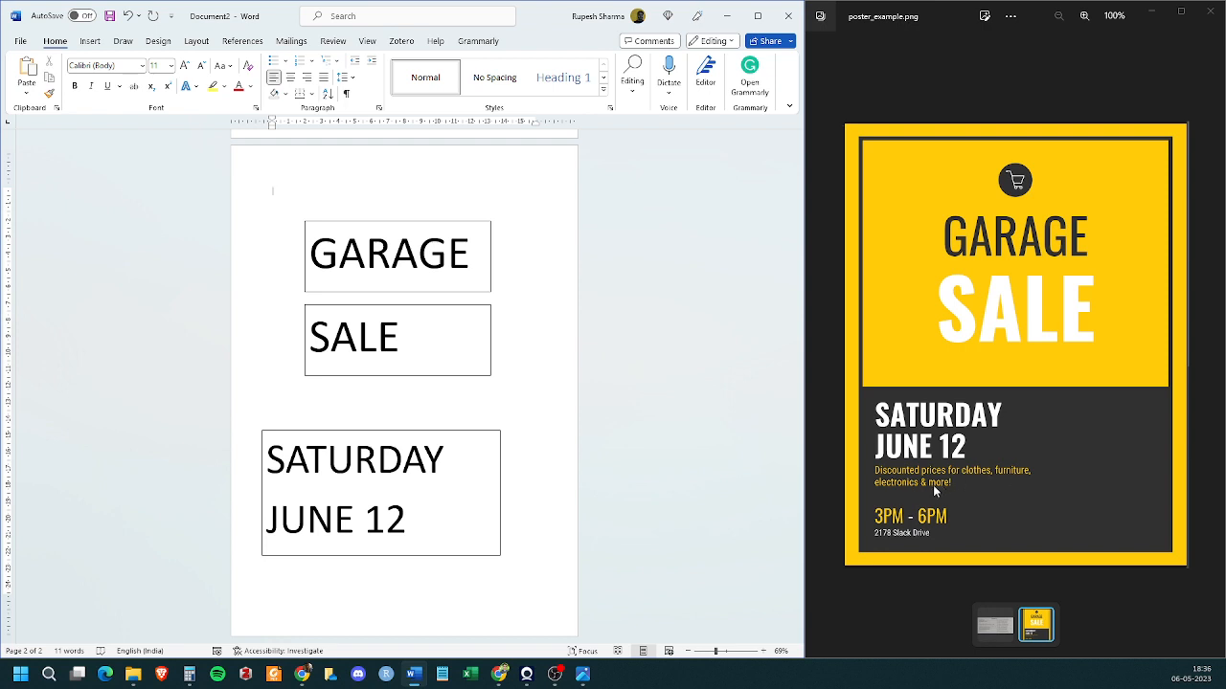
{"action": "left_click", "coordinate": [88, 40]}
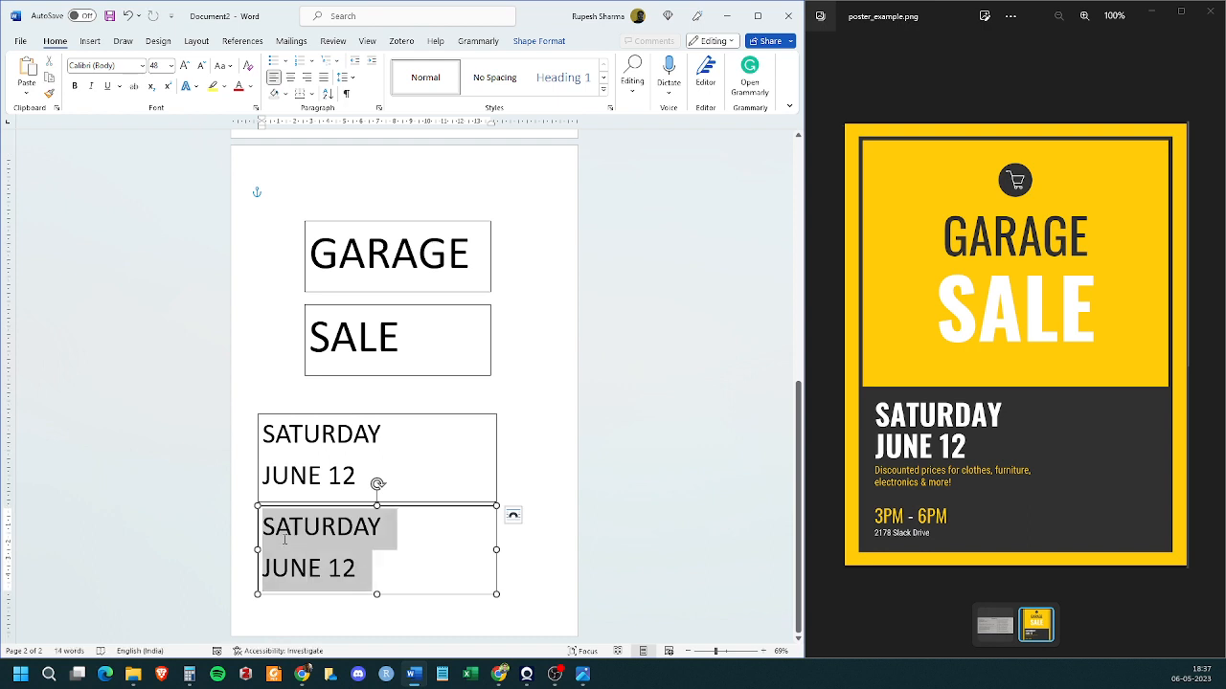
Step: Write 'Discounted prices for clothes, furniture, electronics & more!' in smaller text and copy the box
{"action": "type", "text": "dISC"}
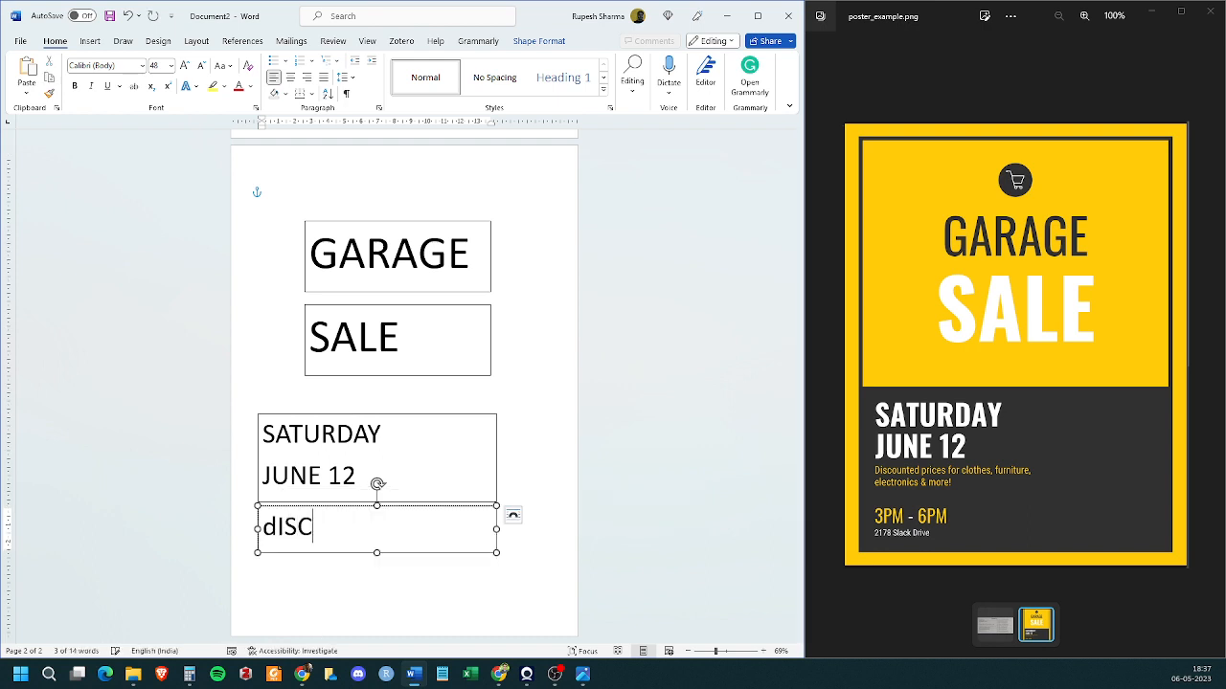
{"action": "type", "text": "Discounted"}
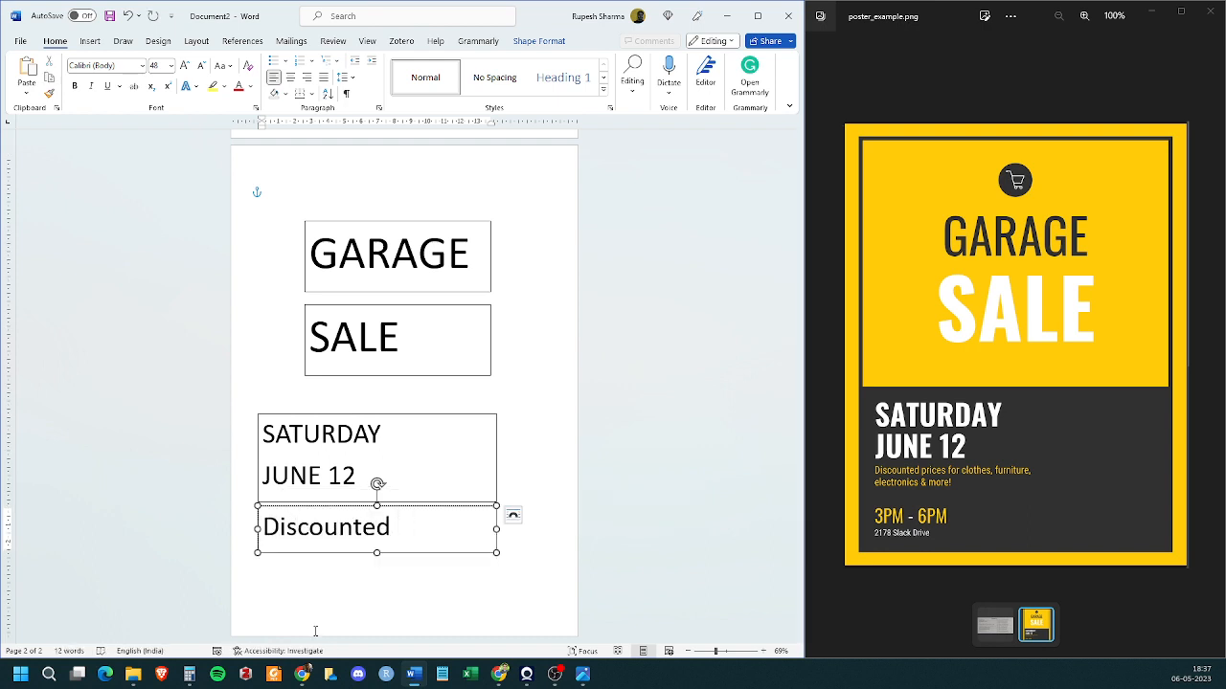
{"action": "type", "text": "prices for"}
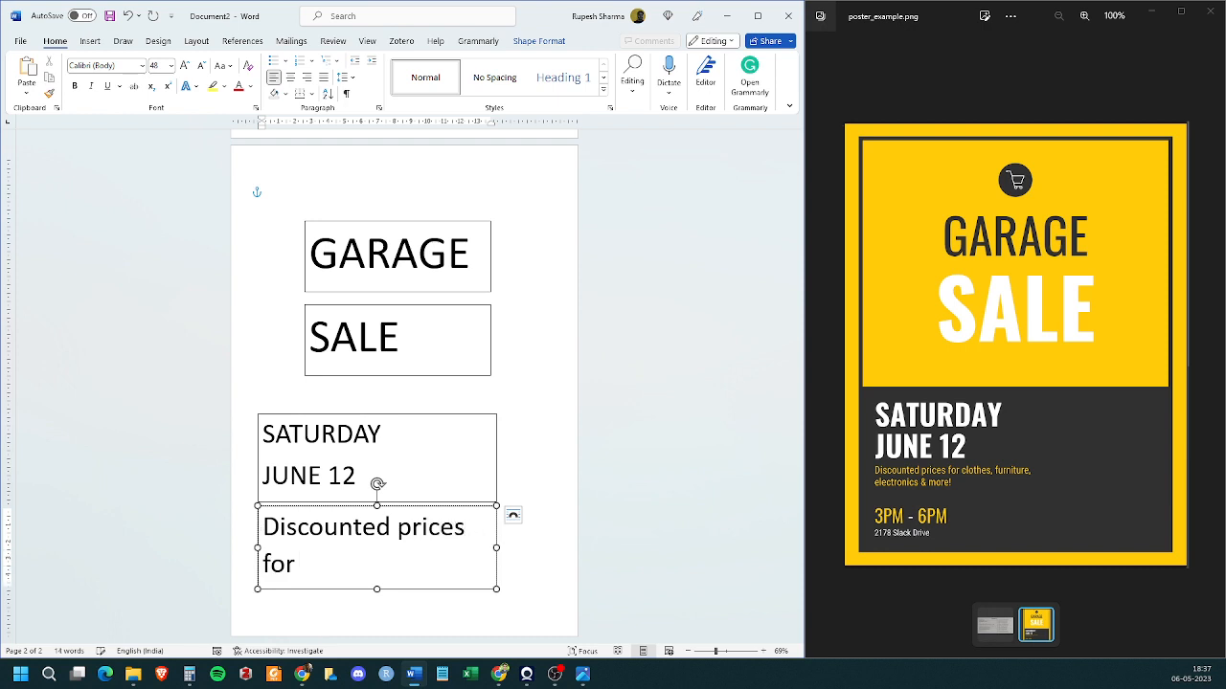
{"action": "type", "text": "clothes, f"}
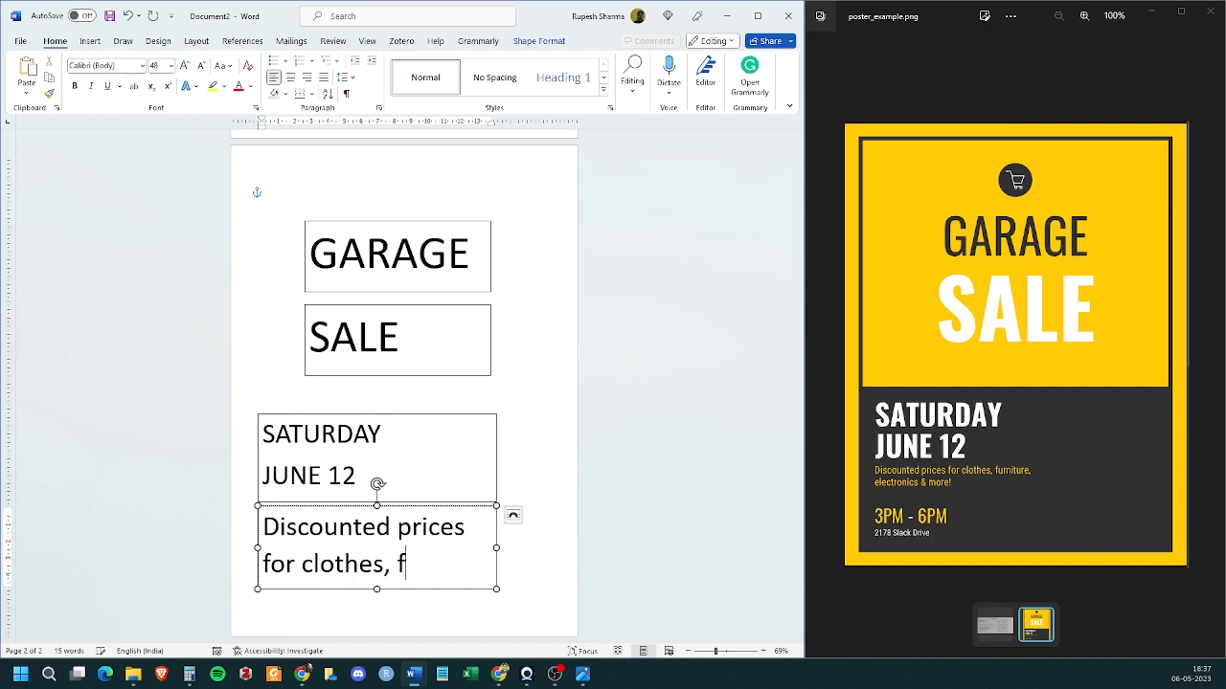
{"action": "type", "text": "urniture, electronics & more"}
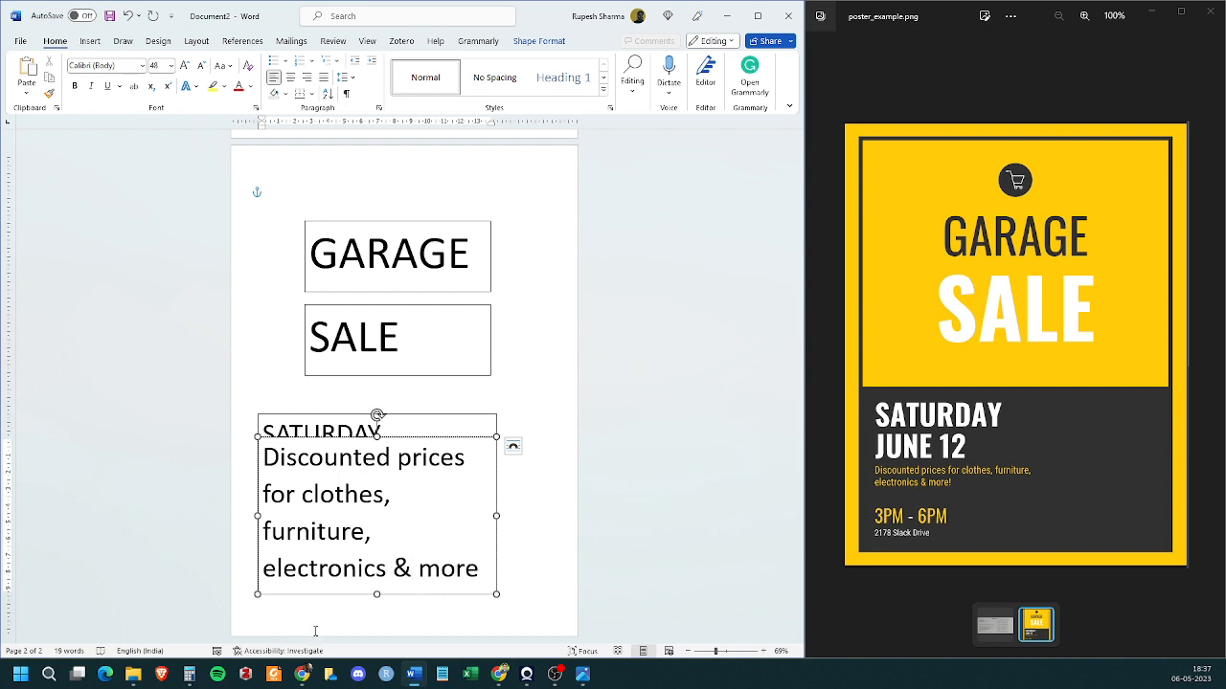
{"action": "type", "text": "!"}
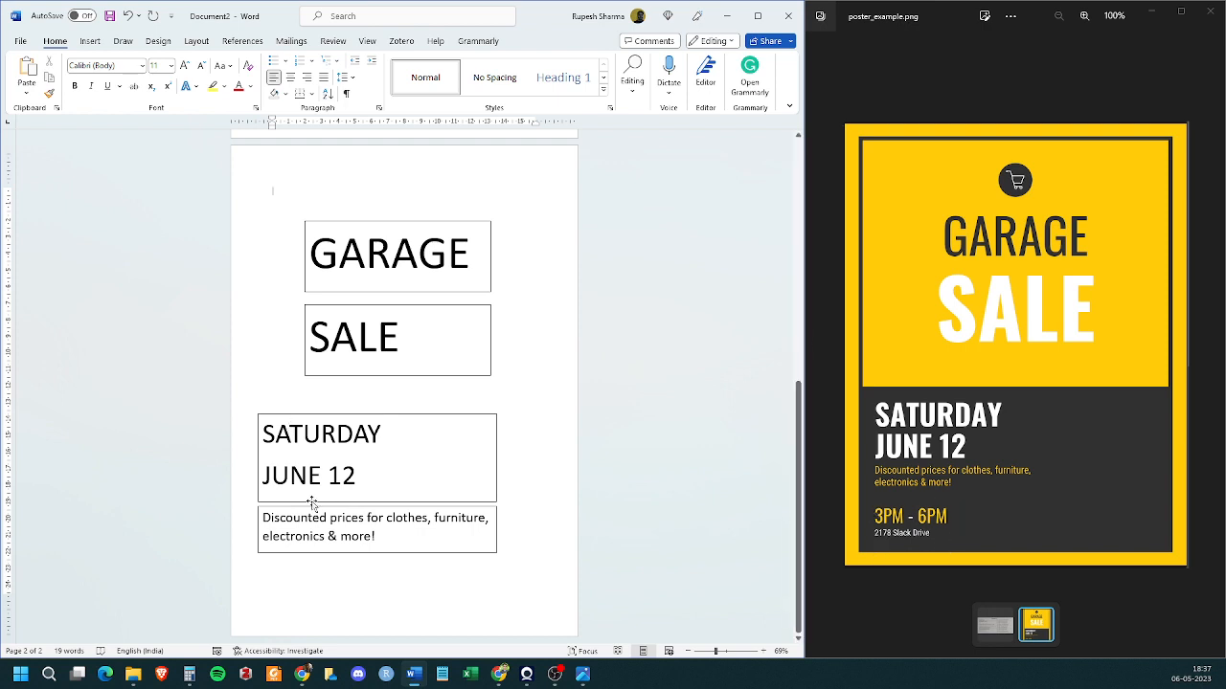
{"action": "left_click", "coordinate": [376, 527]}
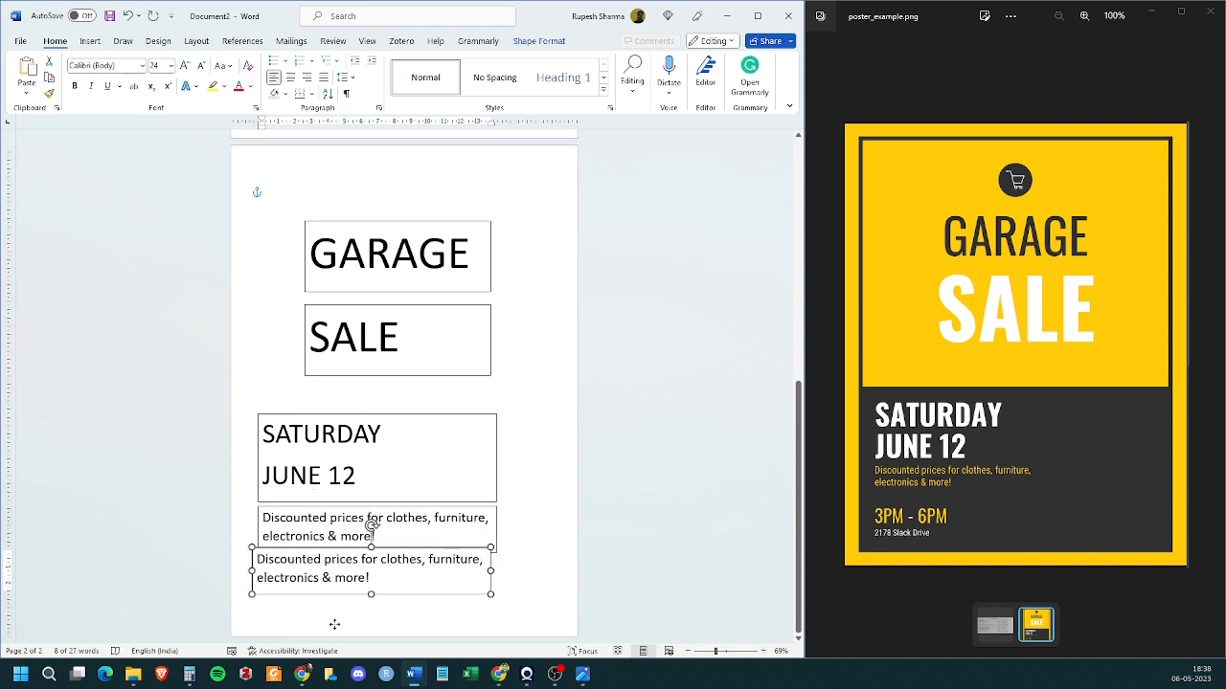
Step: Drag the pasted discount box into alignment beneath the original
{"action": "left_click_drag", "start_coordinate": [372, 574], "coordinate": [443, 575]}
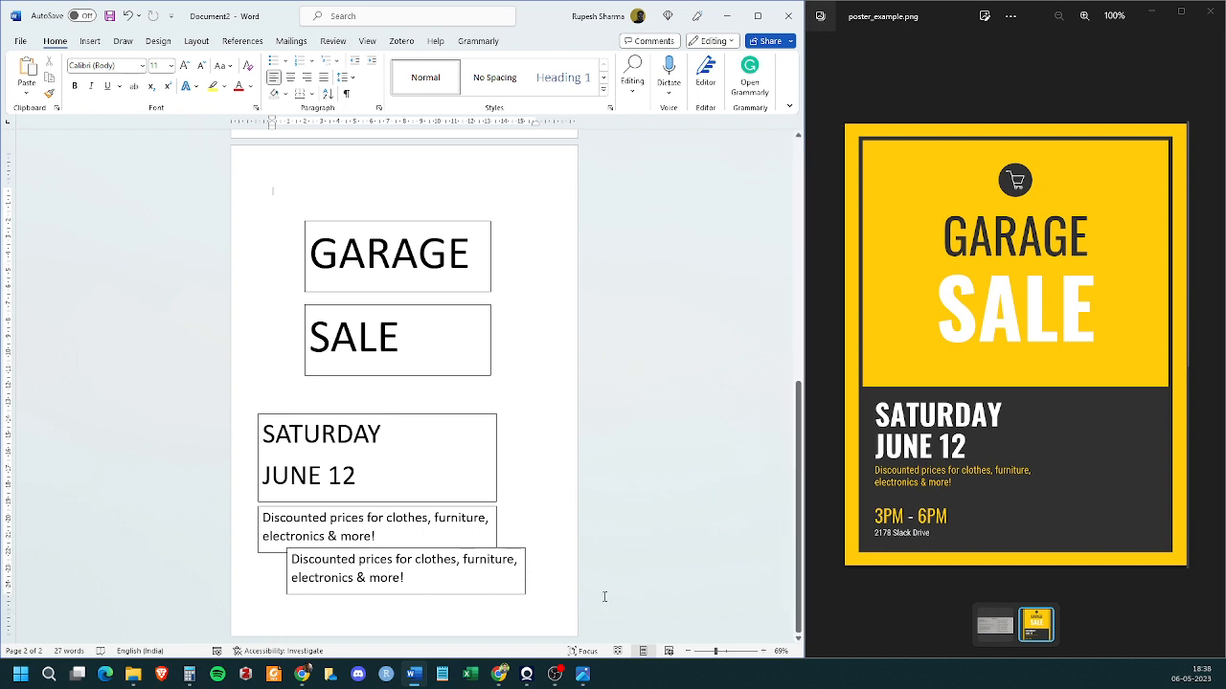
{"action": "mouse_move", "coordinate": [603, 605]}
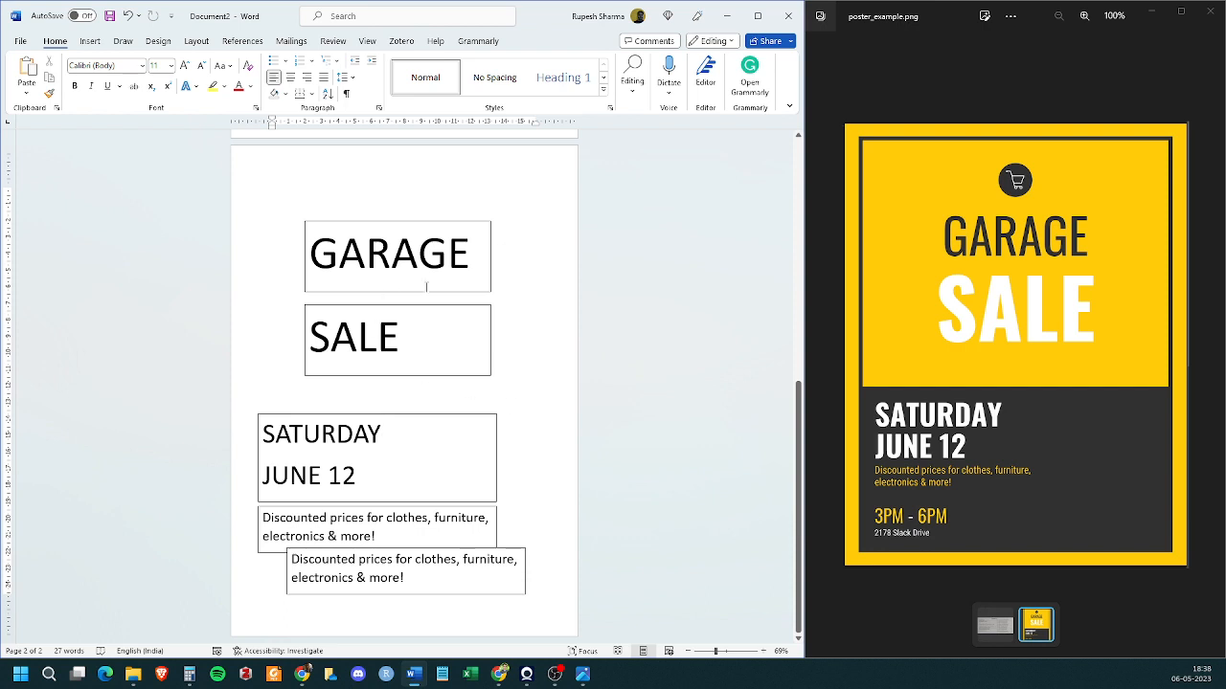
{"action": "left_click", "coordinate": [395, 238]}
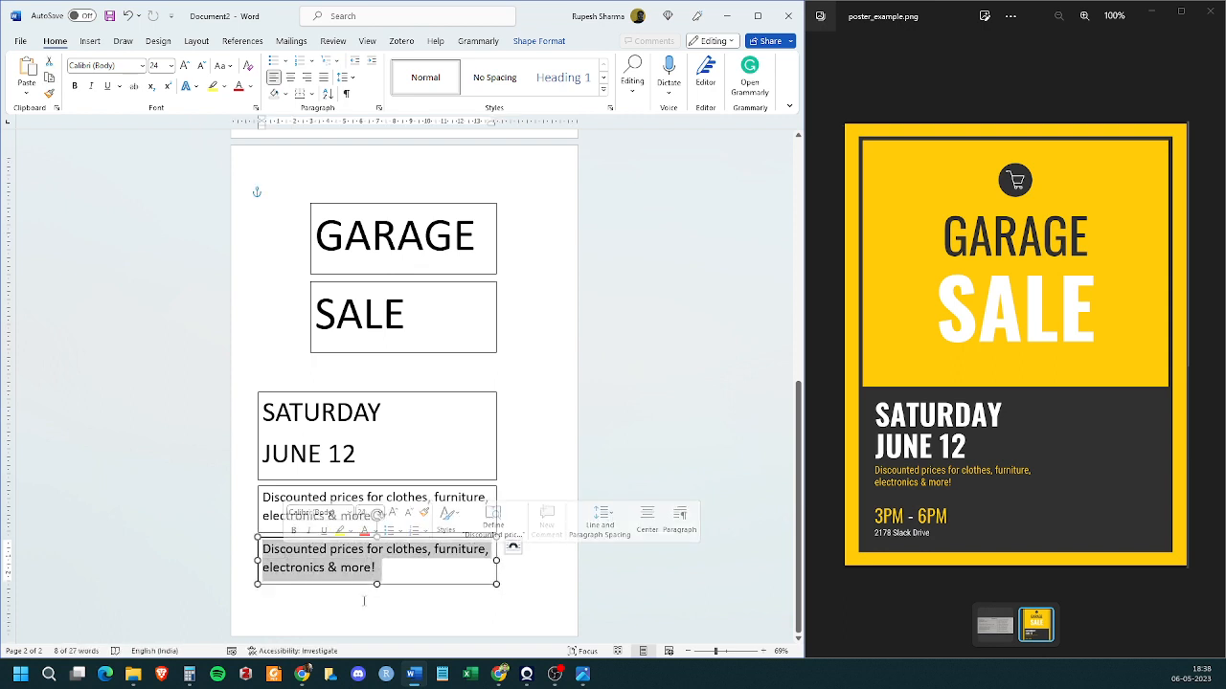
{"action": "type", "text": "3PM"}
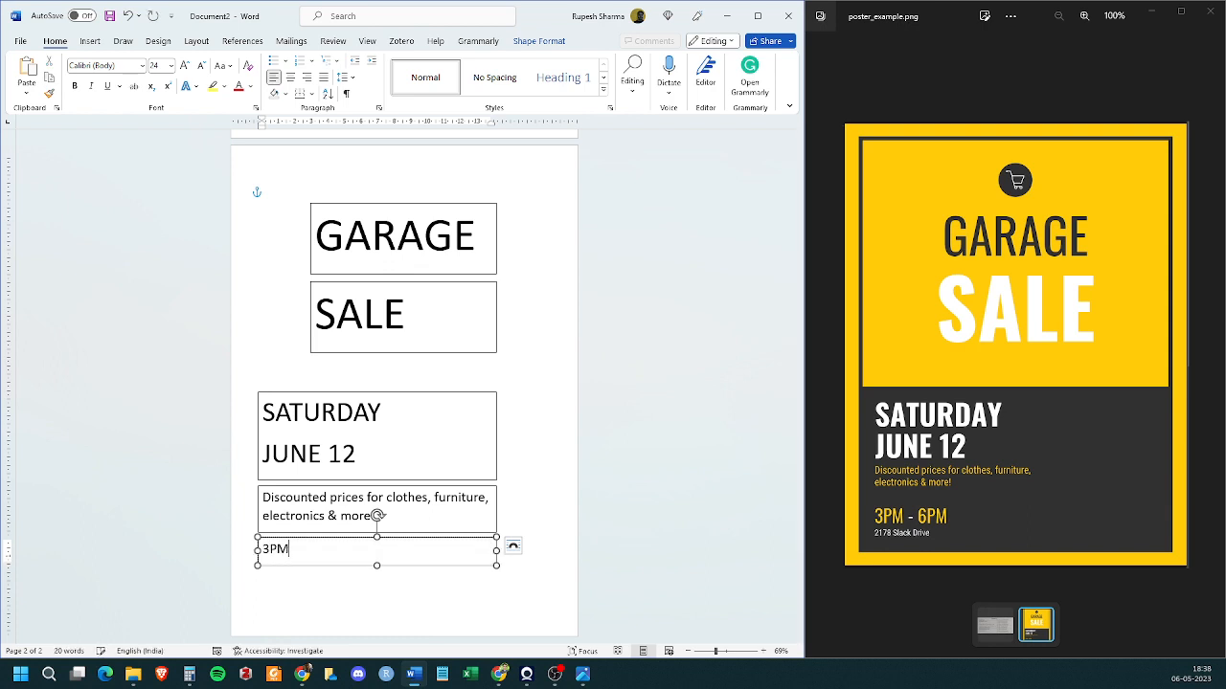
{"action": "type", "text": "-"}
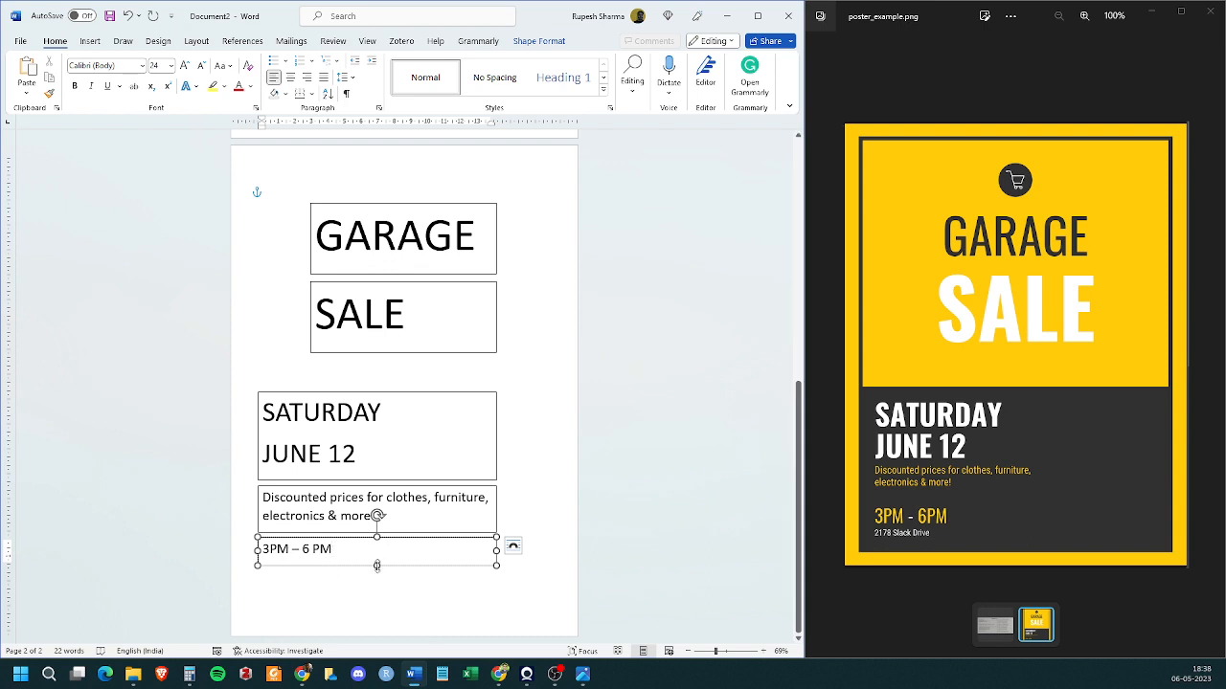
{"action": "left_click", "coordinate": [373, 547]}
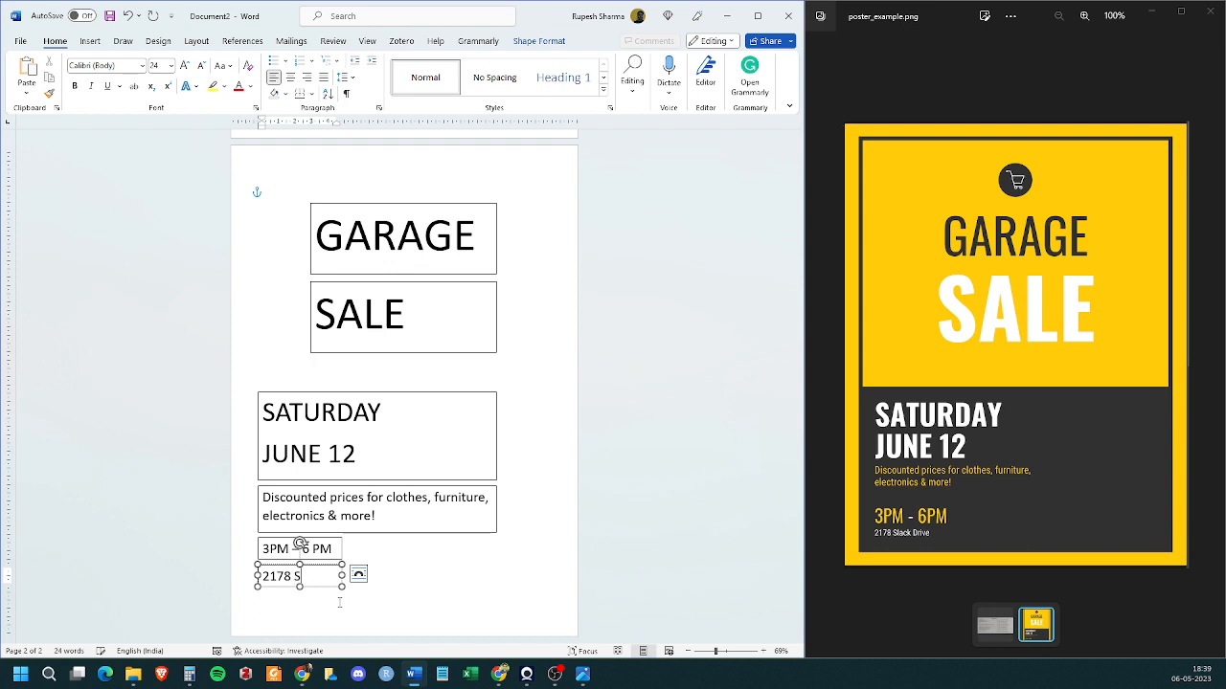
{"action": "type", "text": "lack Drive"}
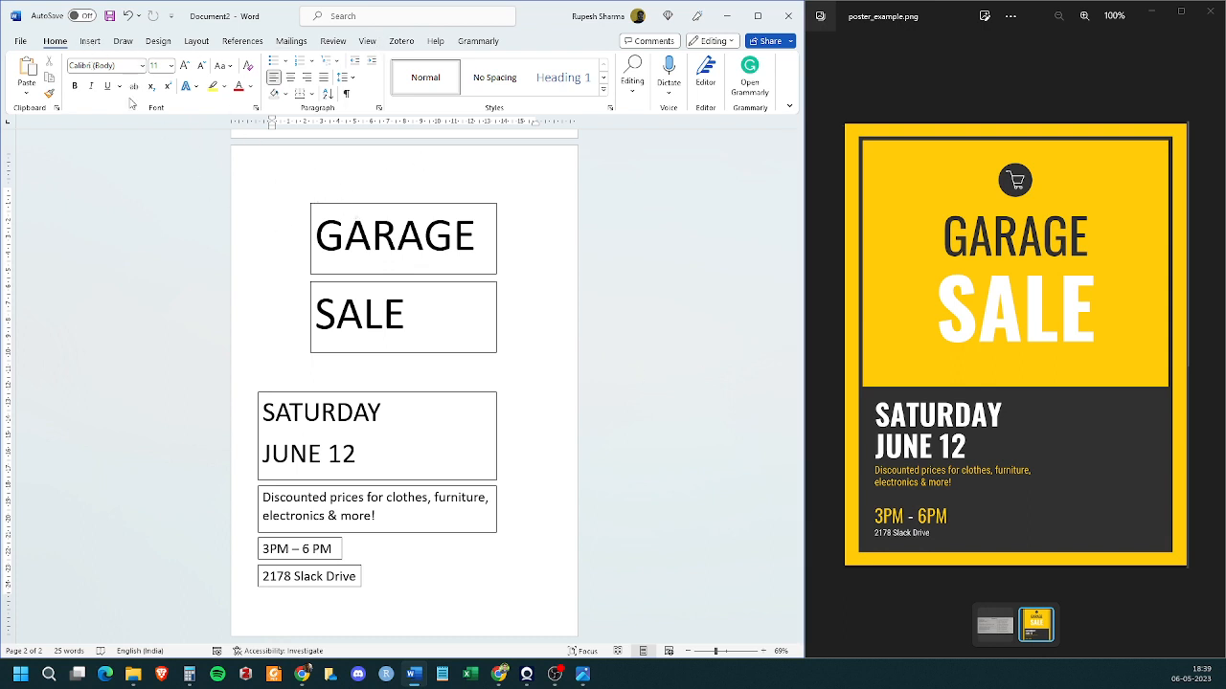
Step: Finish the address box and switch to the Insert ribbon
{"action": "left_click", "coordinate": [88, 42]}
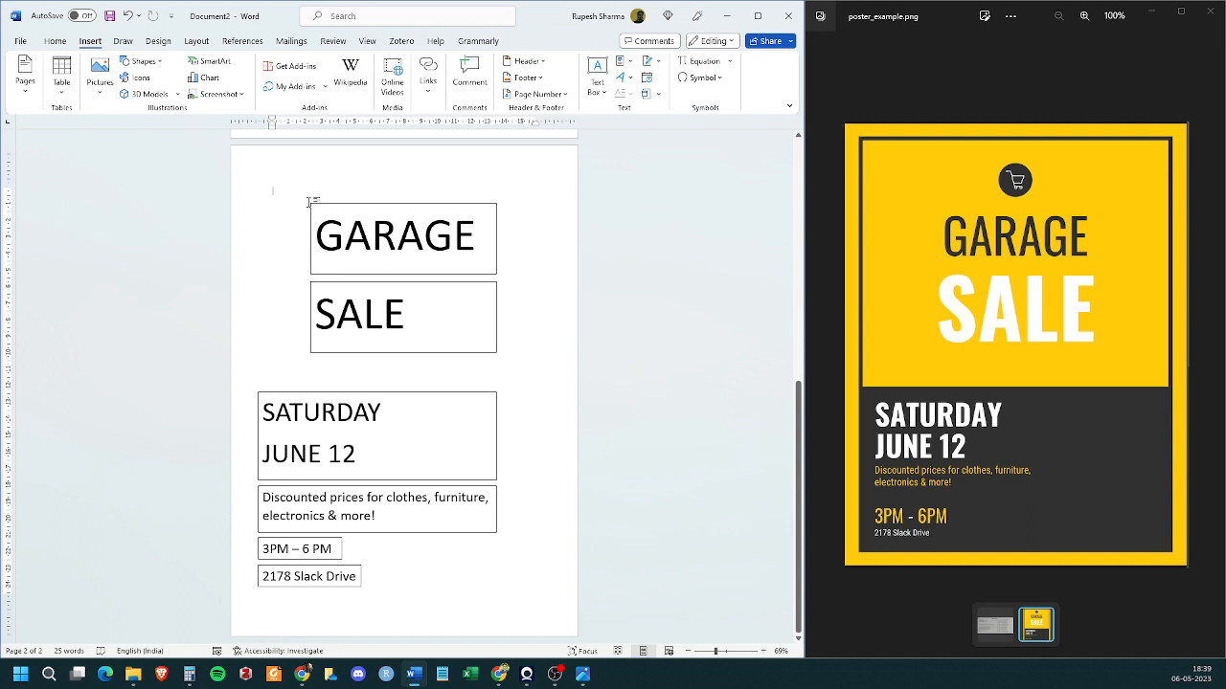
{"action": "mouse_move", "coordinate": [946, 183]}
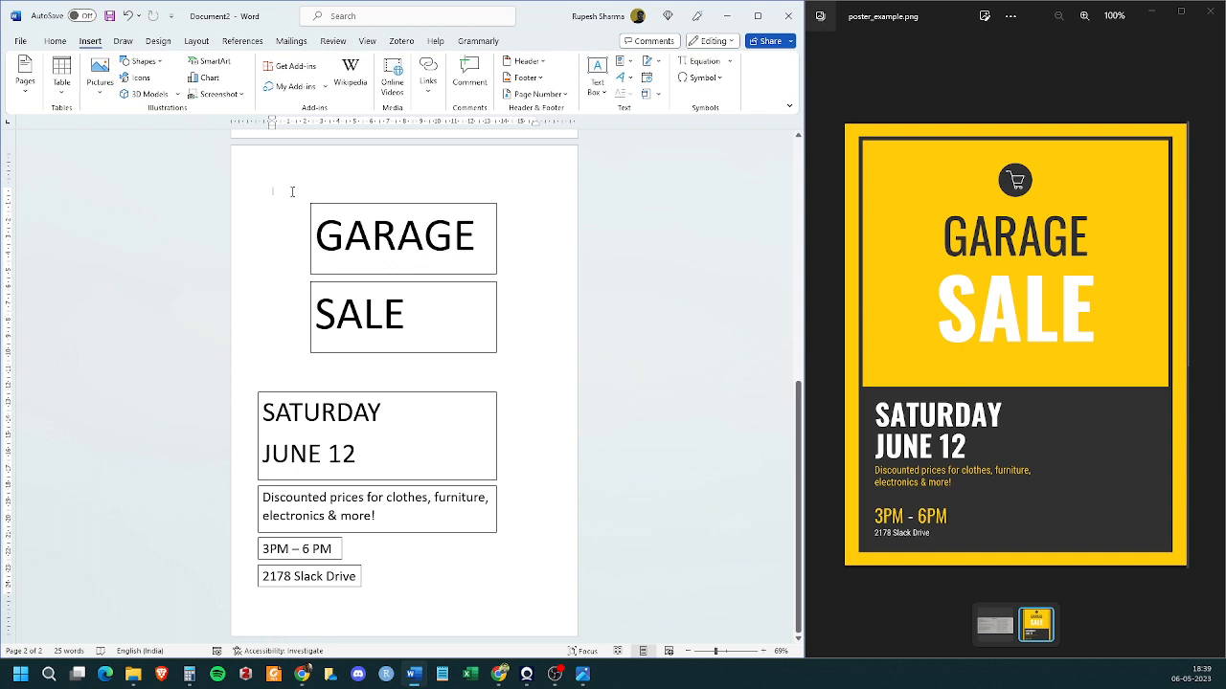
{"action": "mouse_move", "coordinate": [199, 204]}
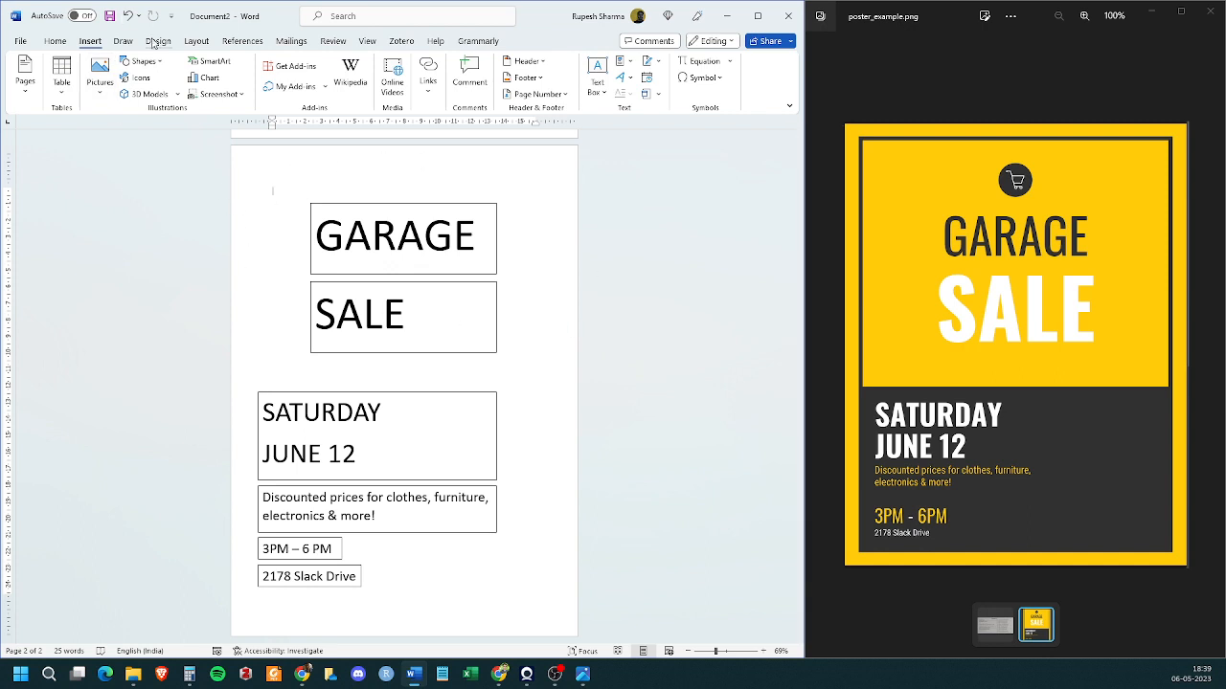
Step: Preview orange, green and light orange Page Color swatches and apply the amber yellow background
{"action": "left_click", "coordinate": [158, 40]}
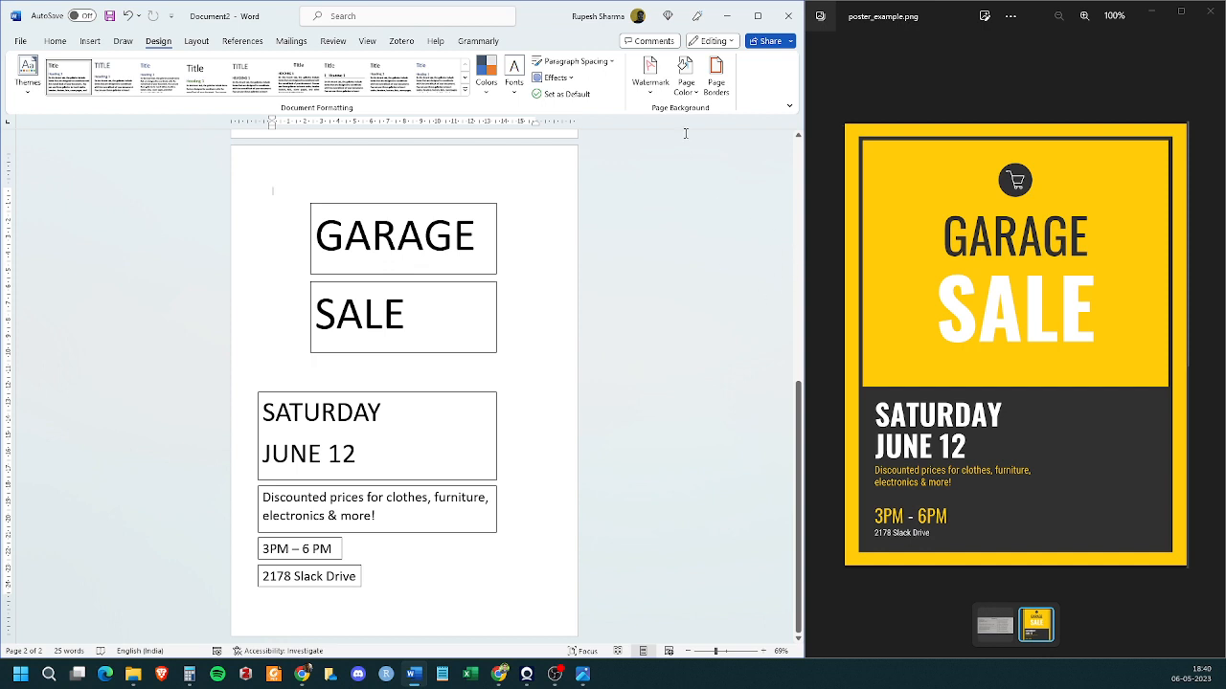
{"action": "left_click", "coordinate": [686, 75]}
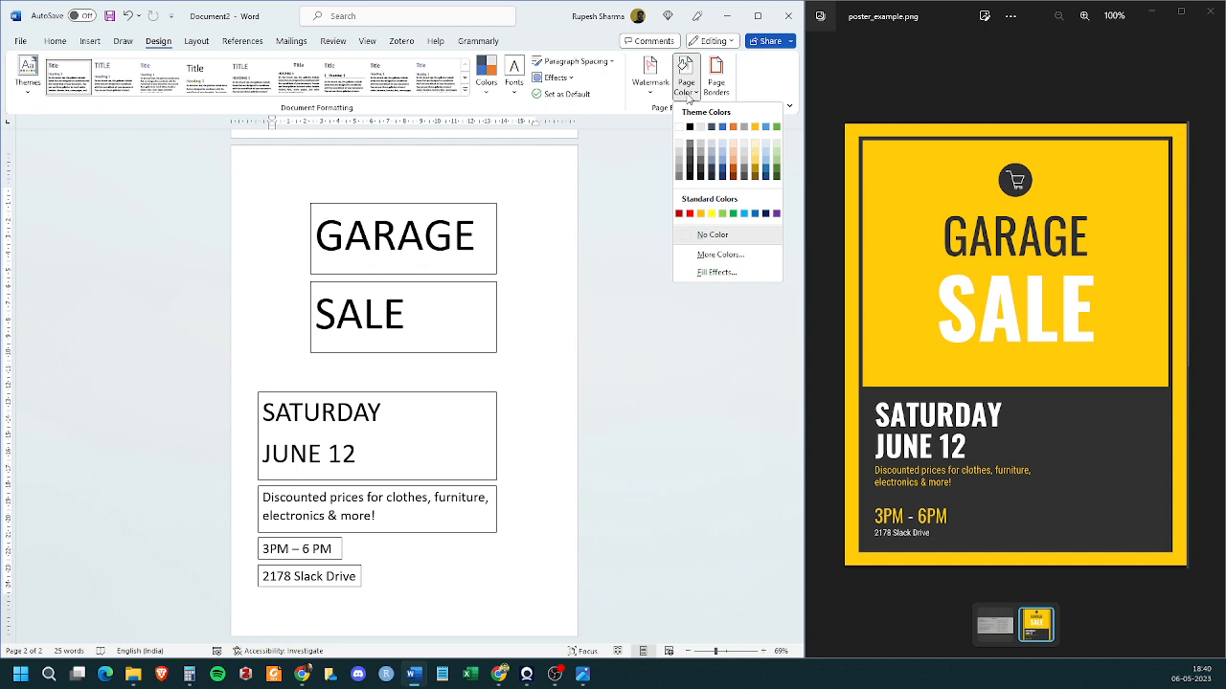
{"action": "left_click", "coordinate": [701, 215]}
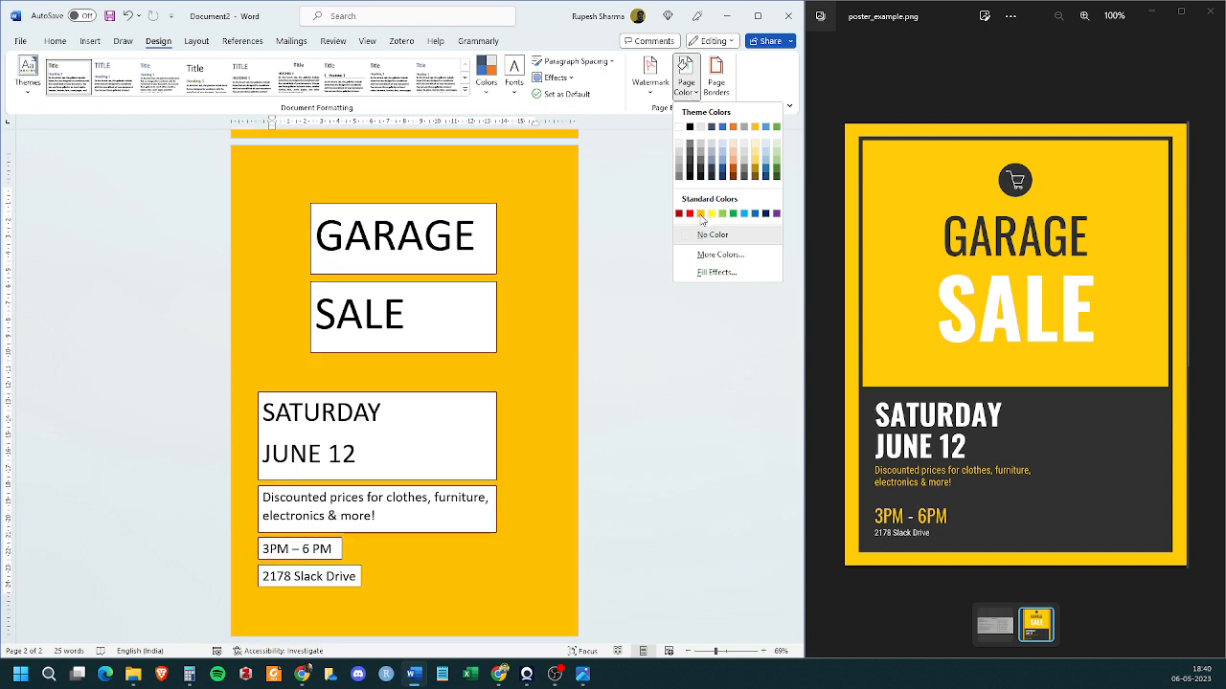
{"action": "left_click", "coordinate": [712, 234]}
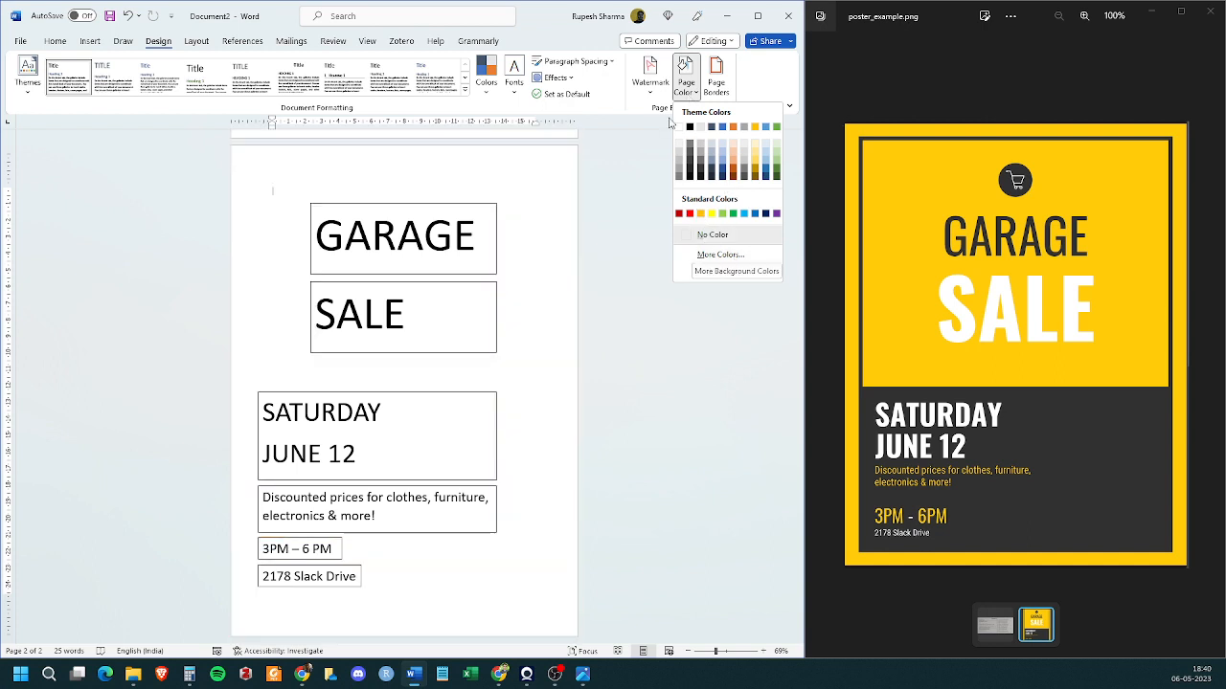
{"action": "left_click", "coordinate": [732, 215]}
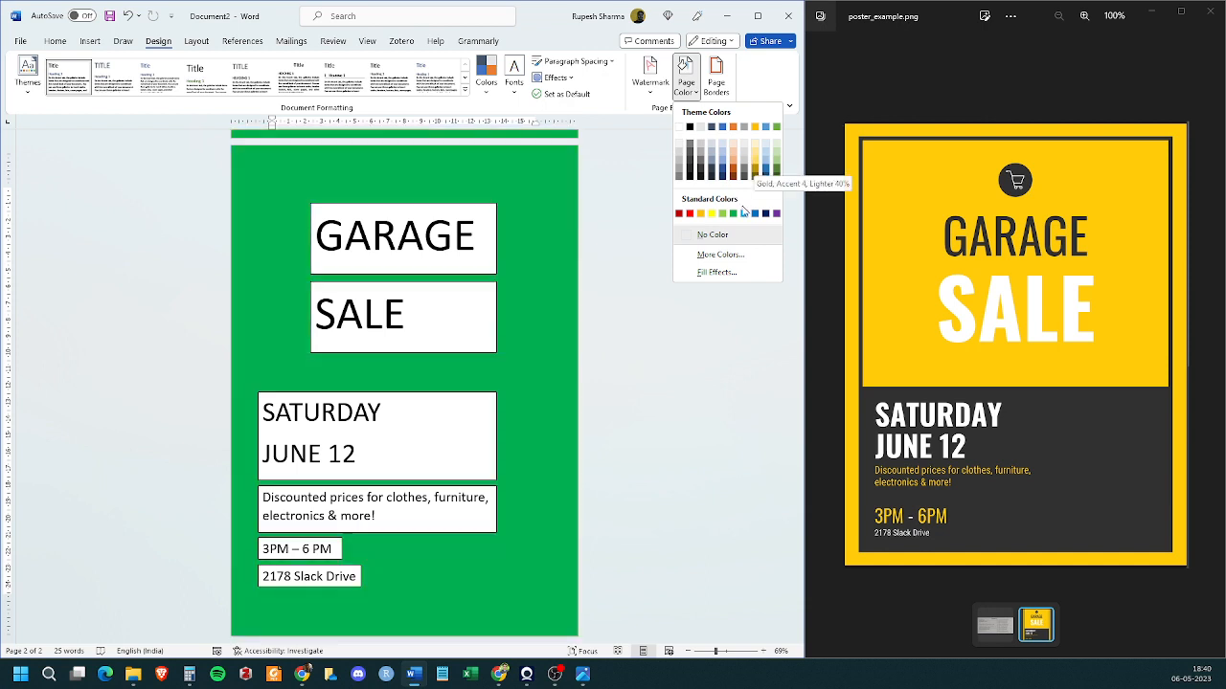
{"action": "left_click", "coordinate": [764, 161]}
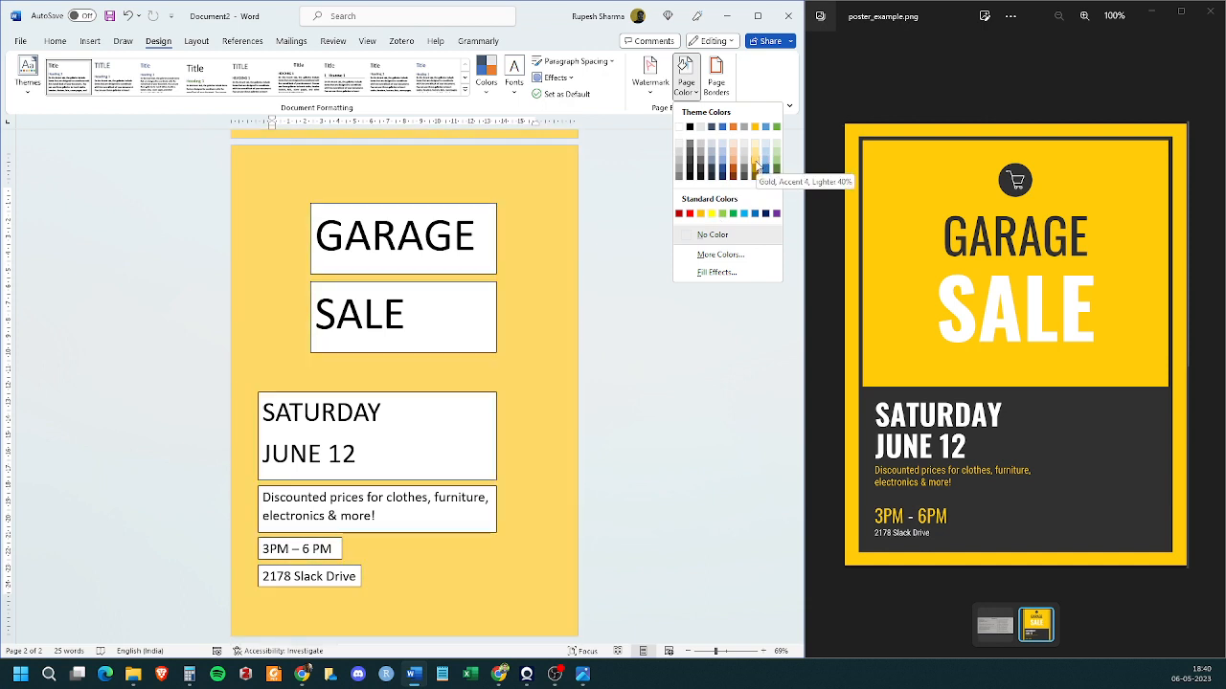
{"action": "left_click", "coordinate": [711, 215]}
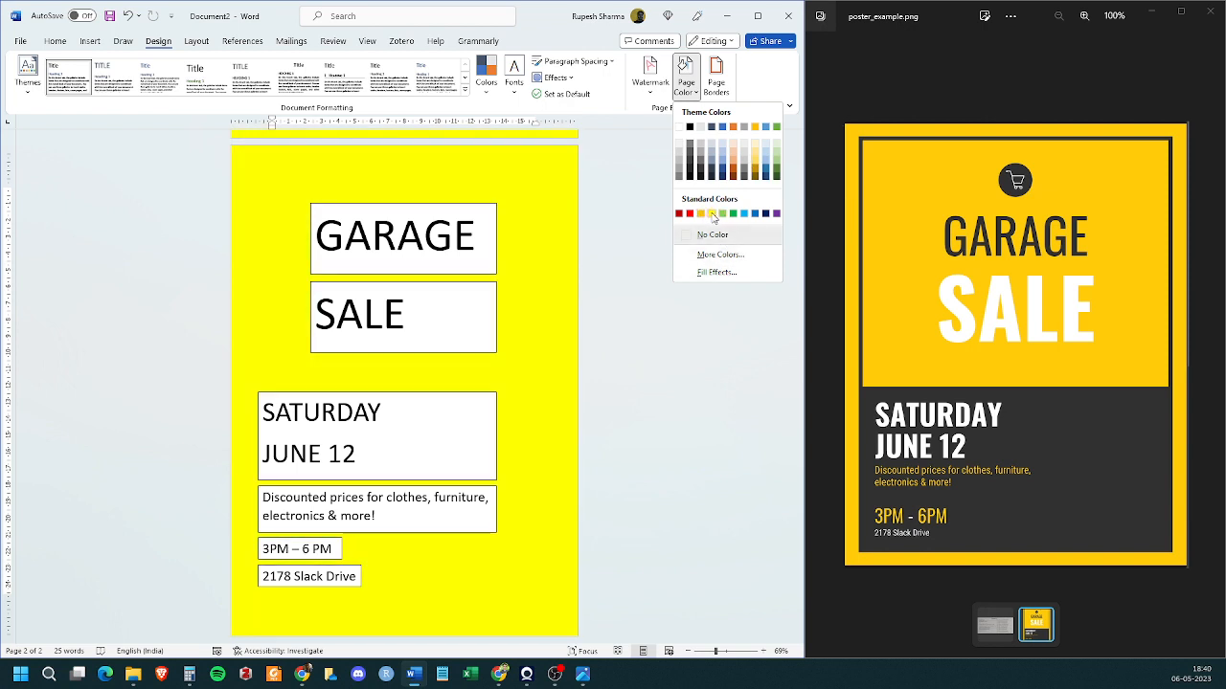
{"action": "left_click", "coordinate": [713, 214]}
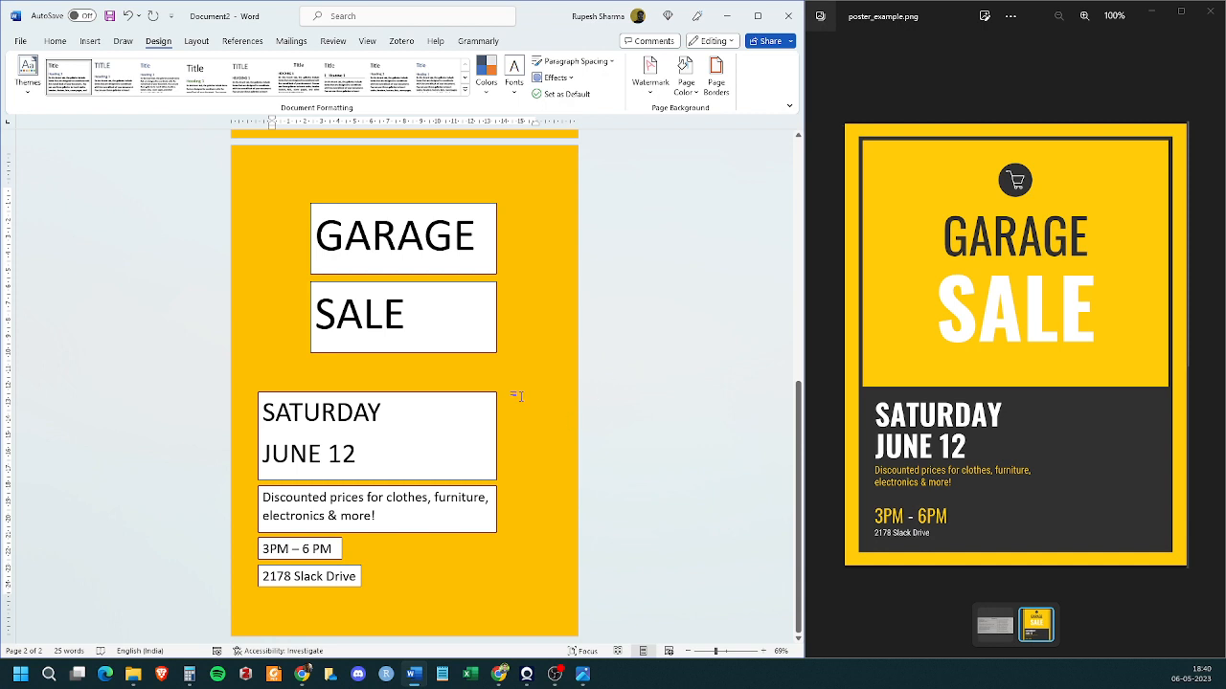
{"action": "mouse_move", "coordinate": [351, 182]}
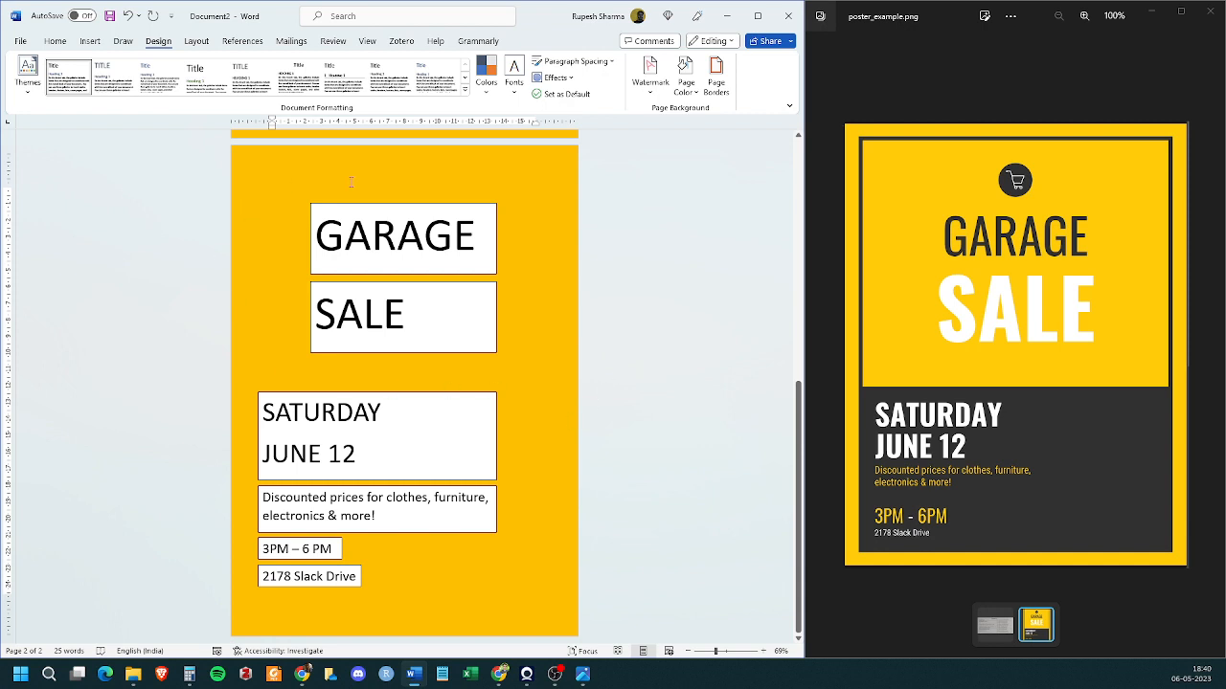
{"action": "mouse_move", "coordinate": [352, 404]}
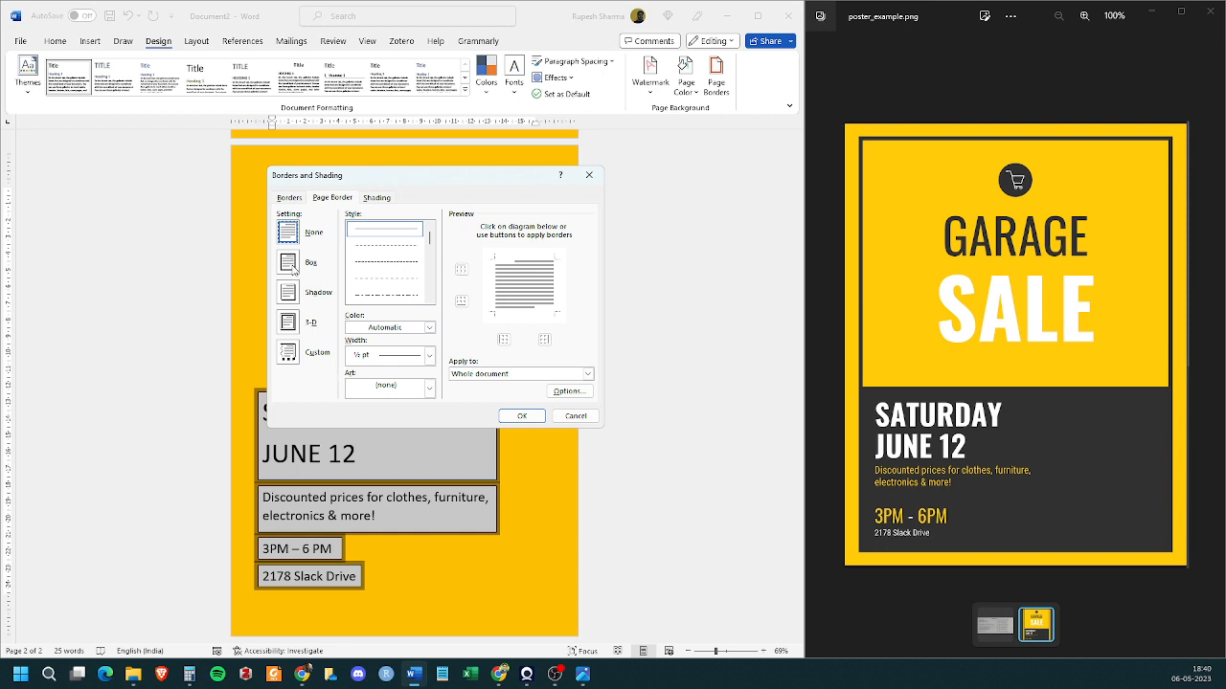
Step: Apply a Box page border and thicken its line width so a dark frame surrounds the yellow page
{"action": "left_click", "coordinate": [287, 262]}
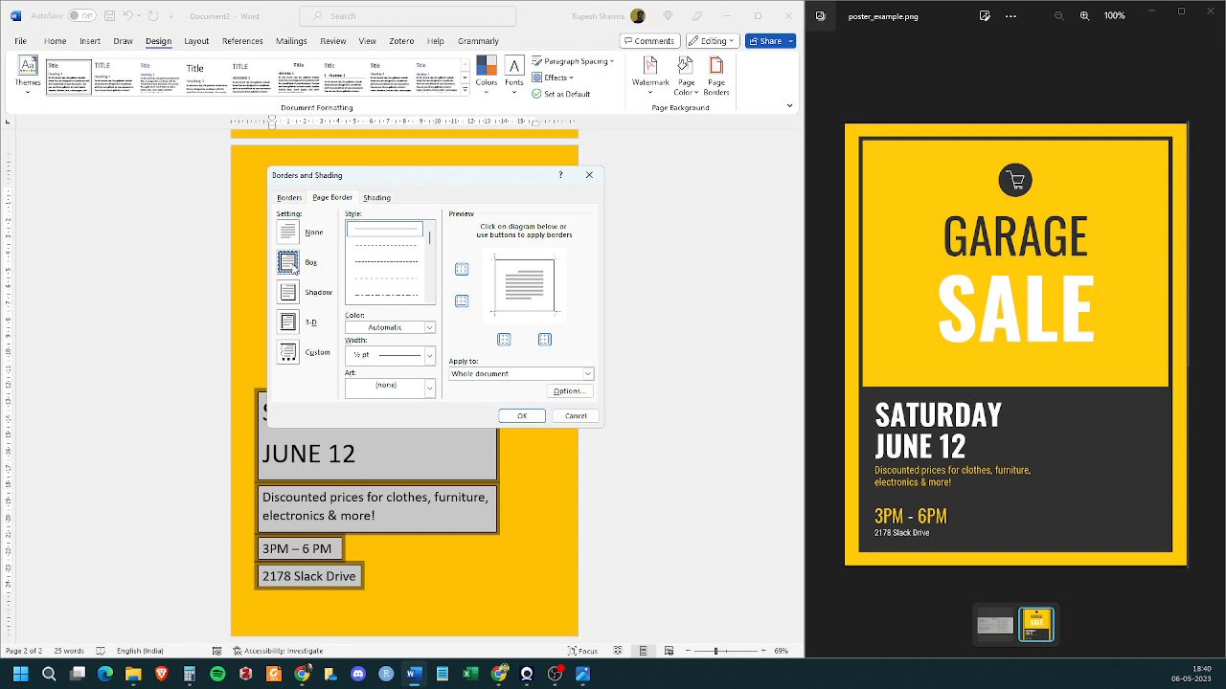
{"action": "mouse_move", "coordinate": [295, 270]}
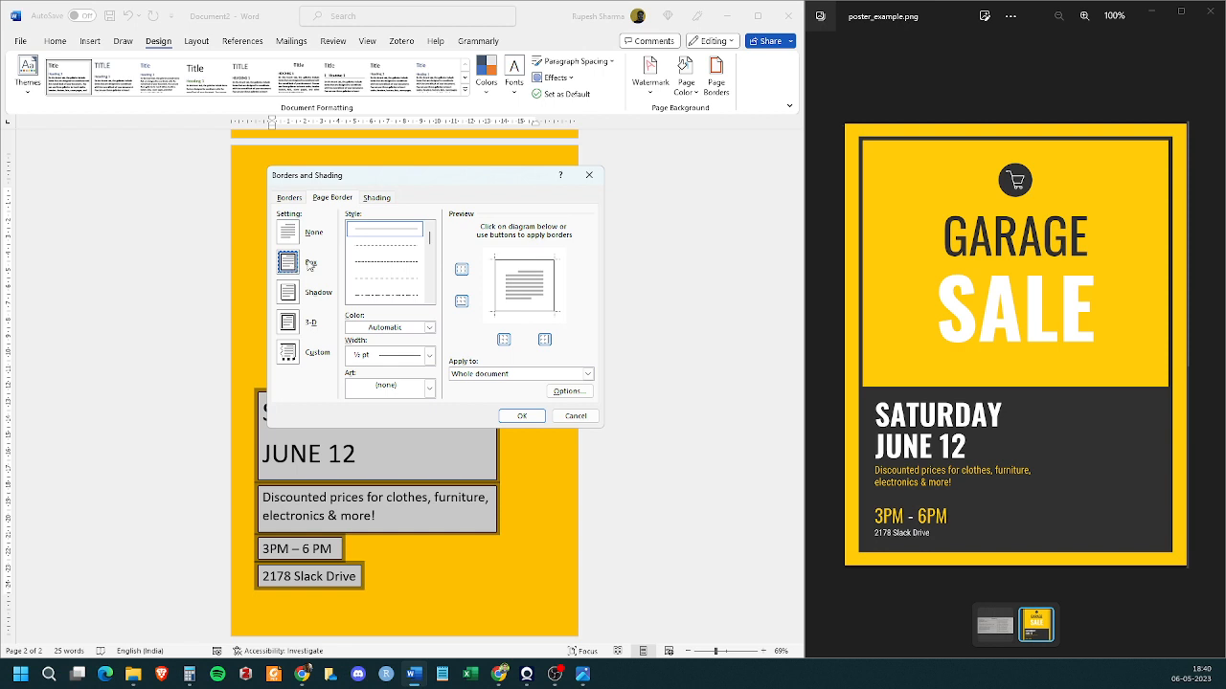
{"action": "mouse_move", "coordinate": [521, 272]}
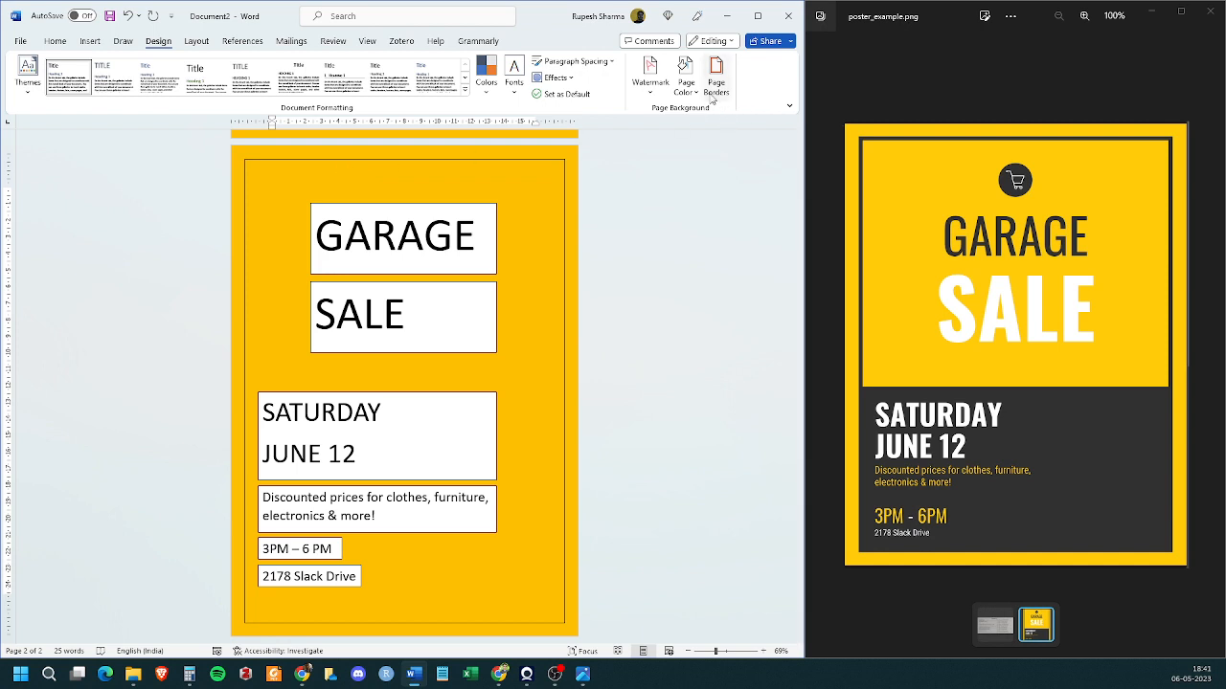
{"action": "left_click", "coordinate": [716, 77]}
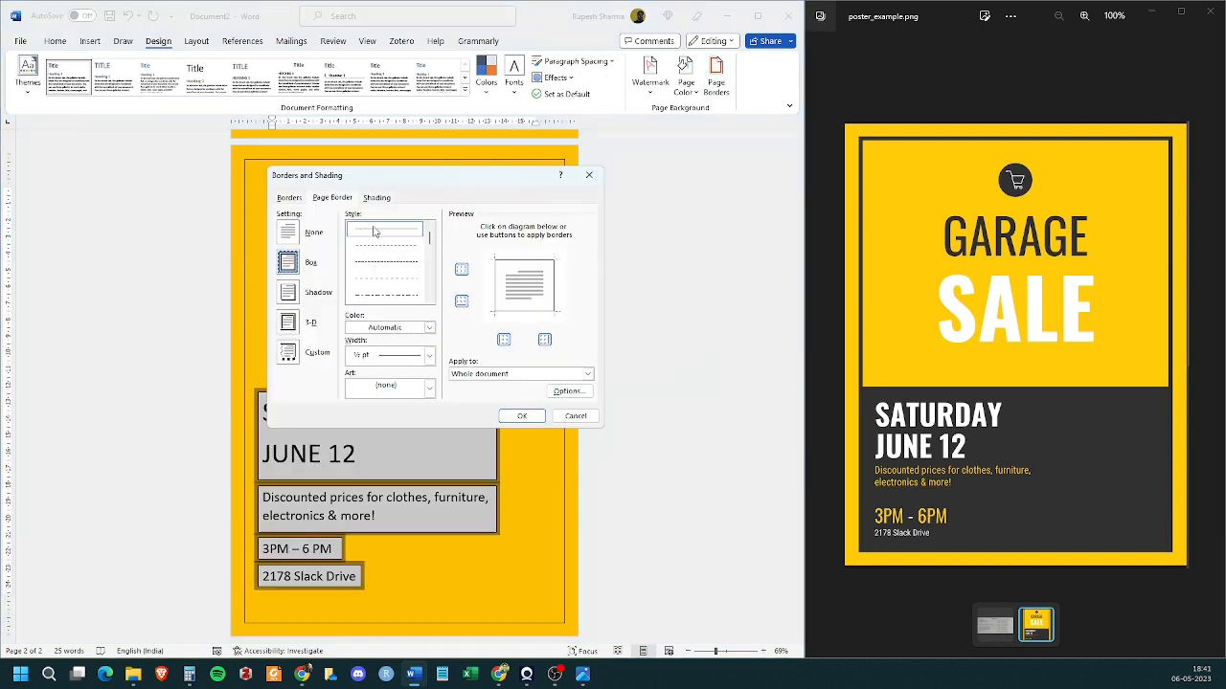
{"action": "left_click", "coordinate": [429, 356]}
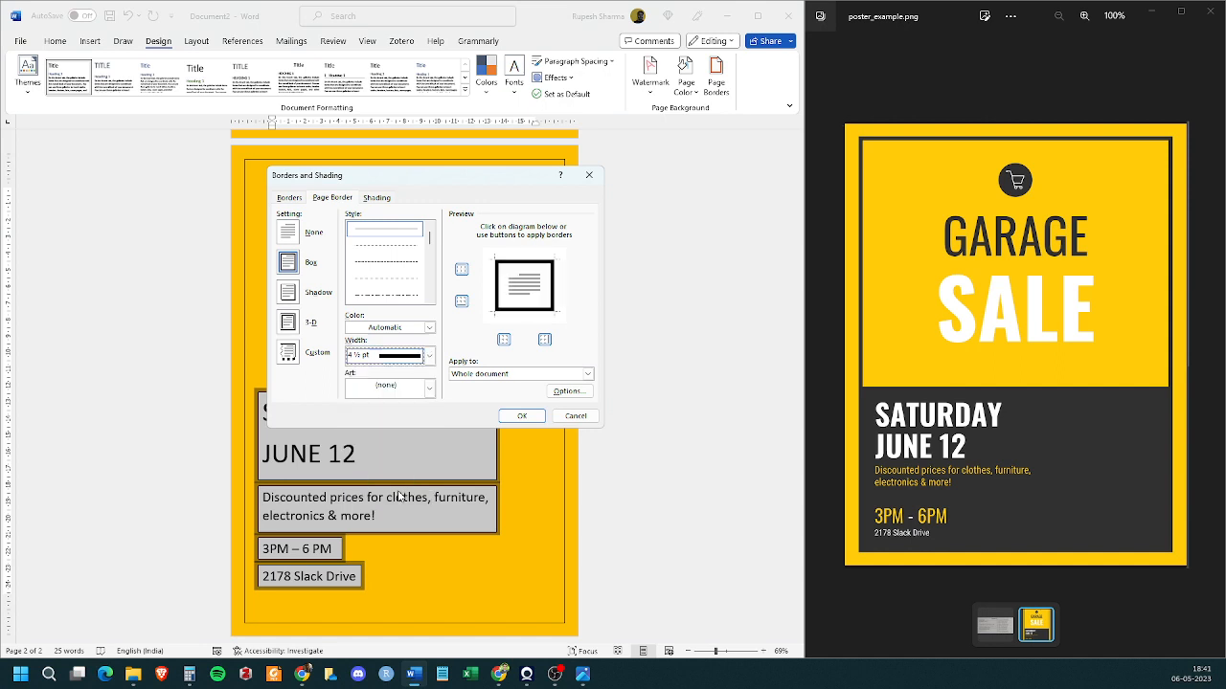
{"action": "left_click", "coordinate": [521, 416]}
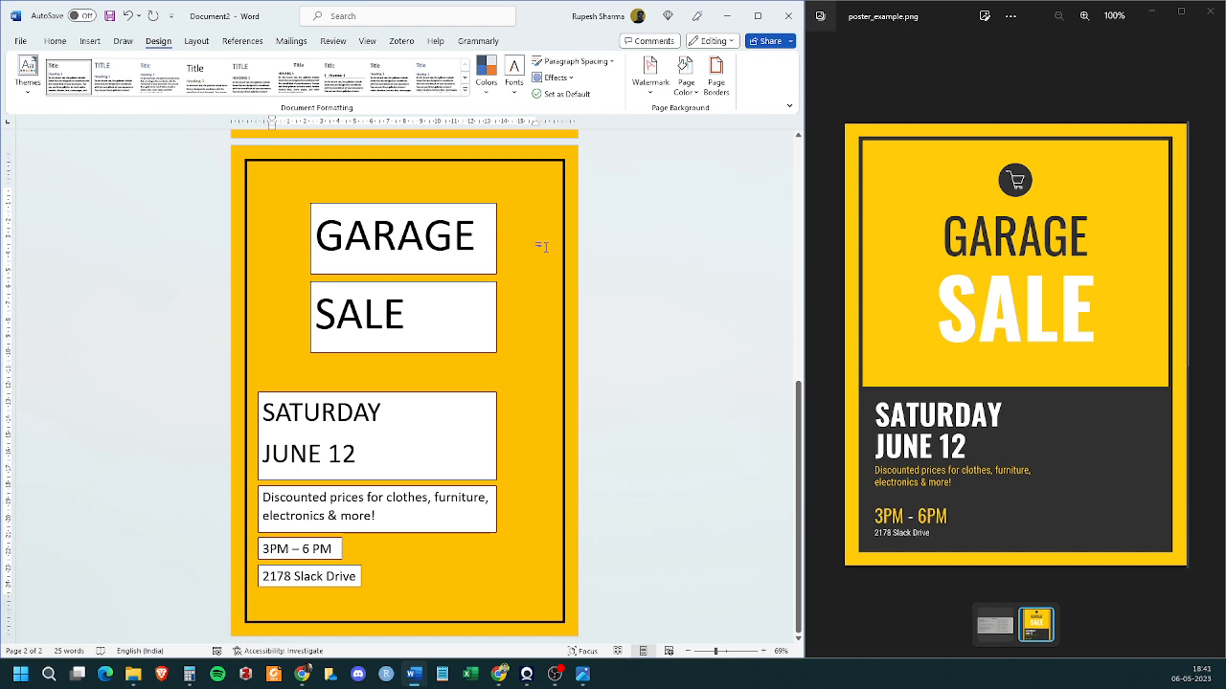
{"action": "mouse_move", "coordinate": [544, 261]}
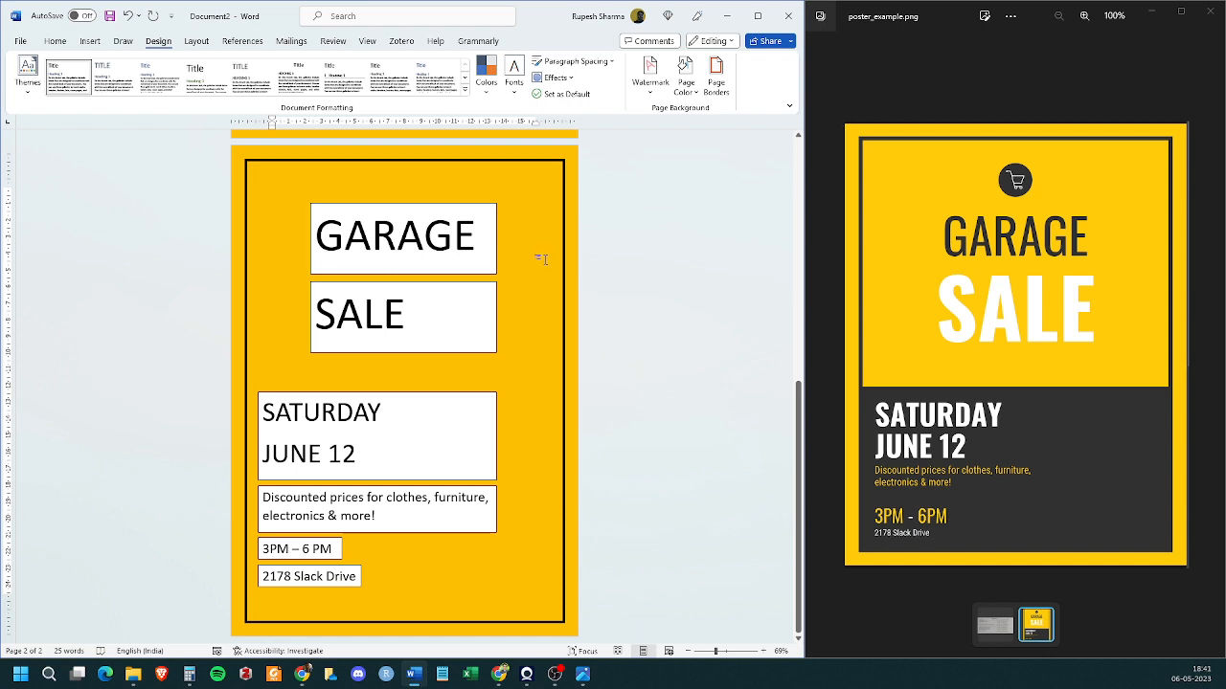
{"action": "mouse_move", "coordinate": [651, 312]}
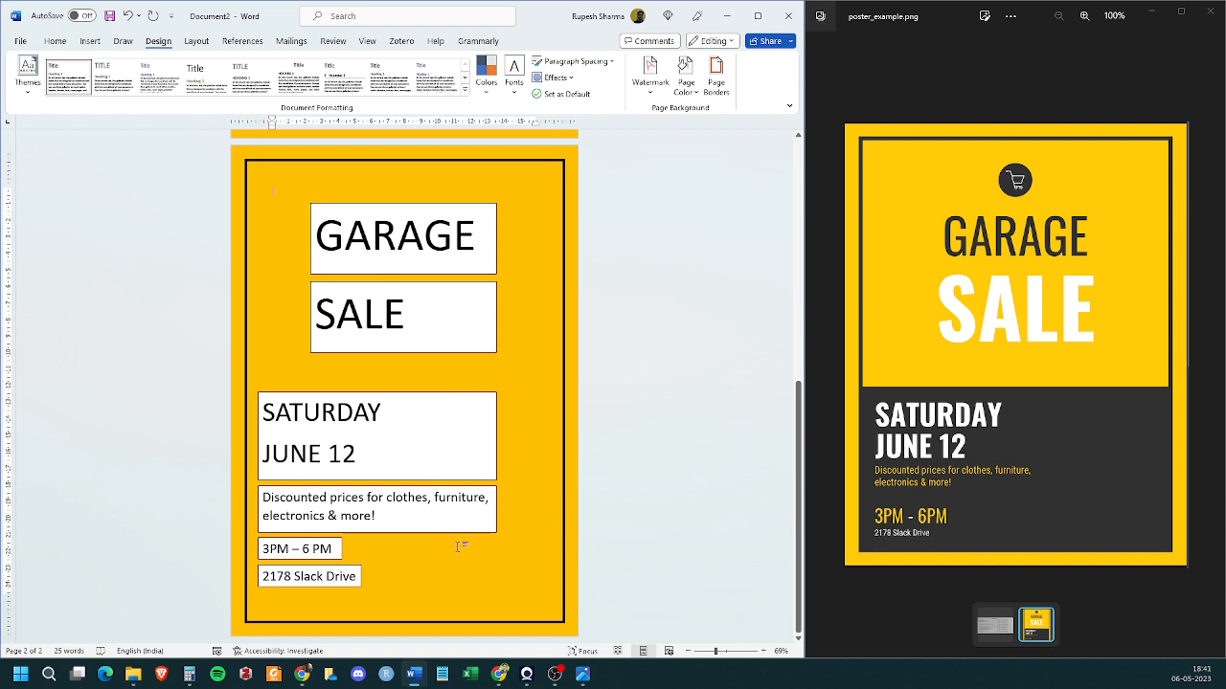
{"action": "mouse_move", "coordinate": [410, 253]}
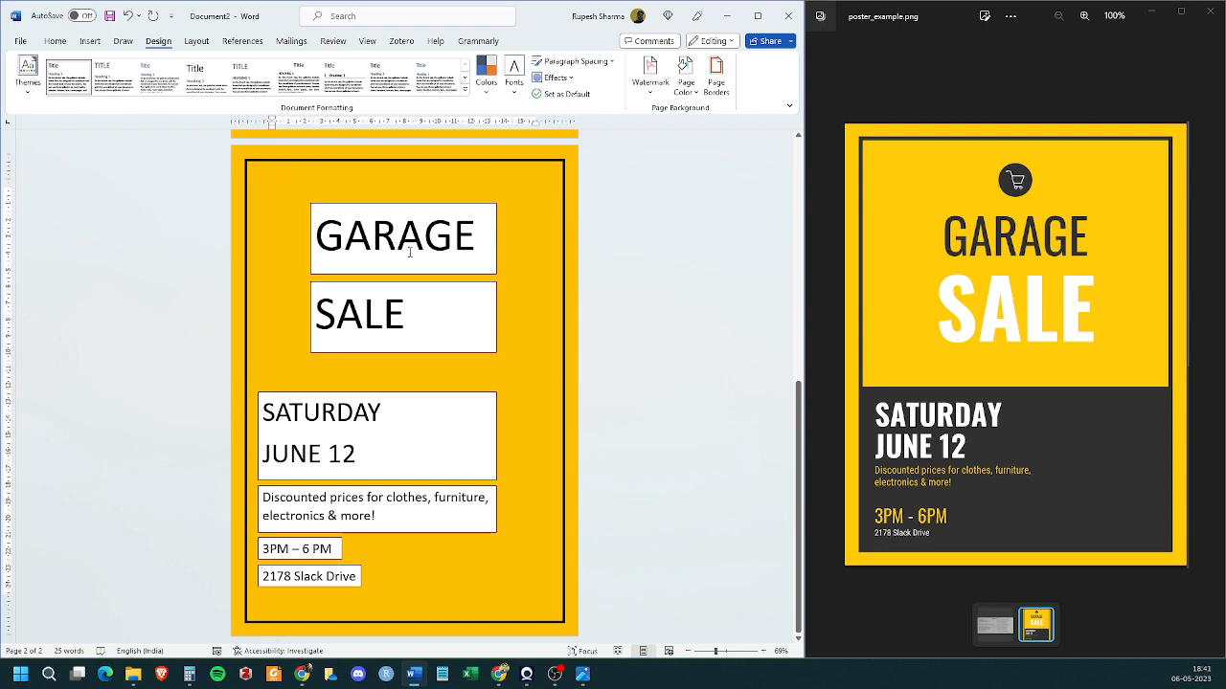
Step: Set Shape Fill to No Fill on the six text boxes so the yellow shows behind the text
{"action": "left_click", "coordinate": [403, 237]}
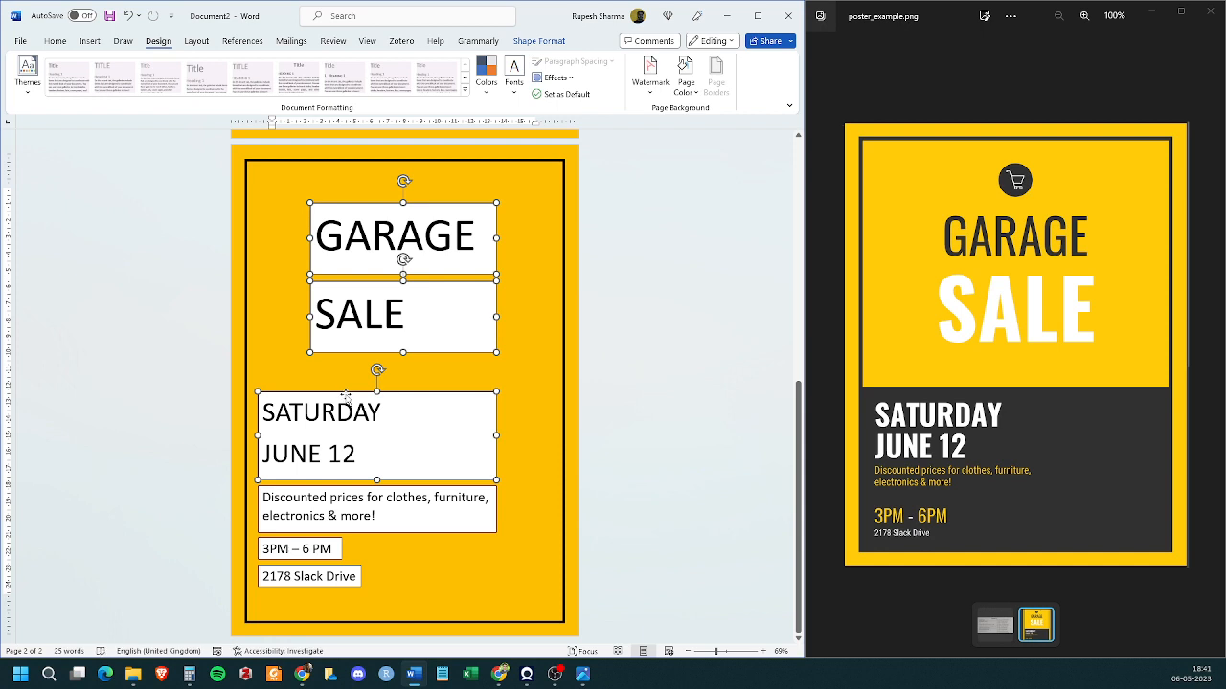
{"action": "left_click", "coordinate": [417, 237]}
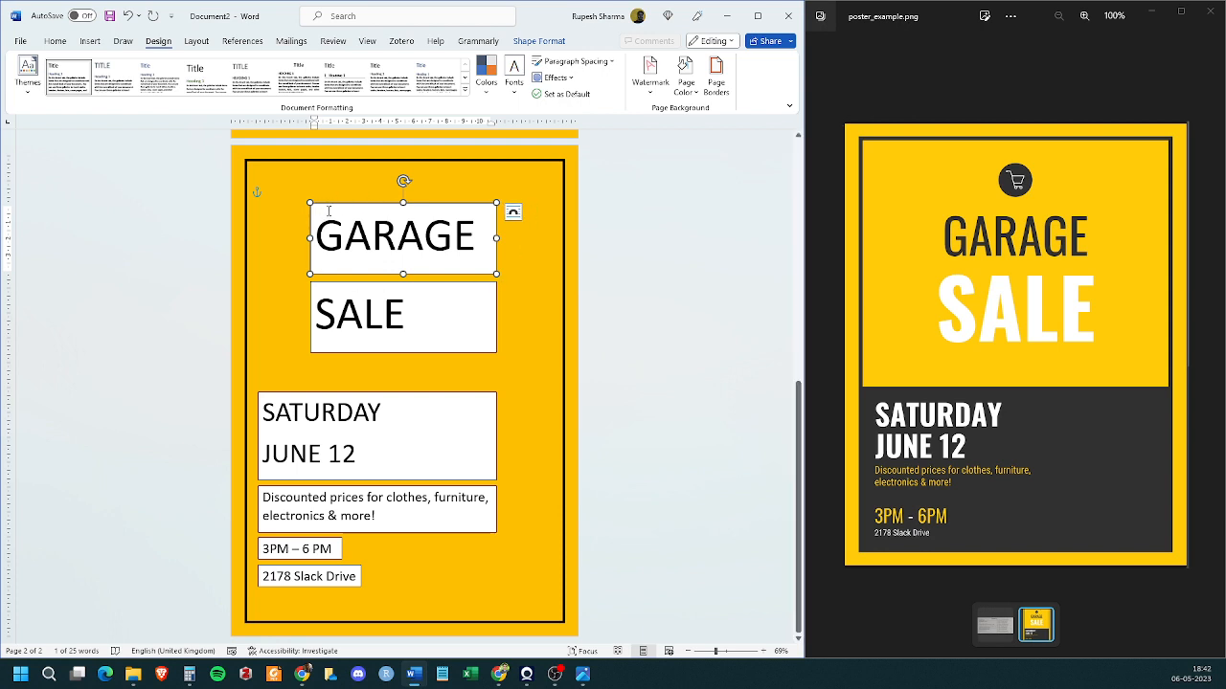
{"action": "mouse_move", "coordinate": [391, 289]}
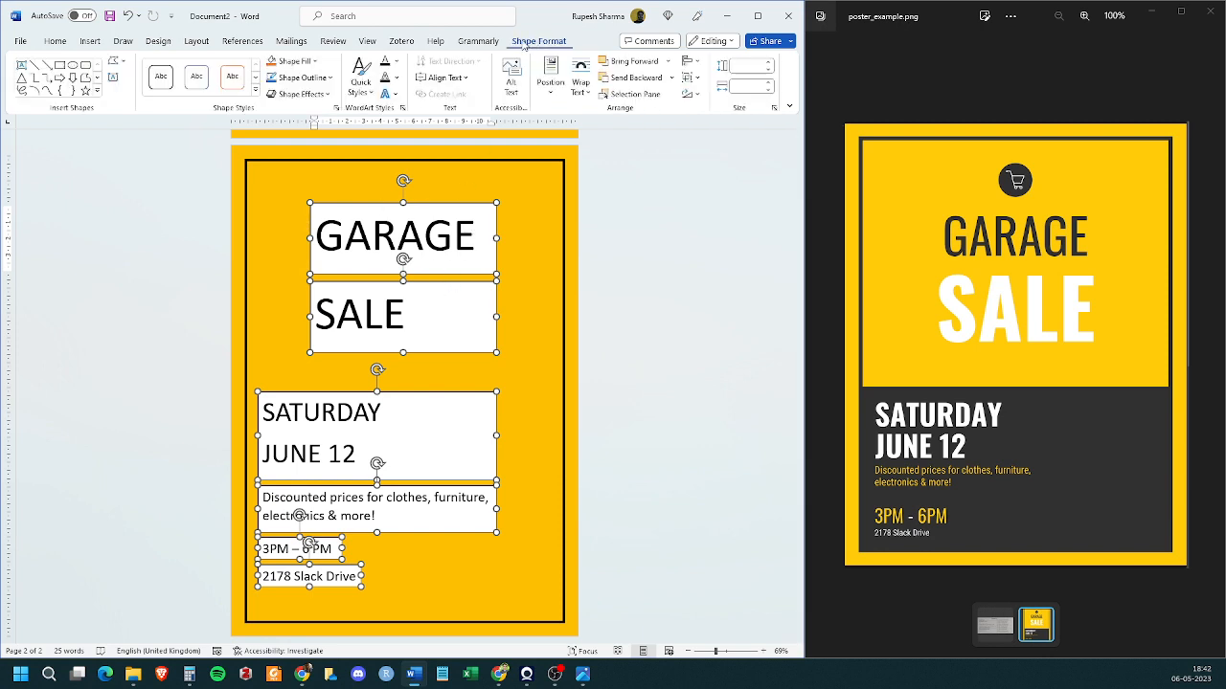
{"action": "mouse_move", "coordinate": [291, 60]}
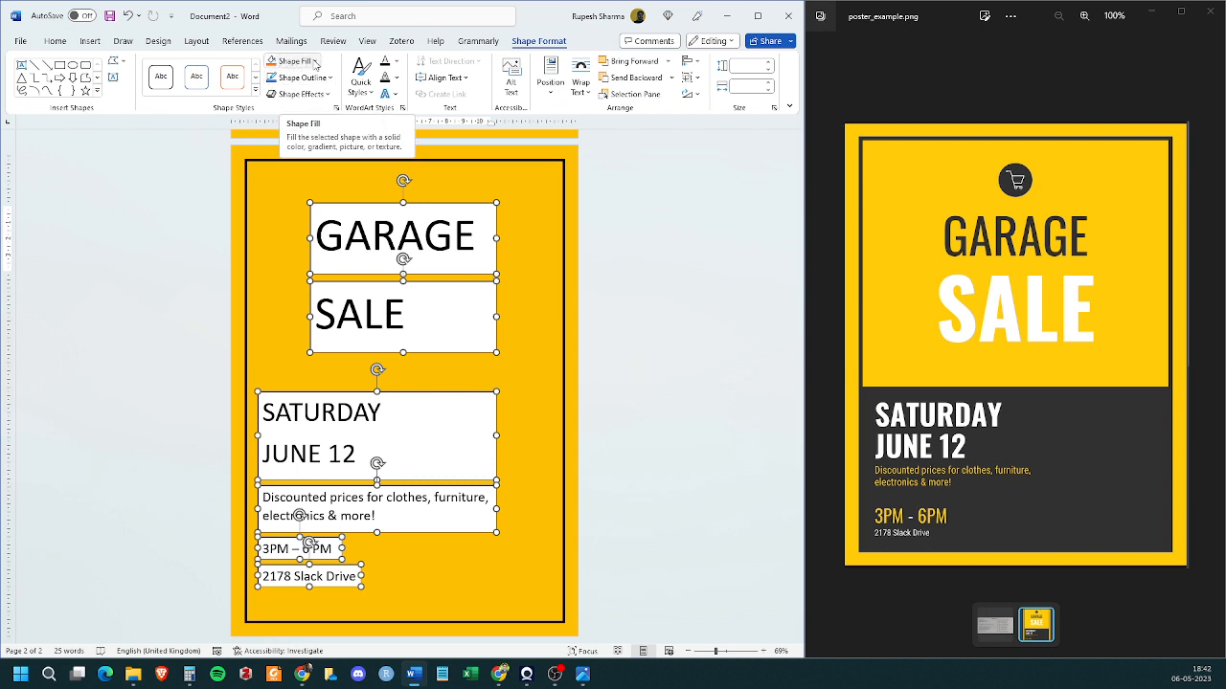
{"action": "left_click", "coordinate": [287, 60]}
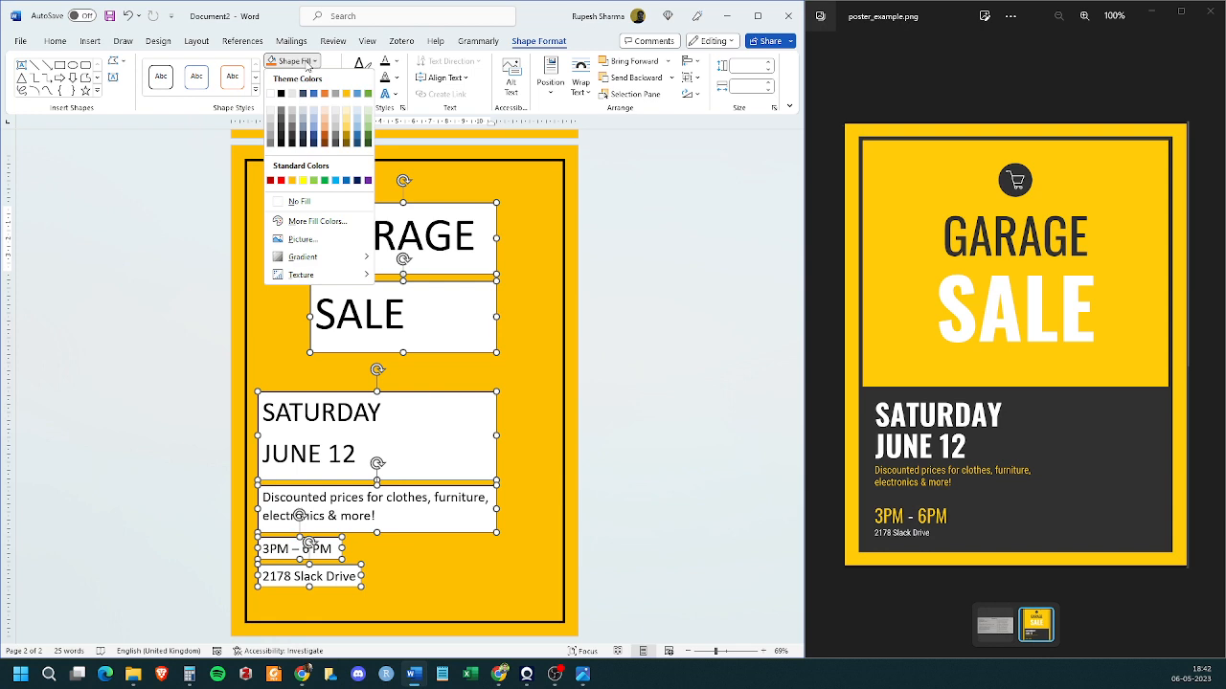
{"action": "mouse_move", "coordinate": [291, 153]}
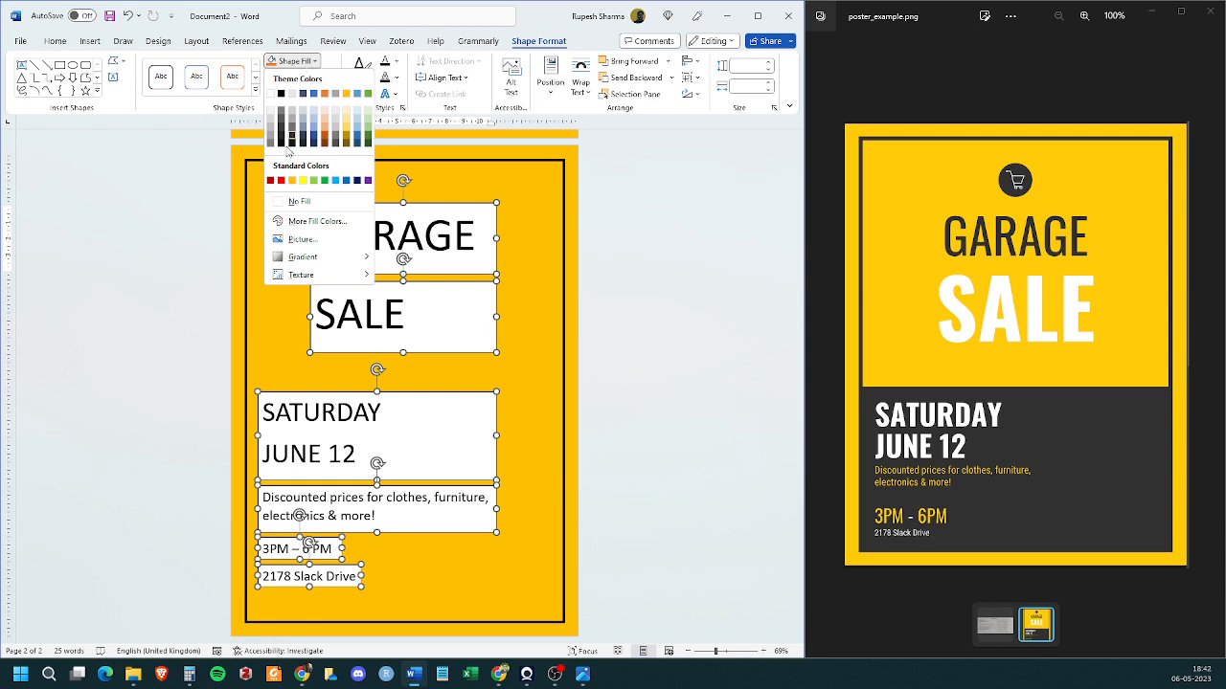
{"action": "left_click", "coordinate": [298, 201]}
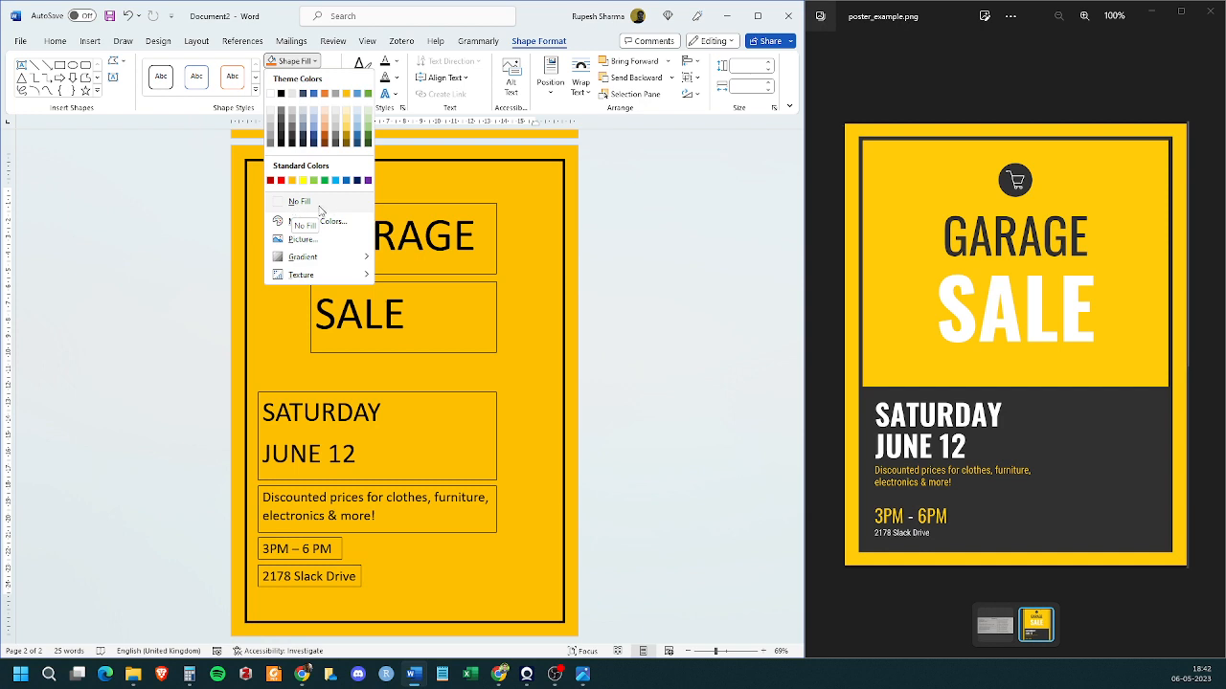
{"action": "mouse_move", "coordinate": [310, 203]}
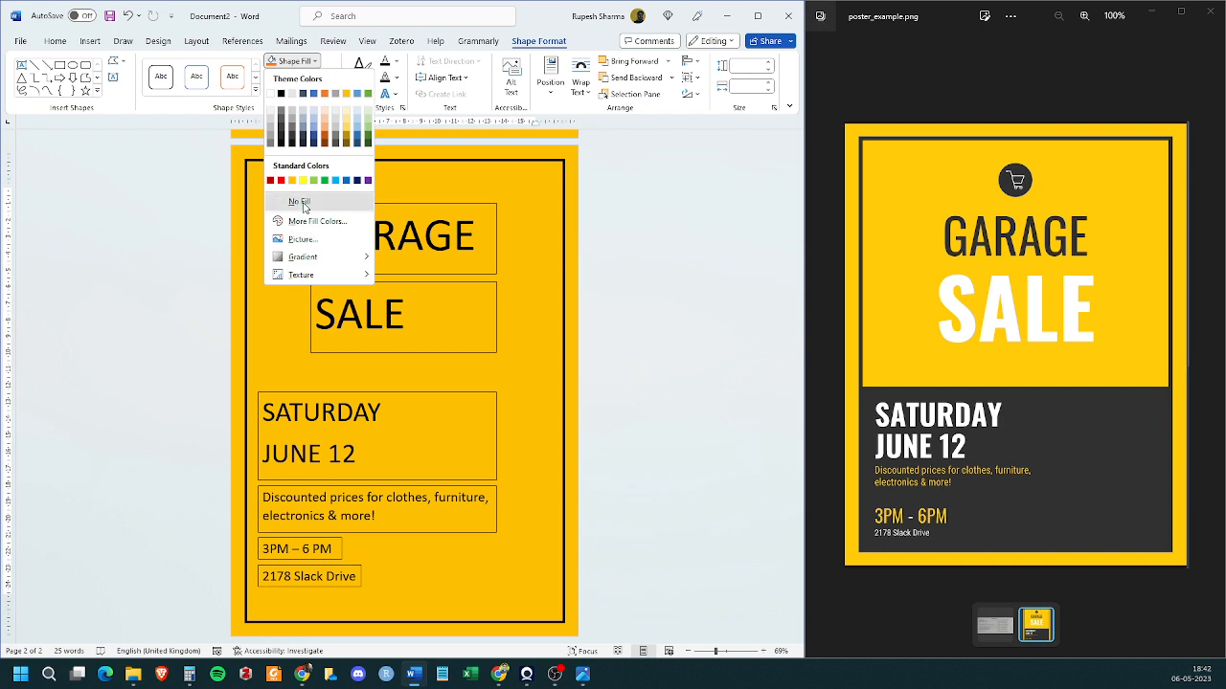
{"action": "left_click", "coordinate": [295, 201]}
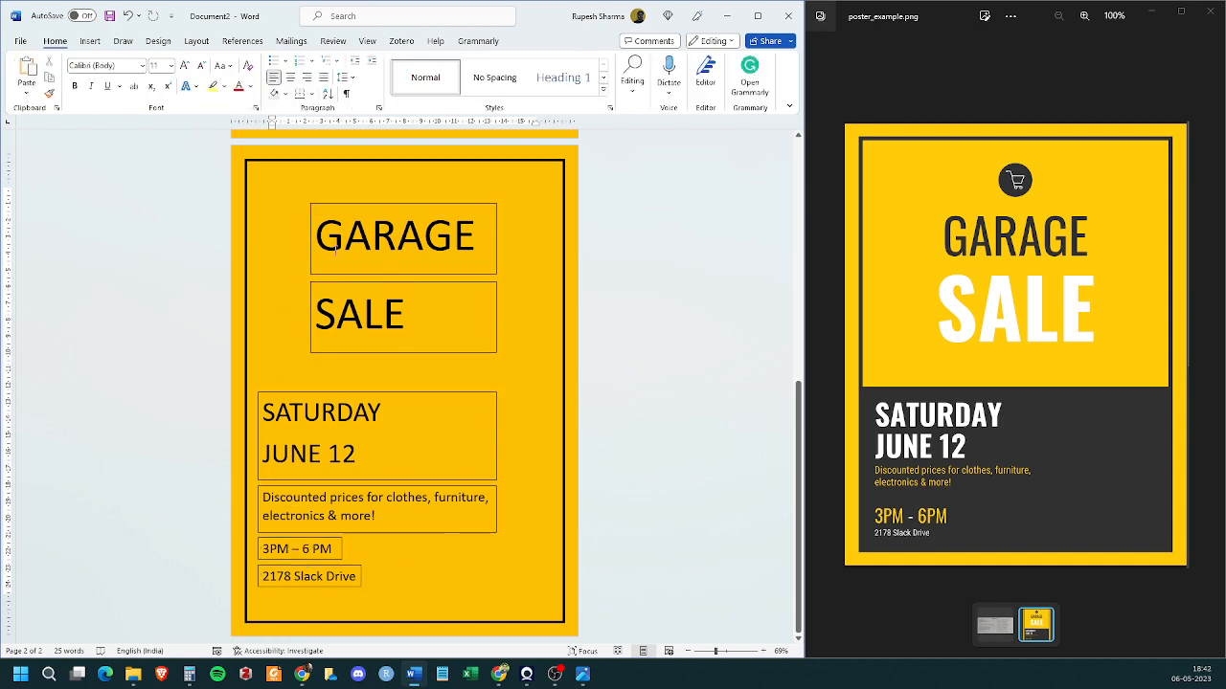
Step: Set Shape Outline to No Outline on the text boxes so the text sits directly on yellow
{"action": "left_click", "coordinate": [393, 236]}
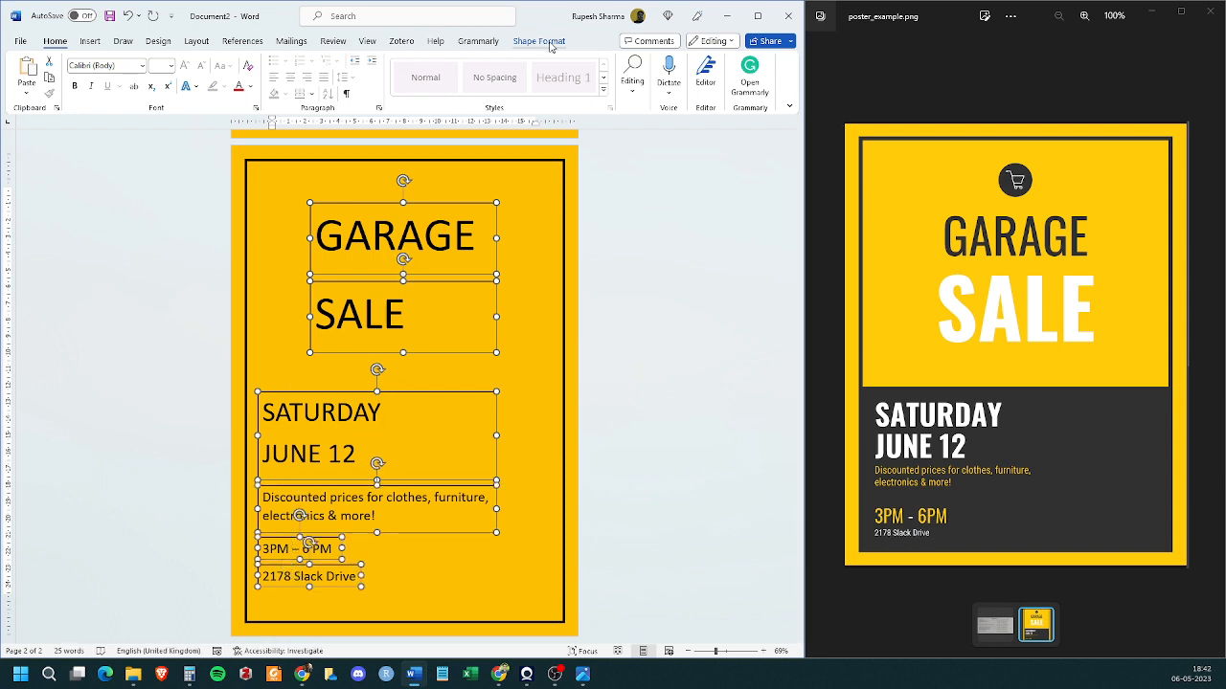
{"action": "left_click", "coordinate": [538, 40]}
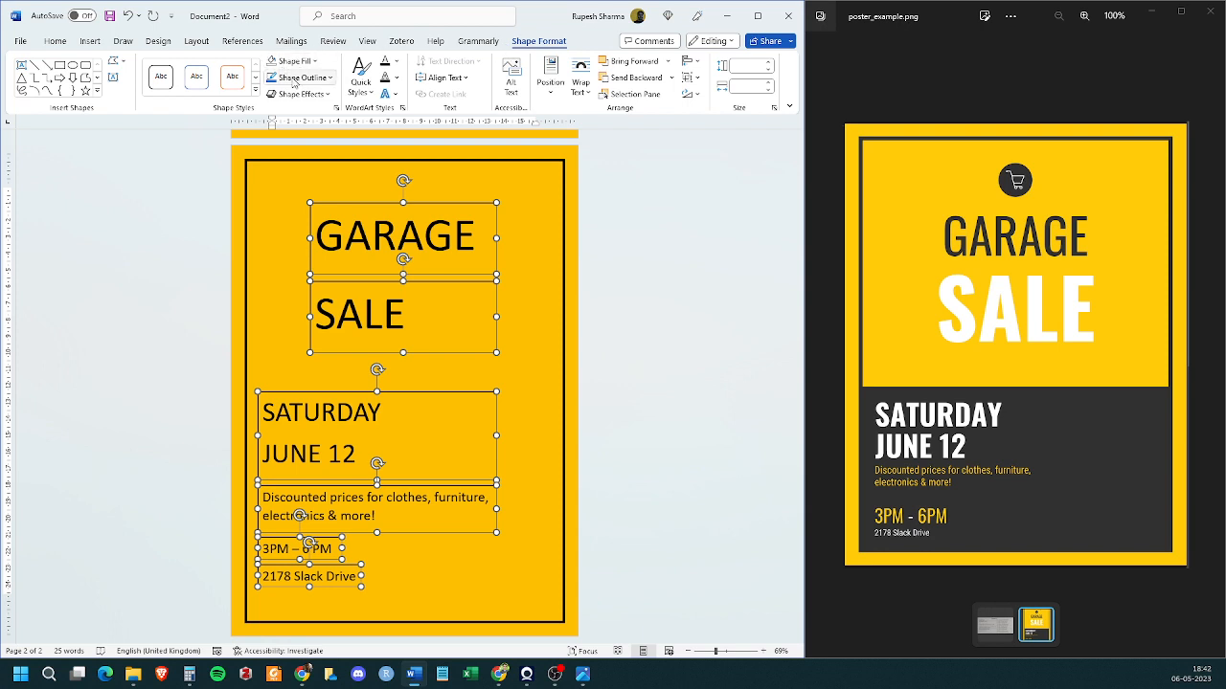
{"action": "mouse_move", "coordinate": [299, 77]}
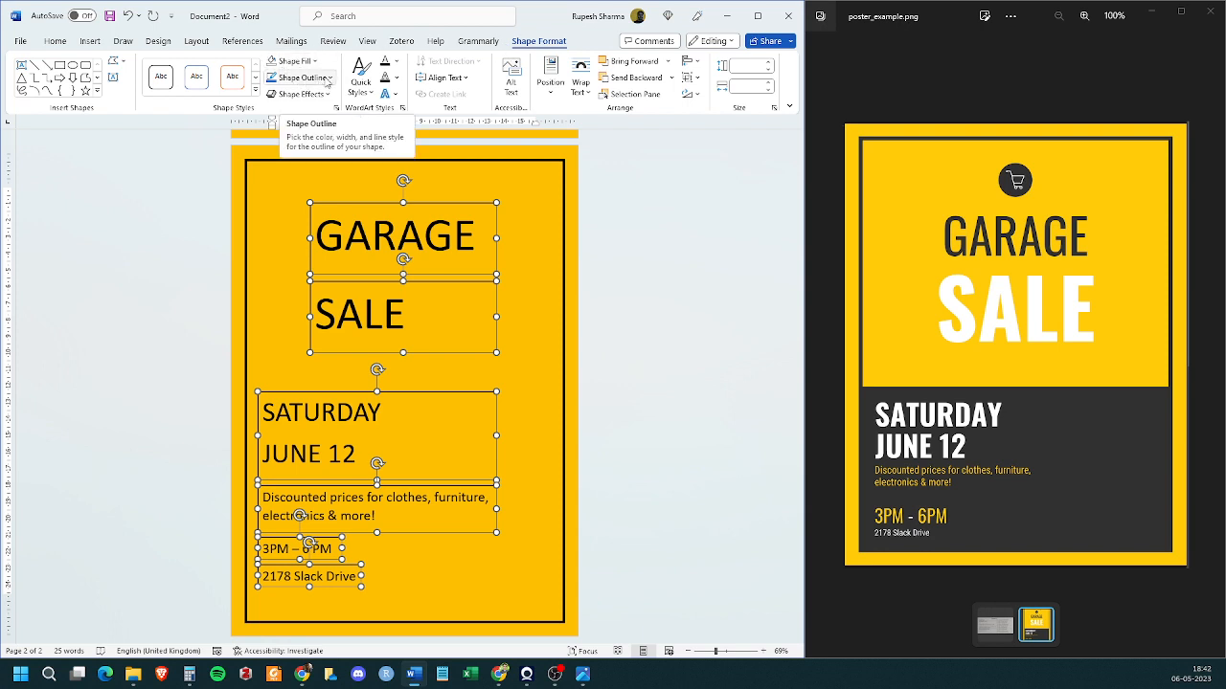
{"action": "left_click", "coordinate": [322, 76]}
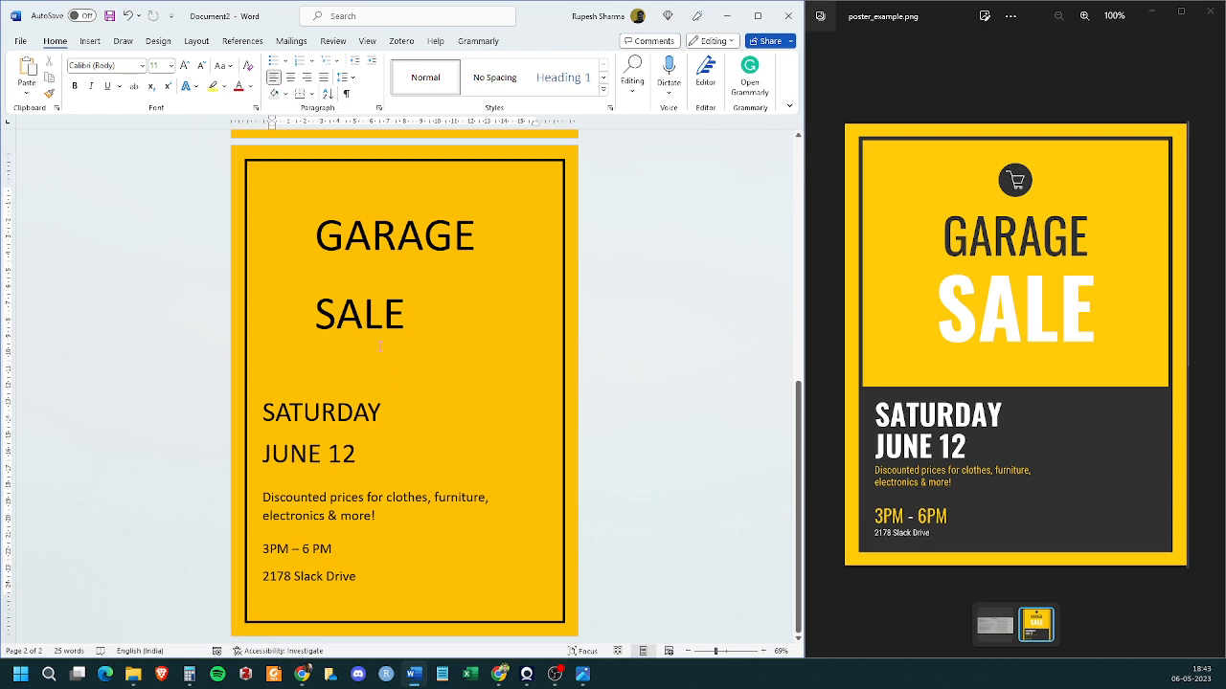
{"action": "left_click", "coordinate": [360, 314]}
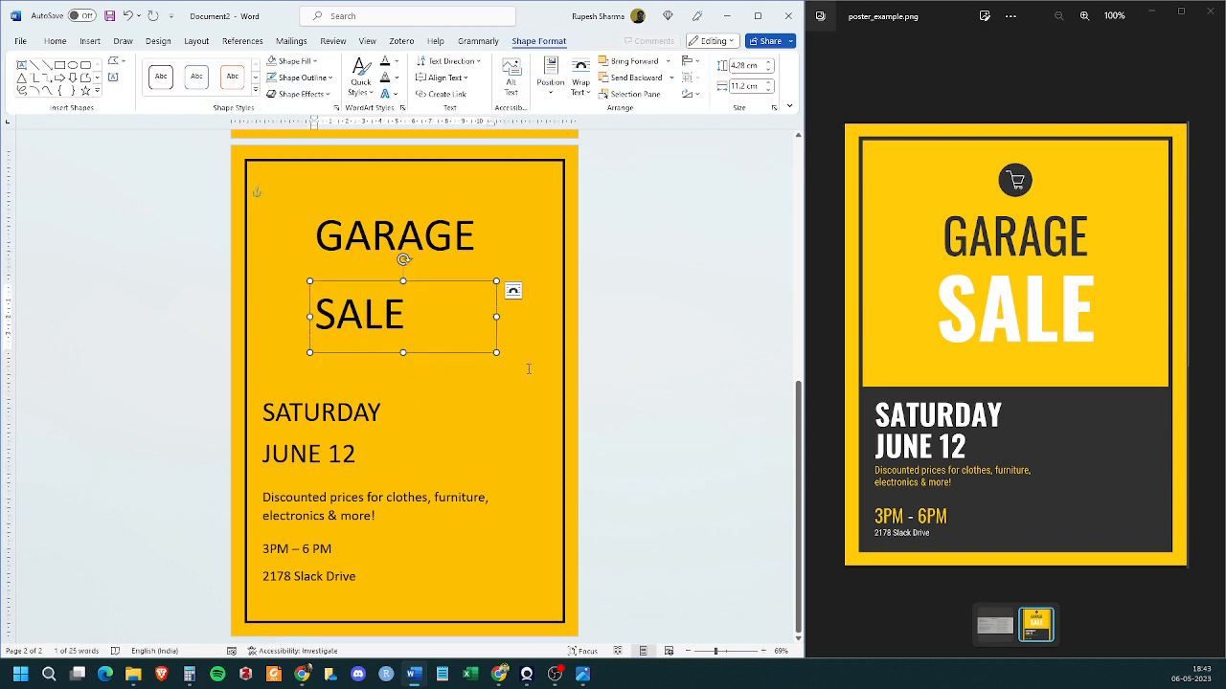
Step: Set the GARAGE text box to No Fill again, leaving the word on the yellow background
{"action": "left_click", "coordinate": [394, 234]}
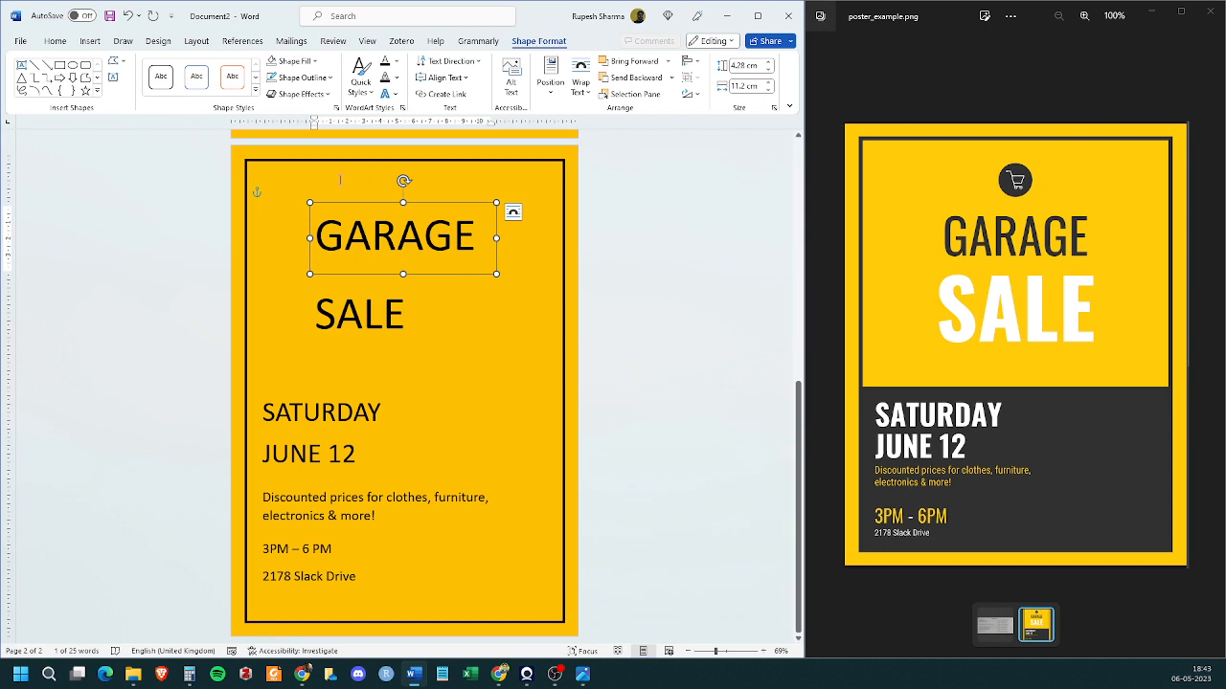
{"action": "mouse_move", "coordinate": [471, 214]}
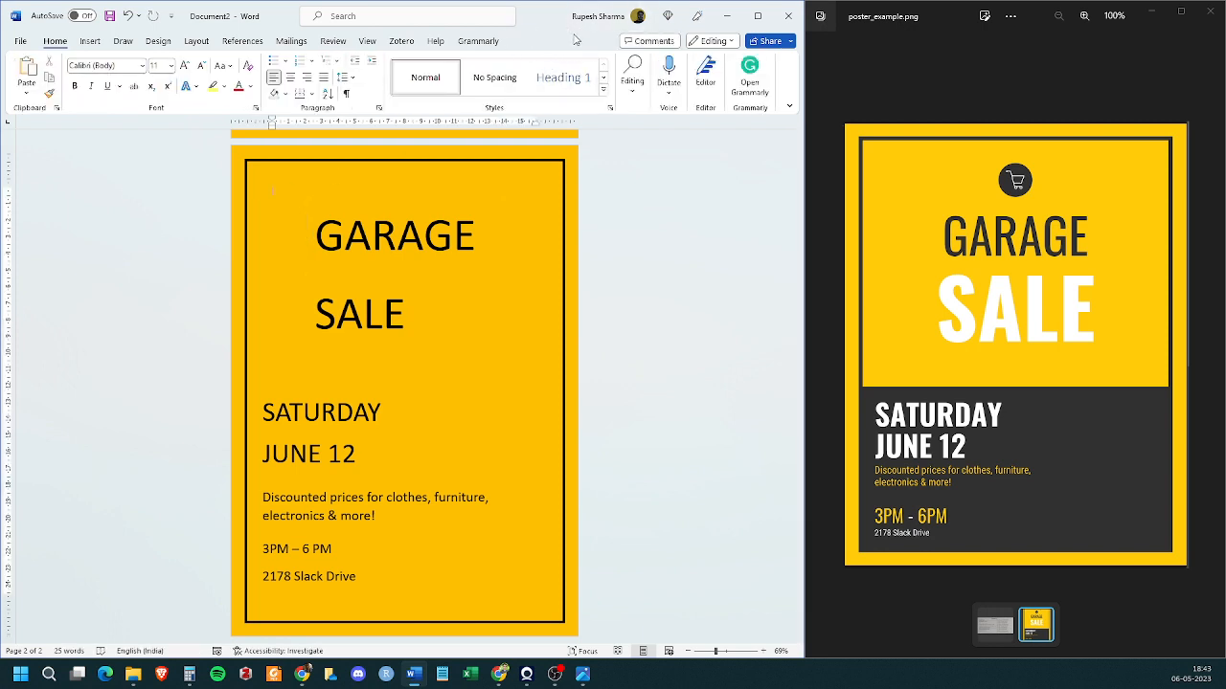
{"action": "left_click", "coordinate": [395, 236]}
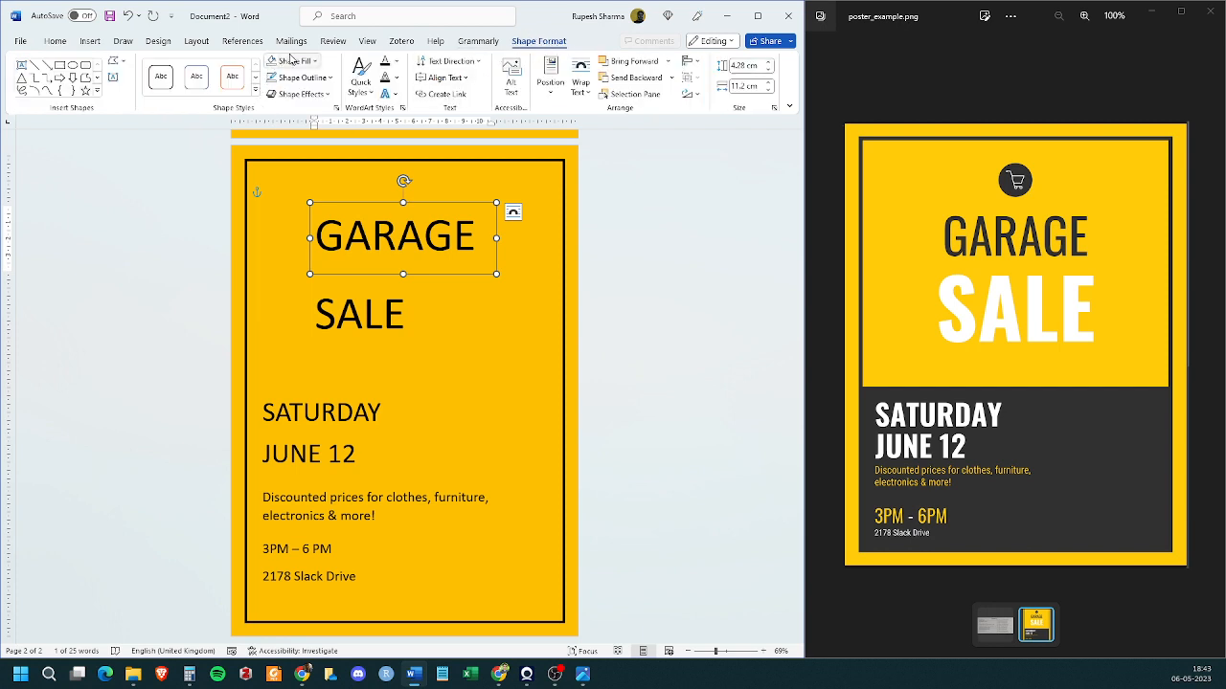
{"action": "mouse_move", "coordinate": [291, 62]}
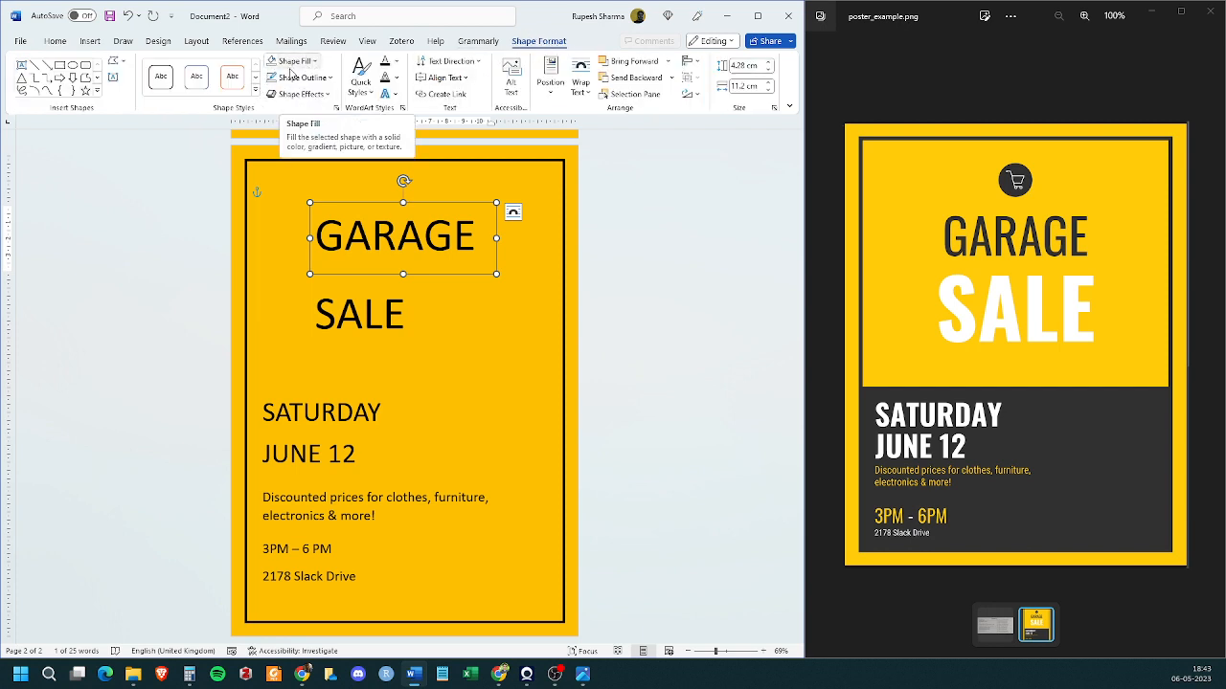
{"action": "mouse_move", "coordinate": [305, 94]}
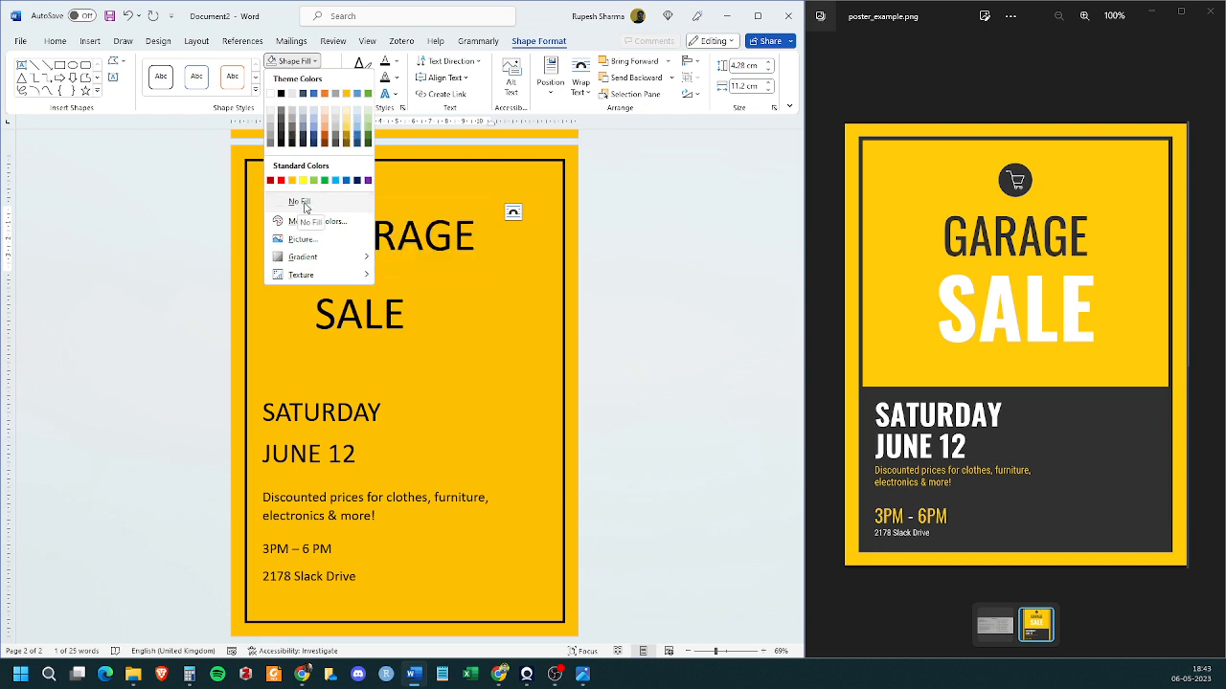
{"action": "left_click", "coordinate": [299, 202]}
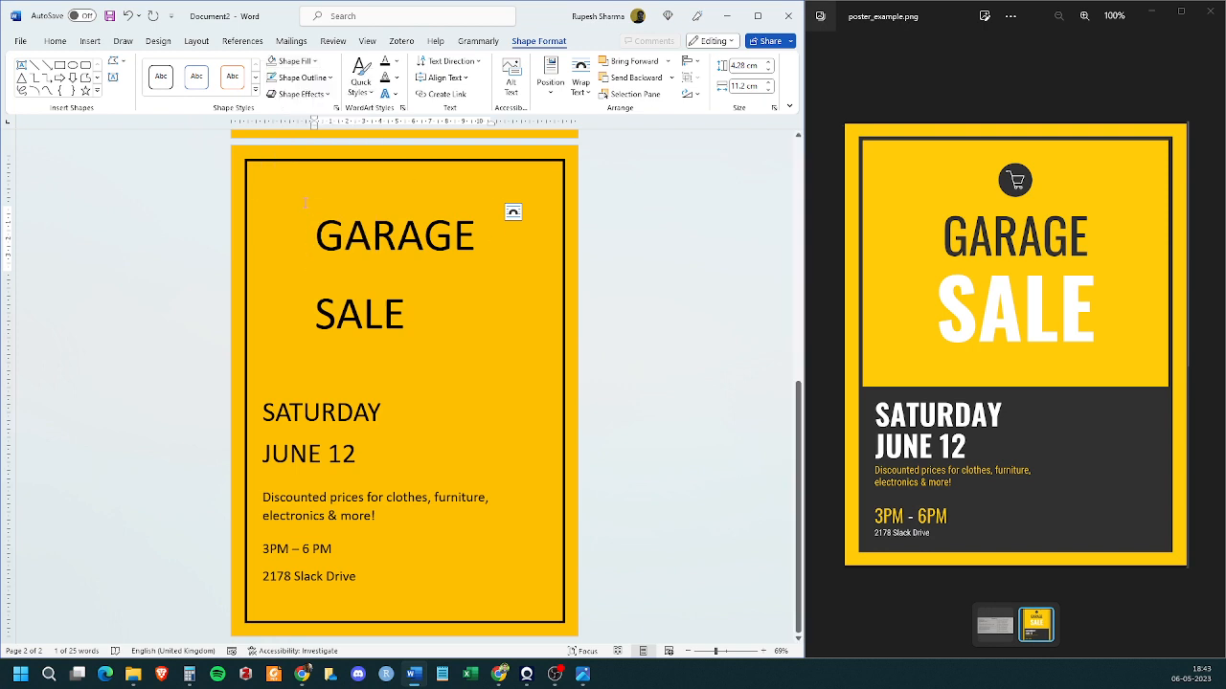
{"action": "left_click", "coordinate": [395, 235]}
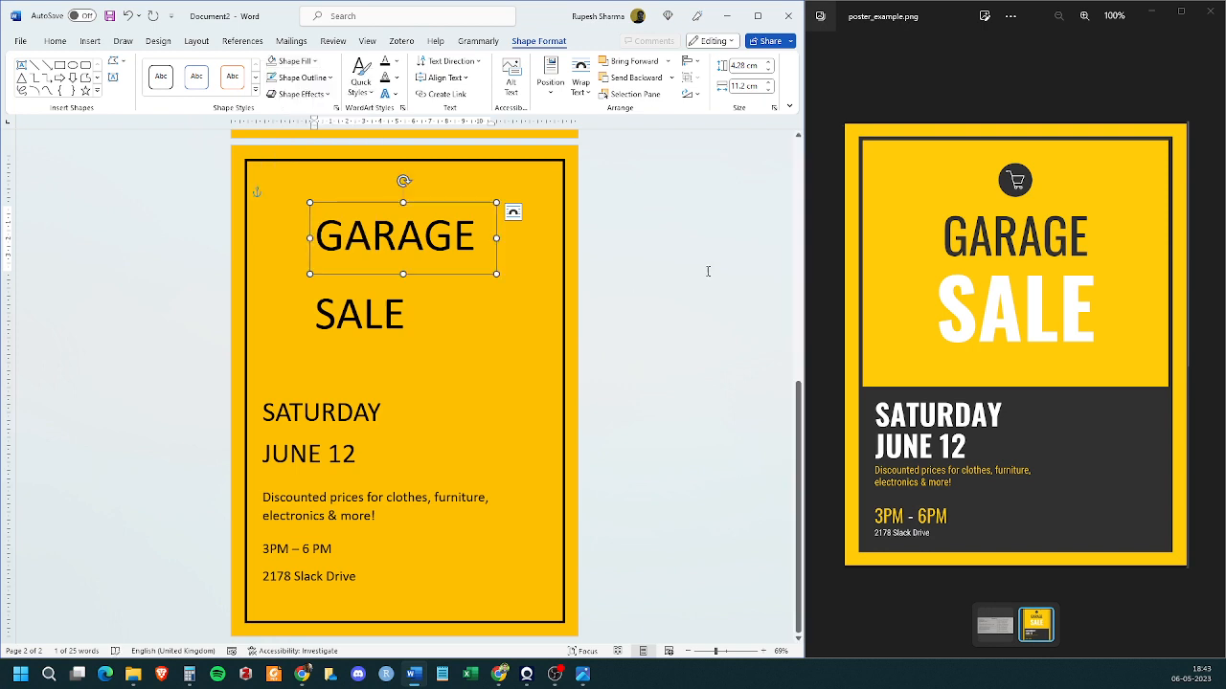
{"action": "mouse_move", "coordinate": [705, 271]}
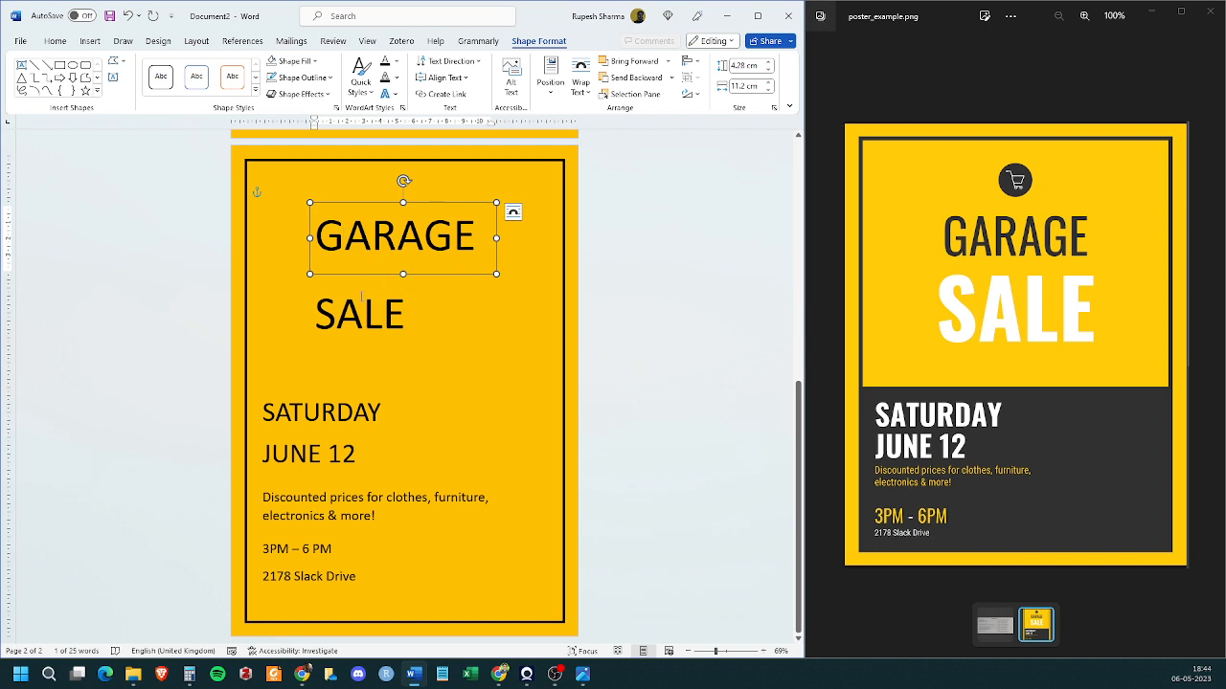
{"action": "left_click", "coordinate": [360, 314]}
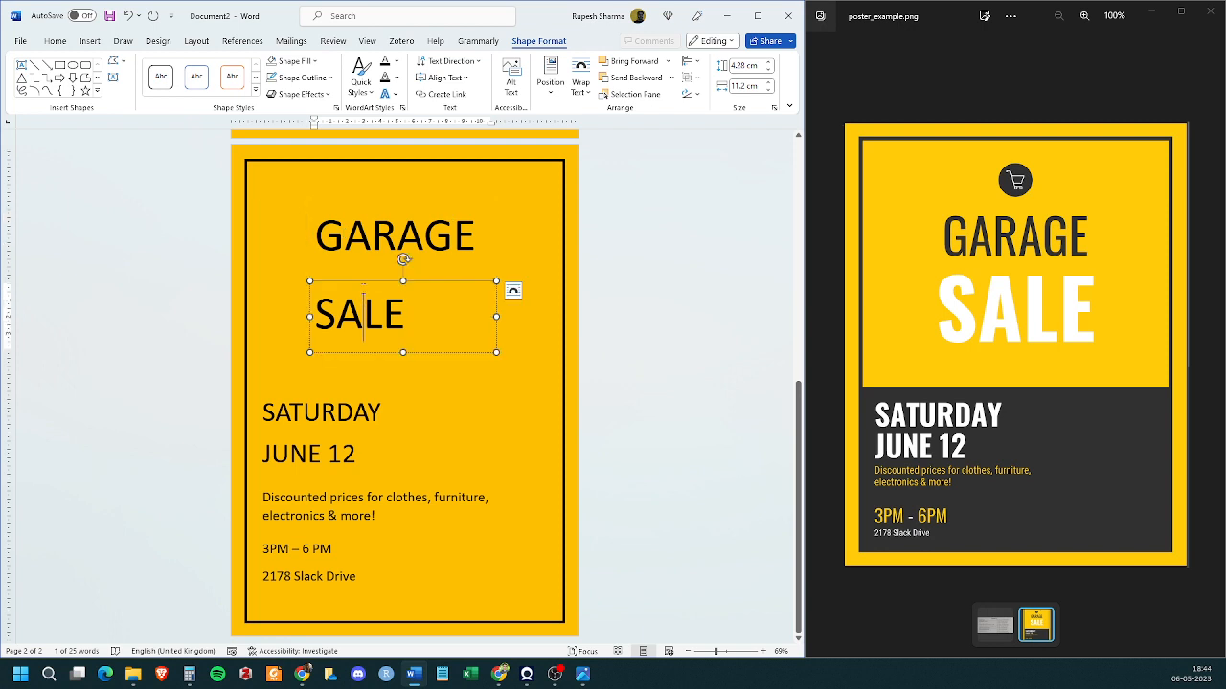
{"action": "left_click", "coordinate": [395, 236]}
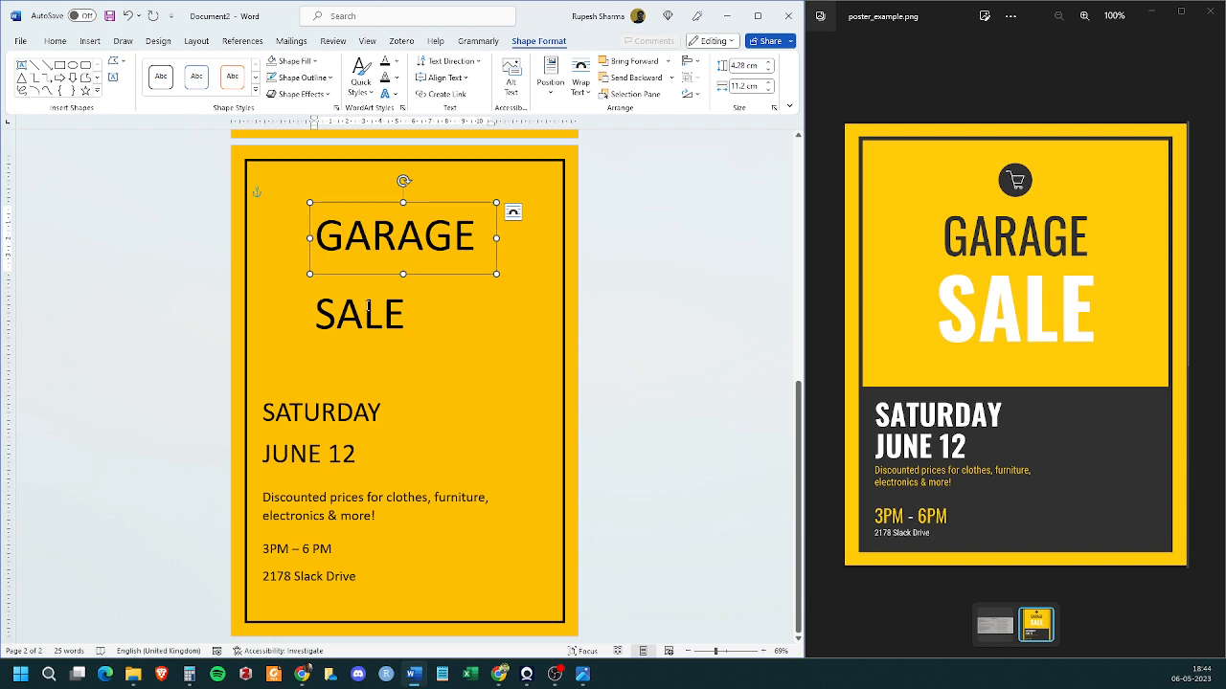
{"action": "left_click", "coordinate": [341, 234]}
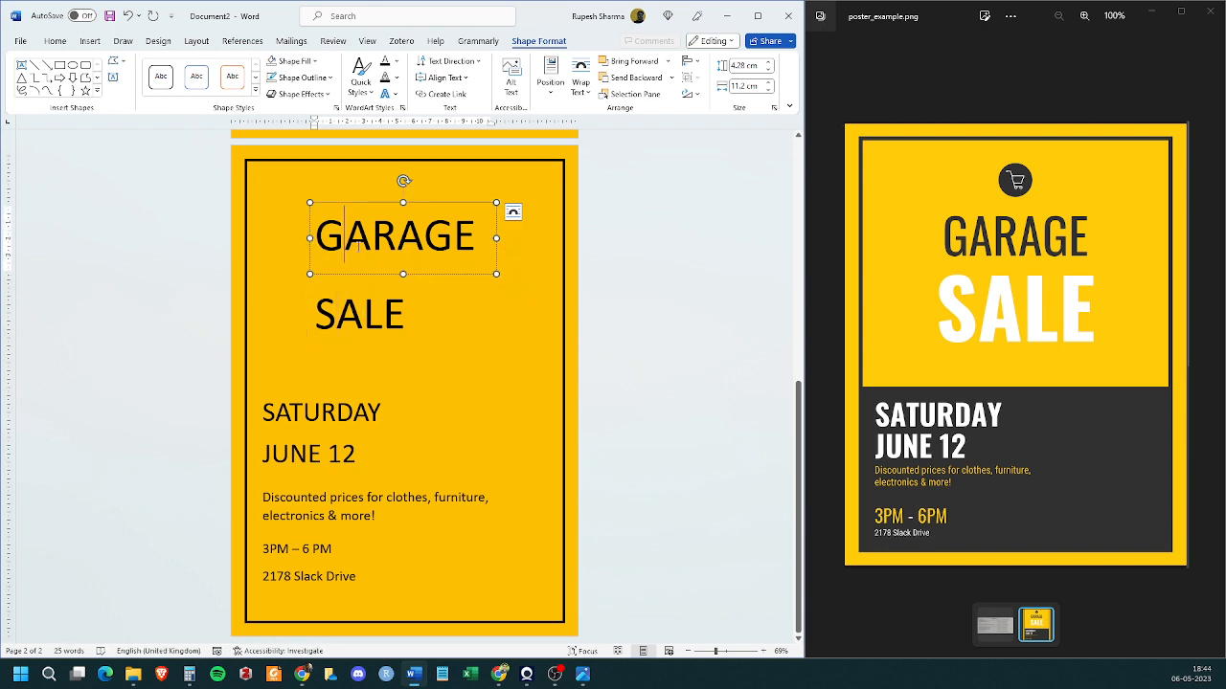
{"action": "left_click", "coordinate": [383, 236]}
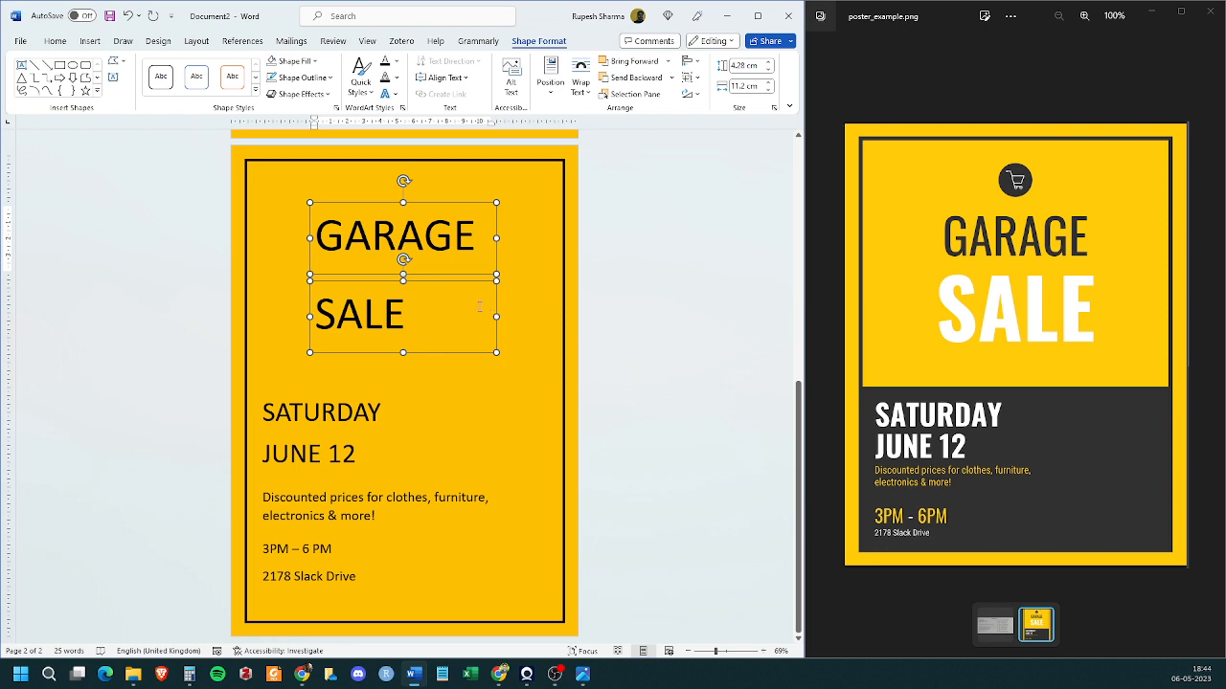
{"action": "mouse_move", "coordinate": [469, 283]}
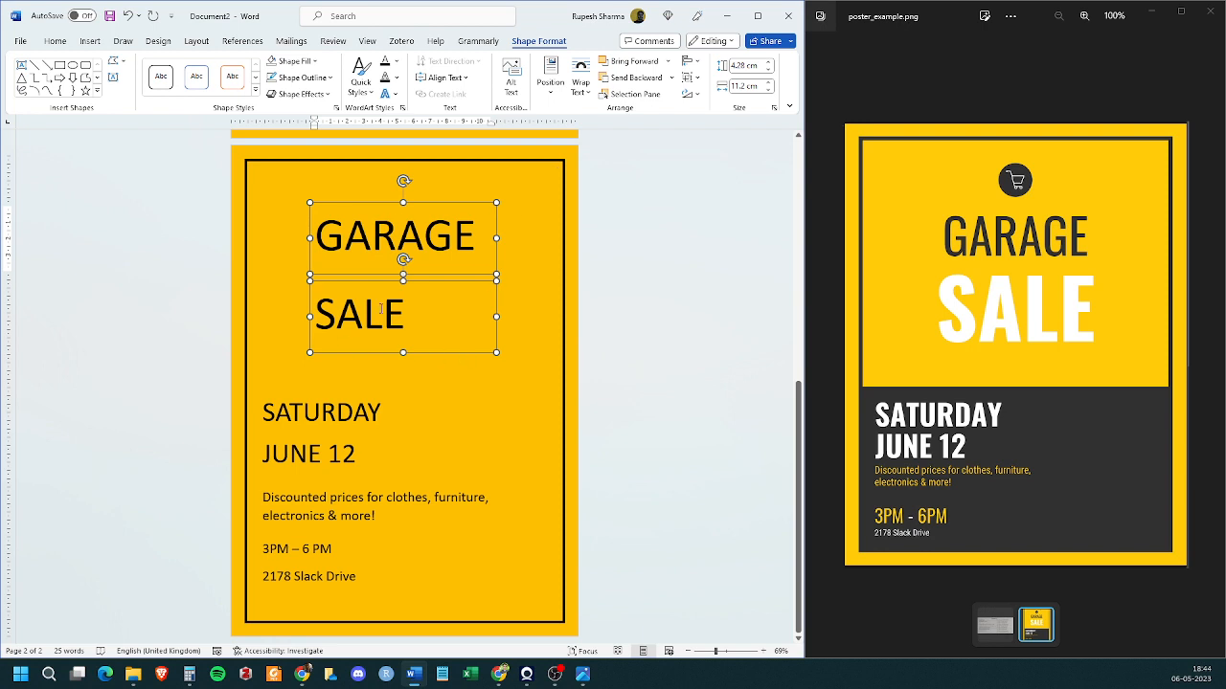
{"action": "mouse_move", "coordinate": [548, 76]}
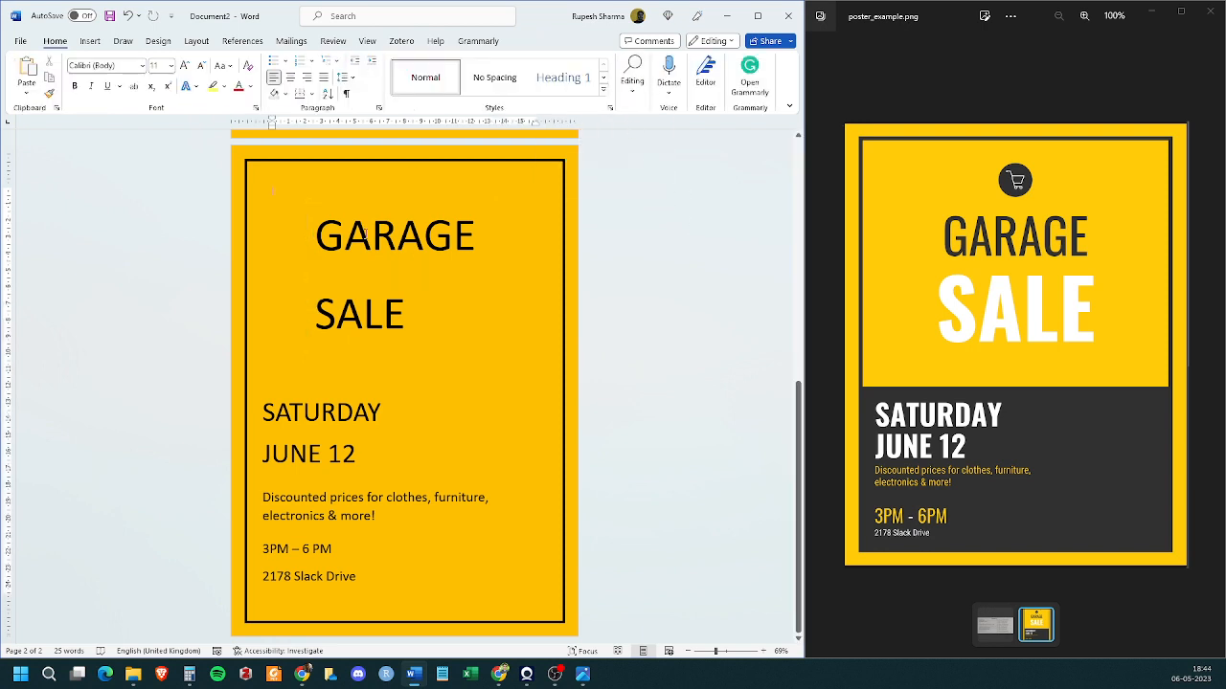
{"action": "left_click", "coordinate": [395, 236]}
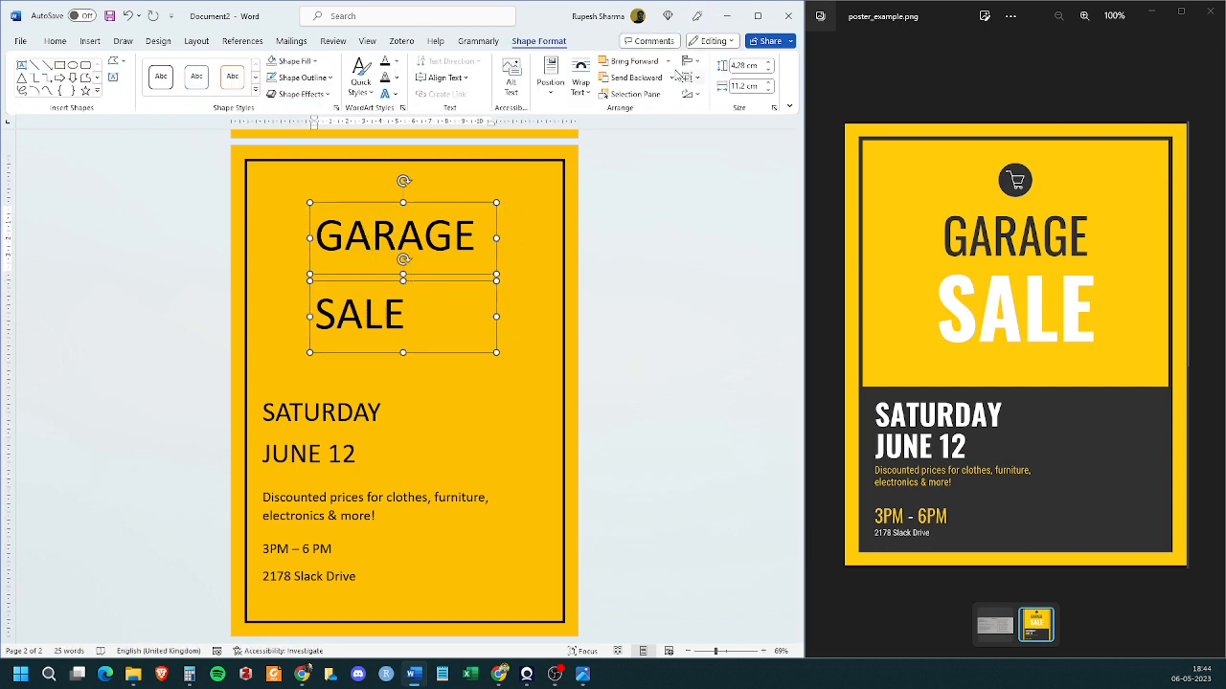
{"action": "left_click", "coordinate": [689, 60]}
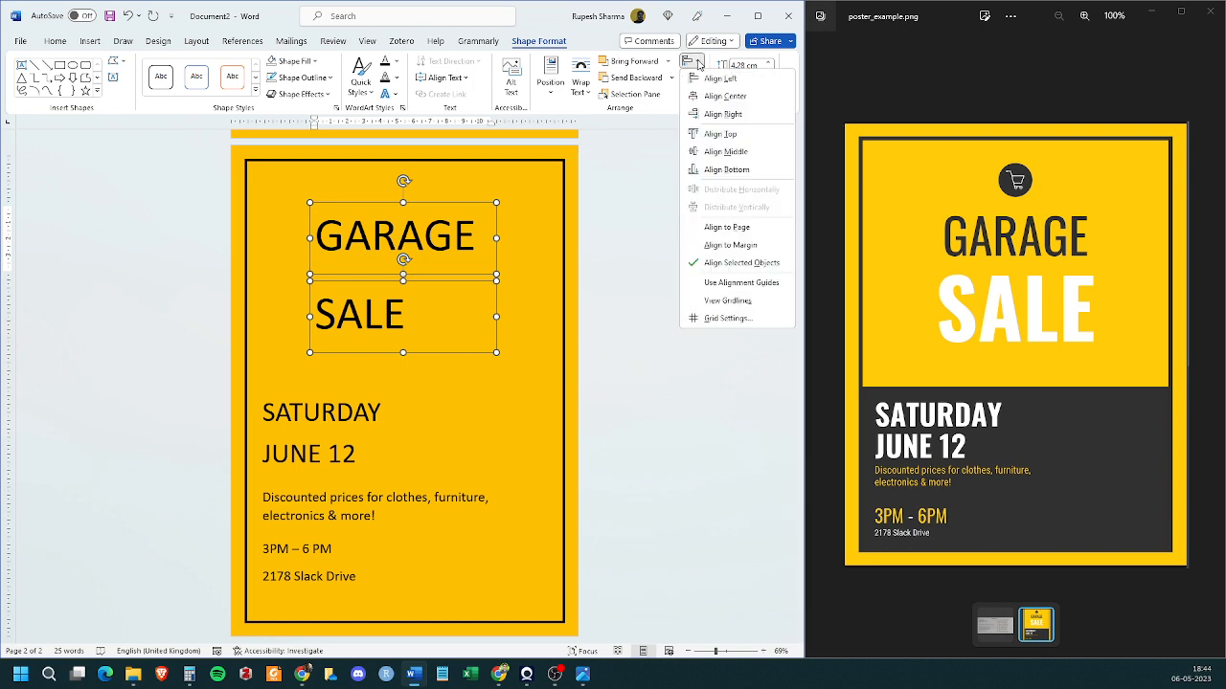
{"action": "mouse_move", "coordinate": [726, 96]}
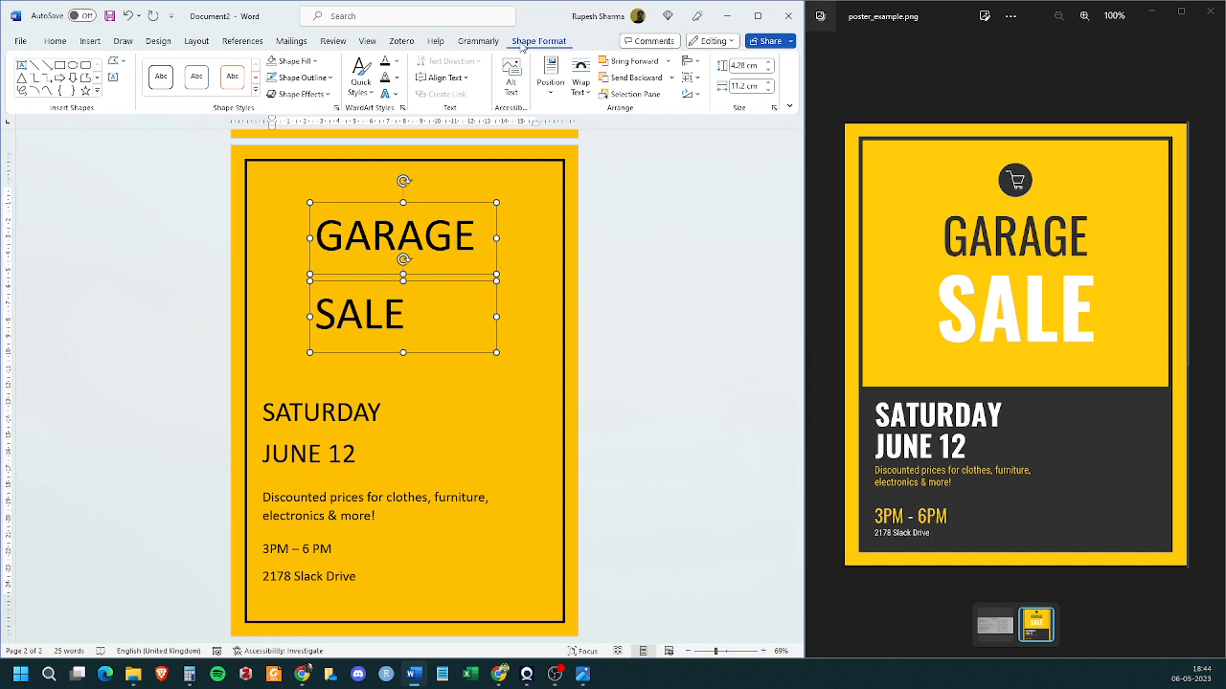
Step: Align the heading text vertically, move SALE up beneath GARAGE and colour it white
{"action": "left_click", "coordinate": [444, 76]}
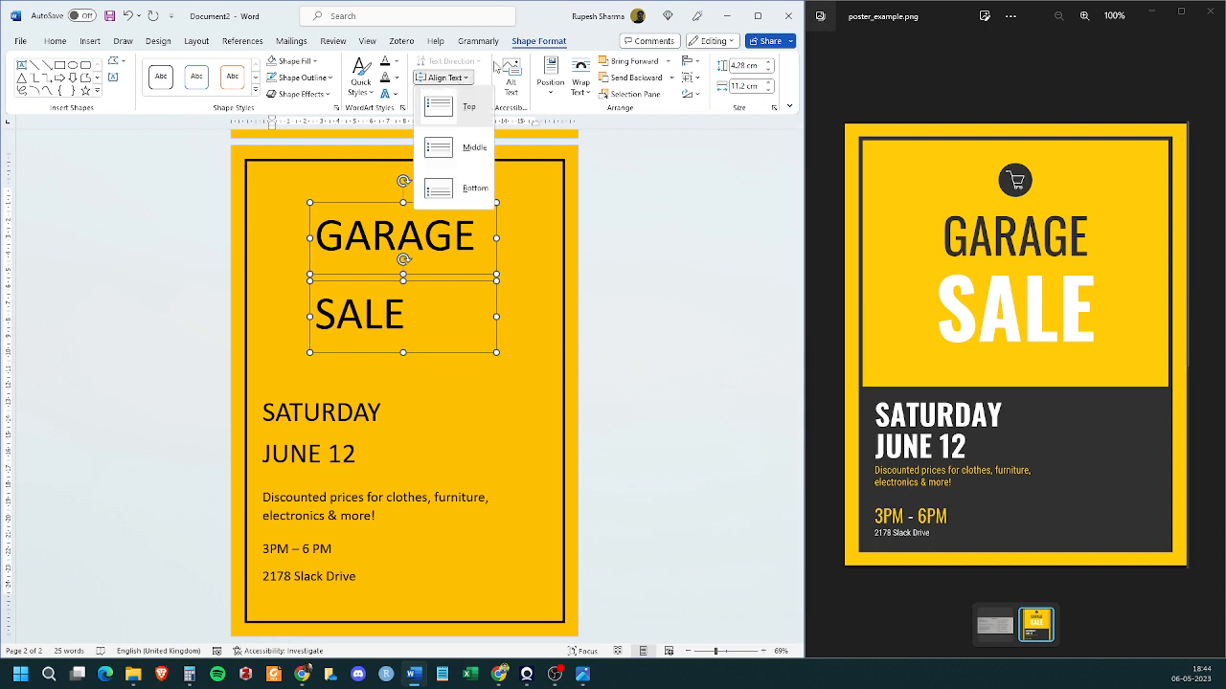
{"action": "left_click", "coordinate": [54, 42]}
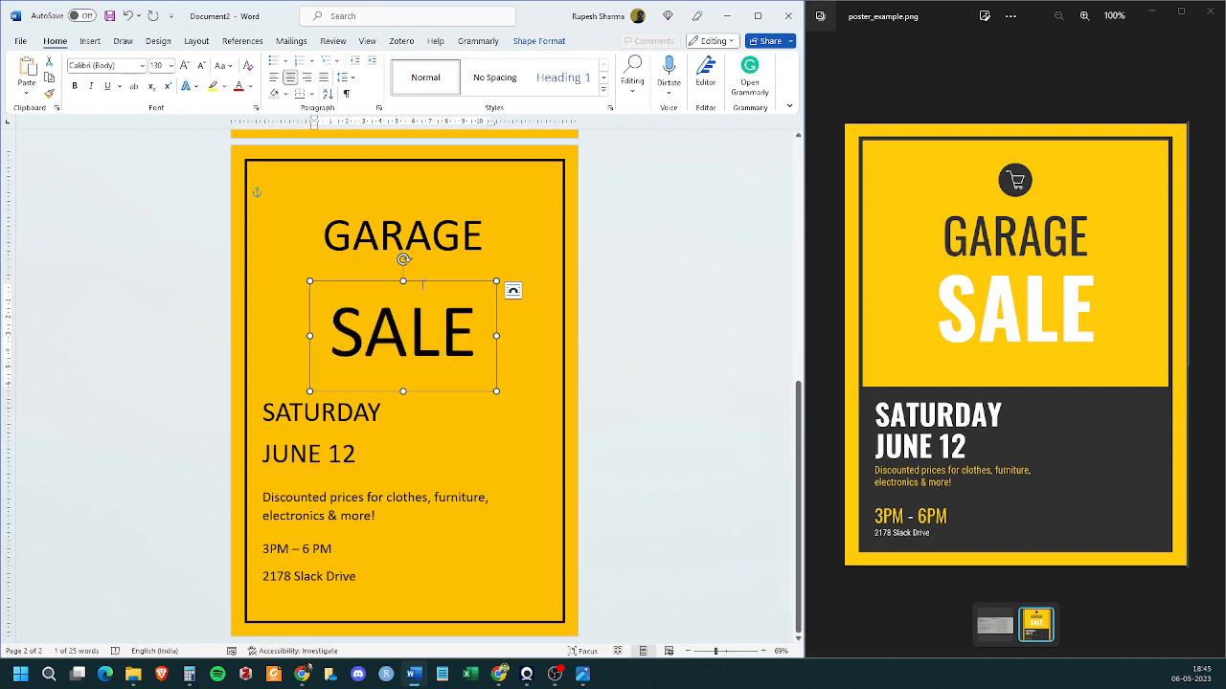
{"action": "left_click_drag", "start_coordinate": [402, 336], "coordinate": [398, 299]}
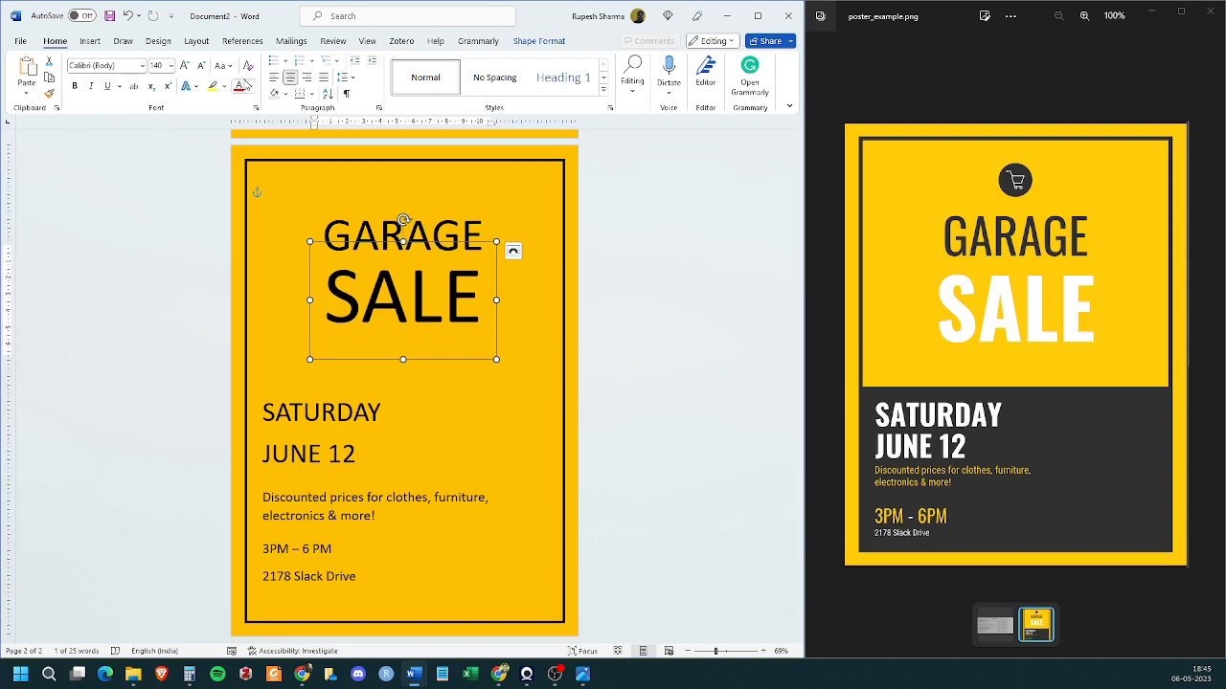
{"action": "left_click", "coordinate": [241, 84]}
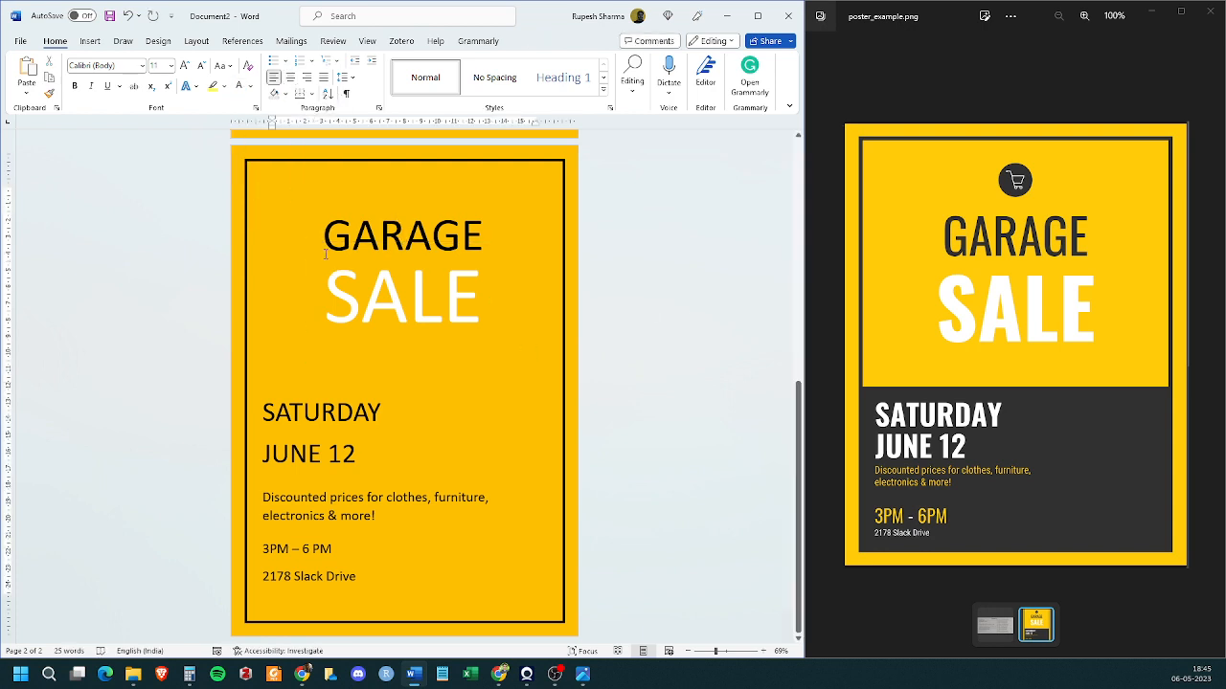
{"action": "mouse_move", "coordinate": [482, 298]}
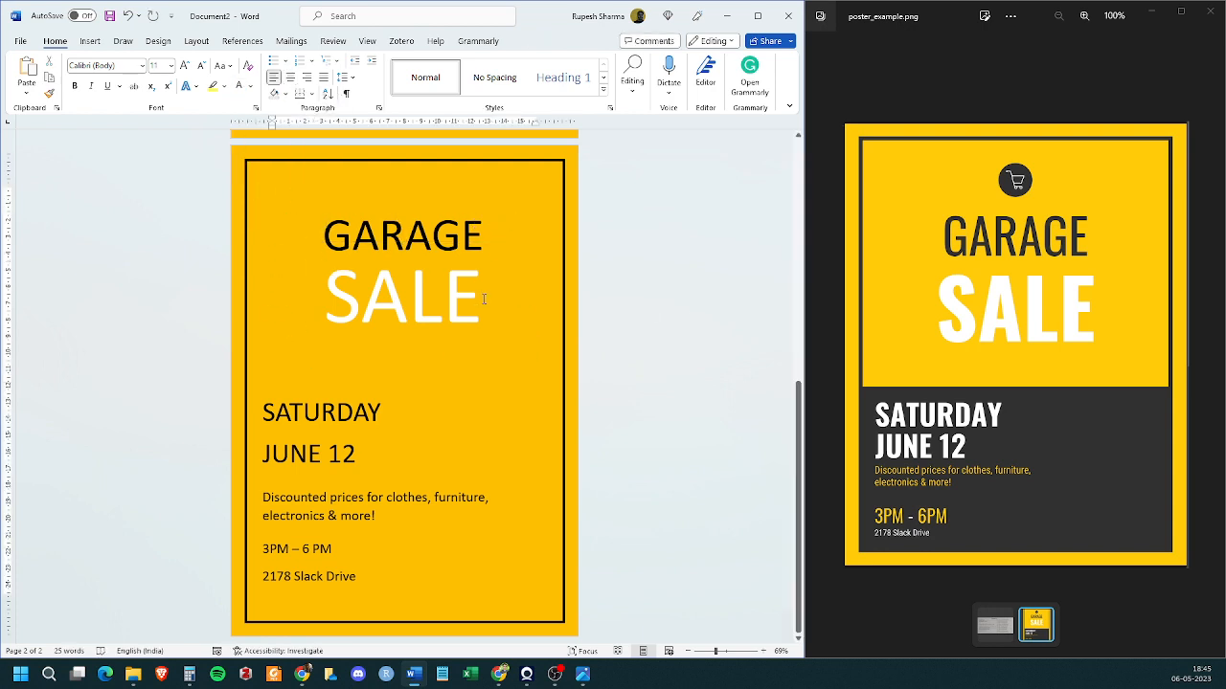
Step: Make the SATURDAY / JUNE 12 text bold and white
{"action": "left_click", "coordinate": [322, 411]}
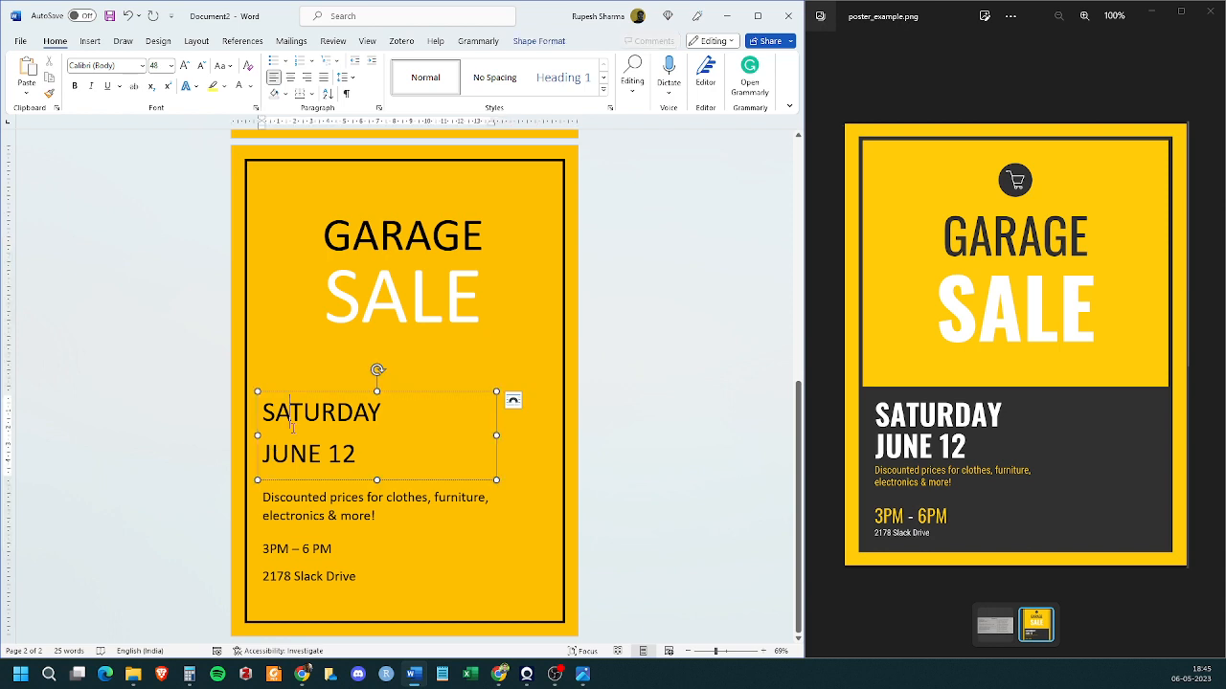
{"action": "mouse_move", "coordinate": [290, 394]}
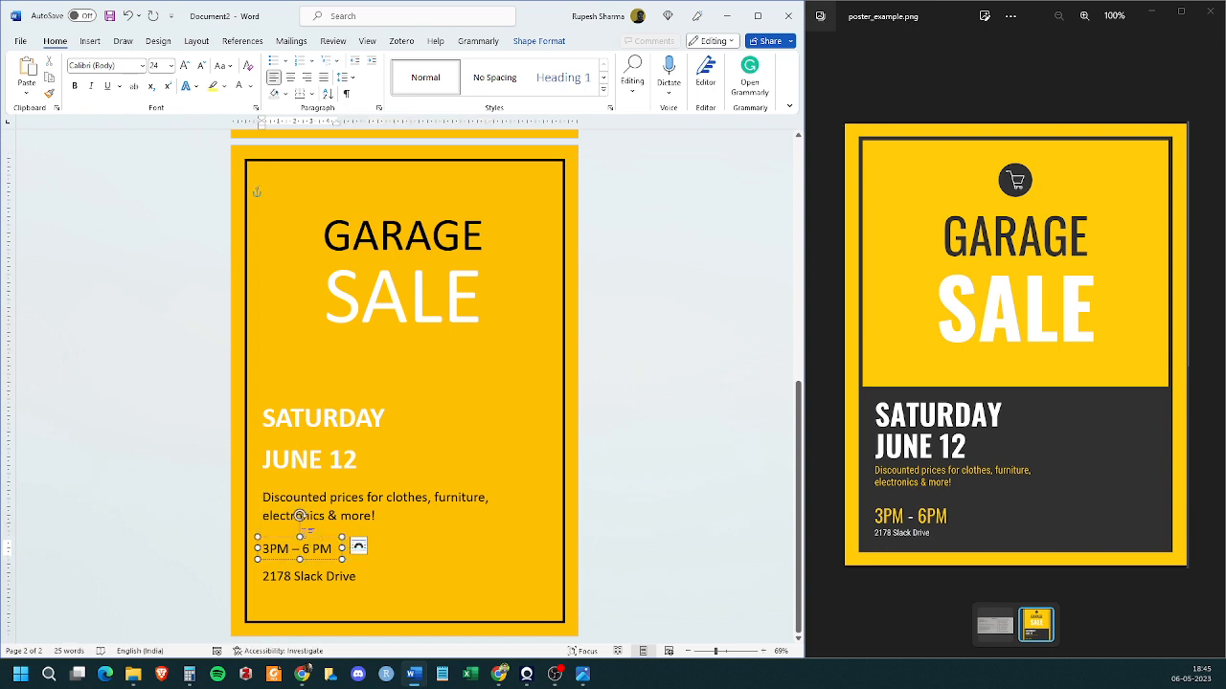
{"action": "left_click", "coordinate": [380, 517]}
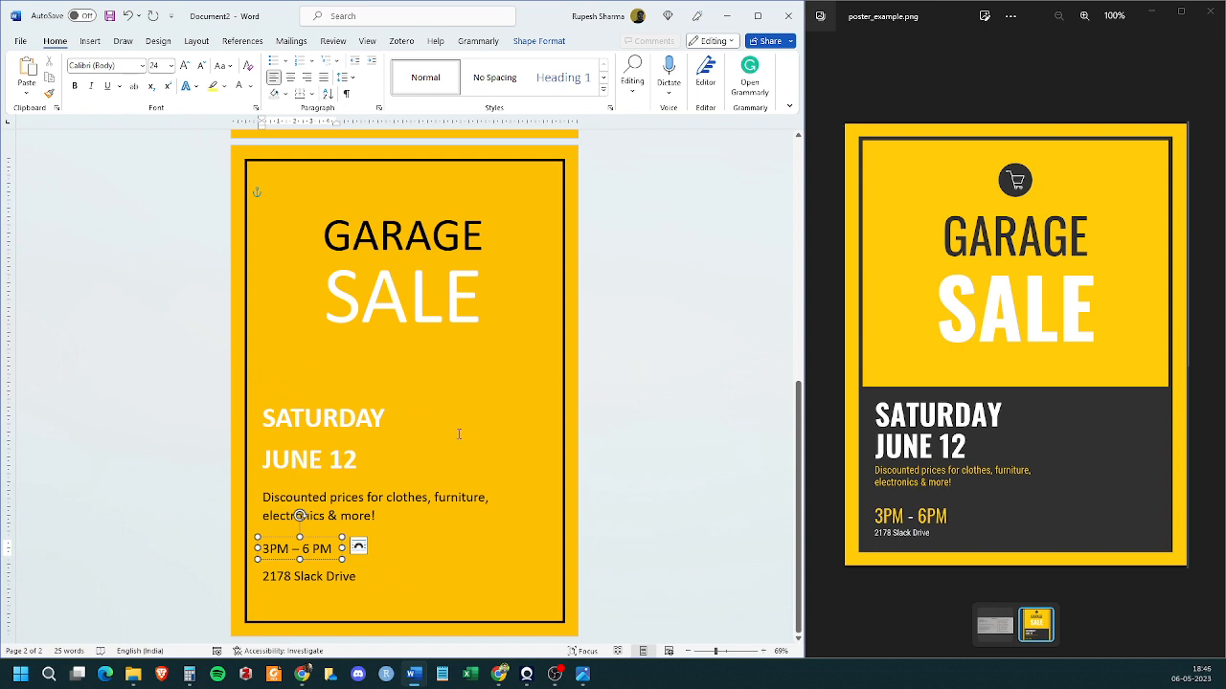
{"action": "left_click", "coordinate": [123, 40]}
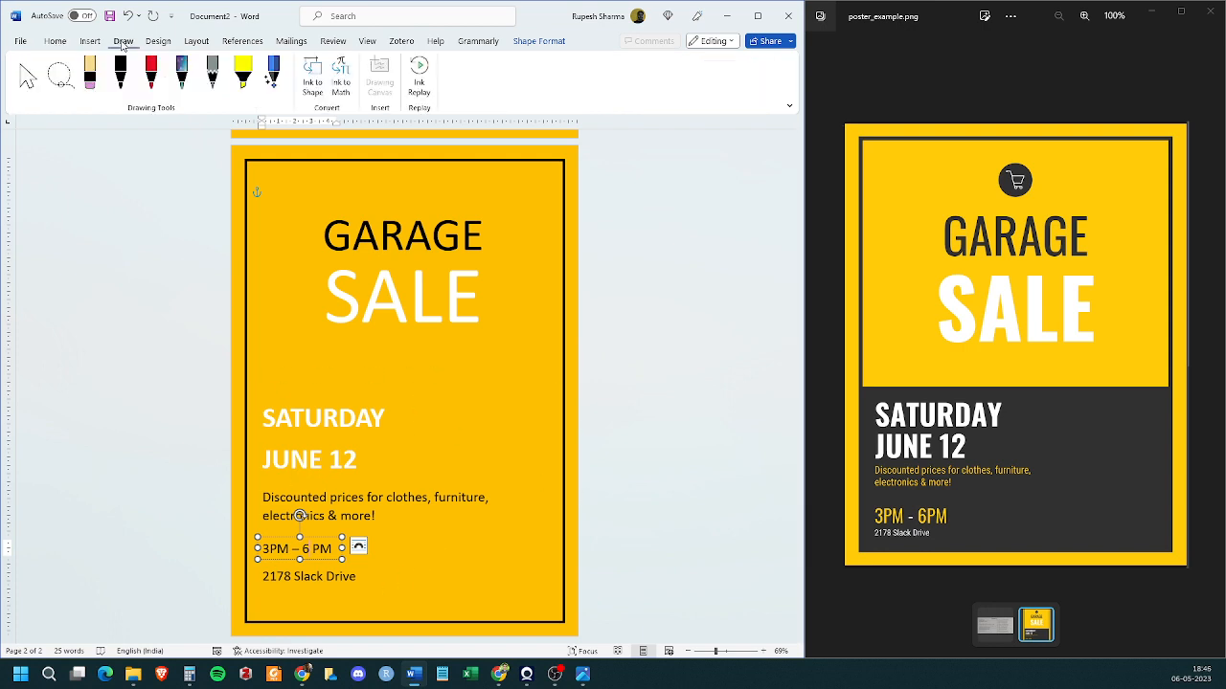
Step: Insert a rectangle over the lower half of the page and fill it black
{"action": "left_click", "coordinate": [88, 40]}
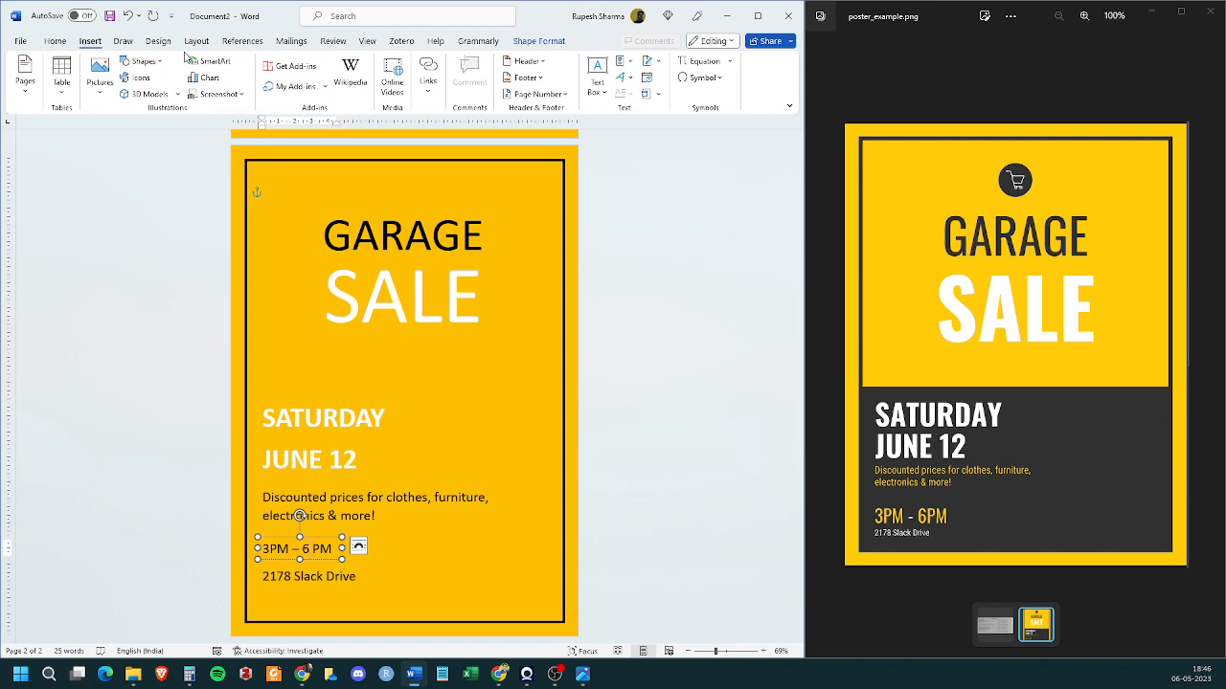
{"action": "left_click", "coordinate": [142, 61]}
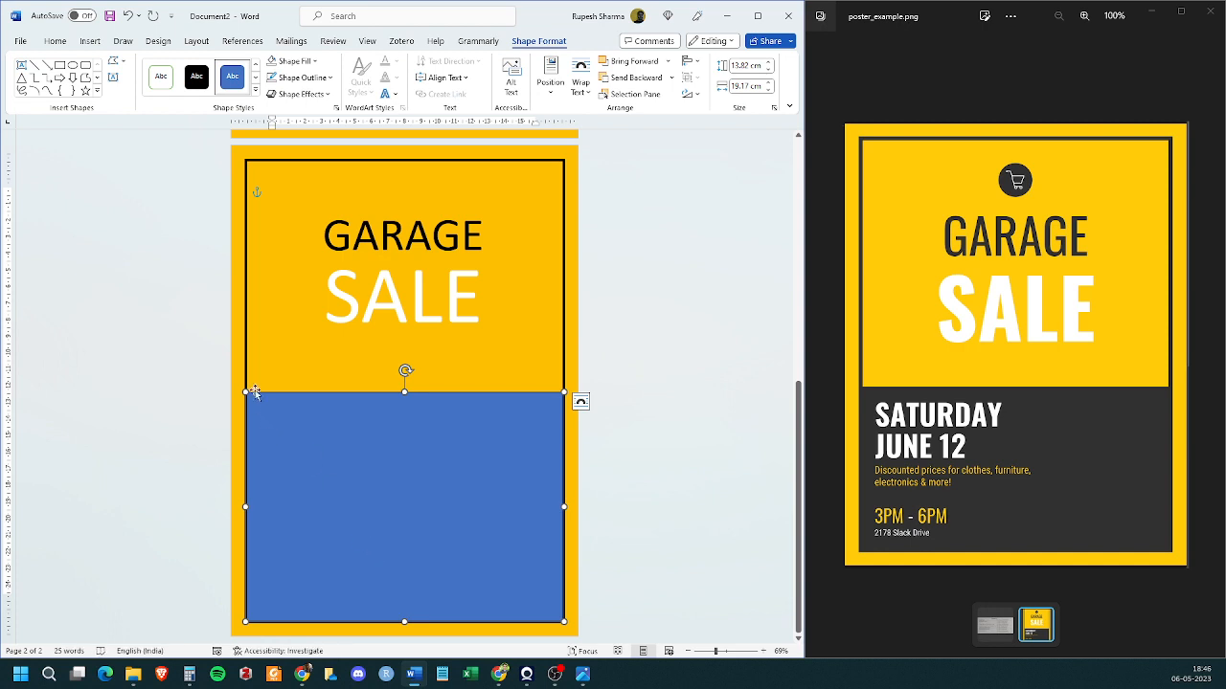
{"action": "mouse_move", "coordinate": [261, 429]}
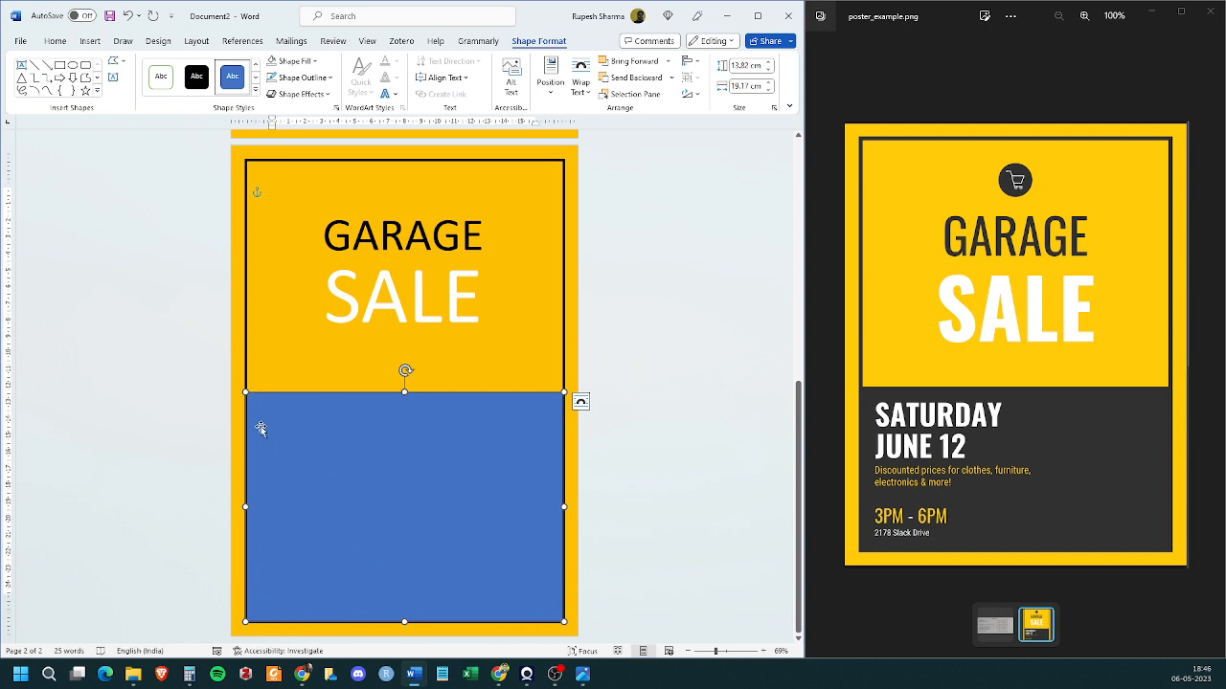
{"action": "mouse_move", "coordinate": [487, 425]}
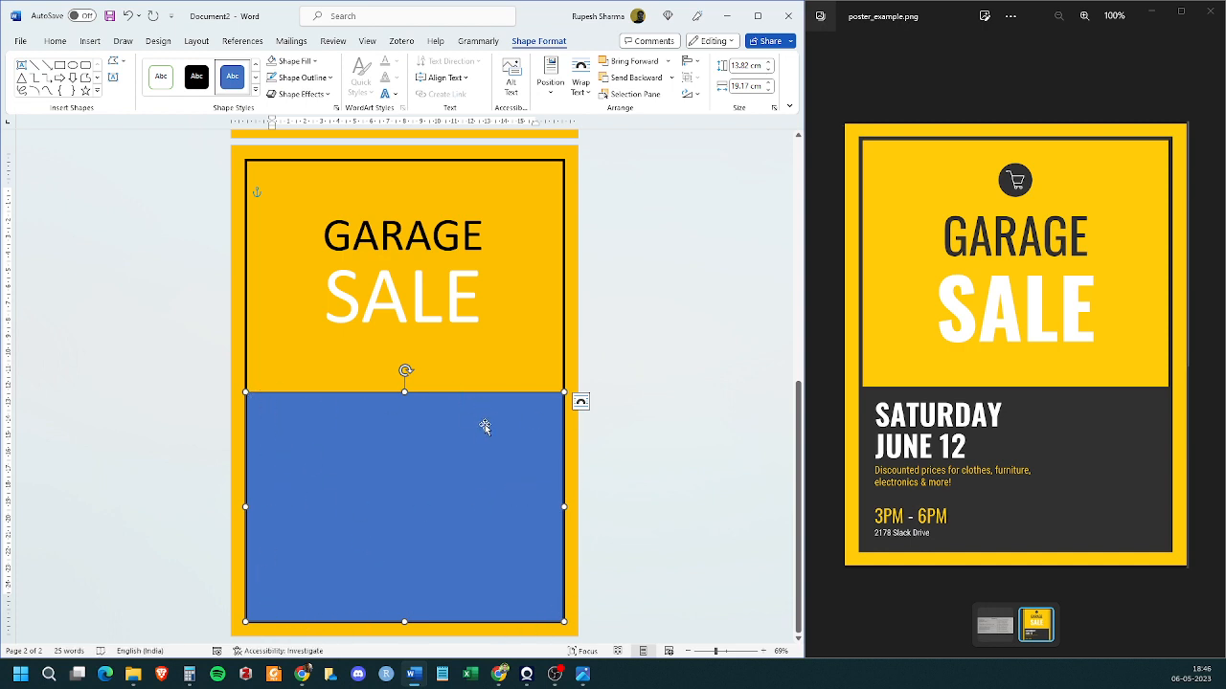
{"action": "mouse_move", "coordinate": [283, 443]}
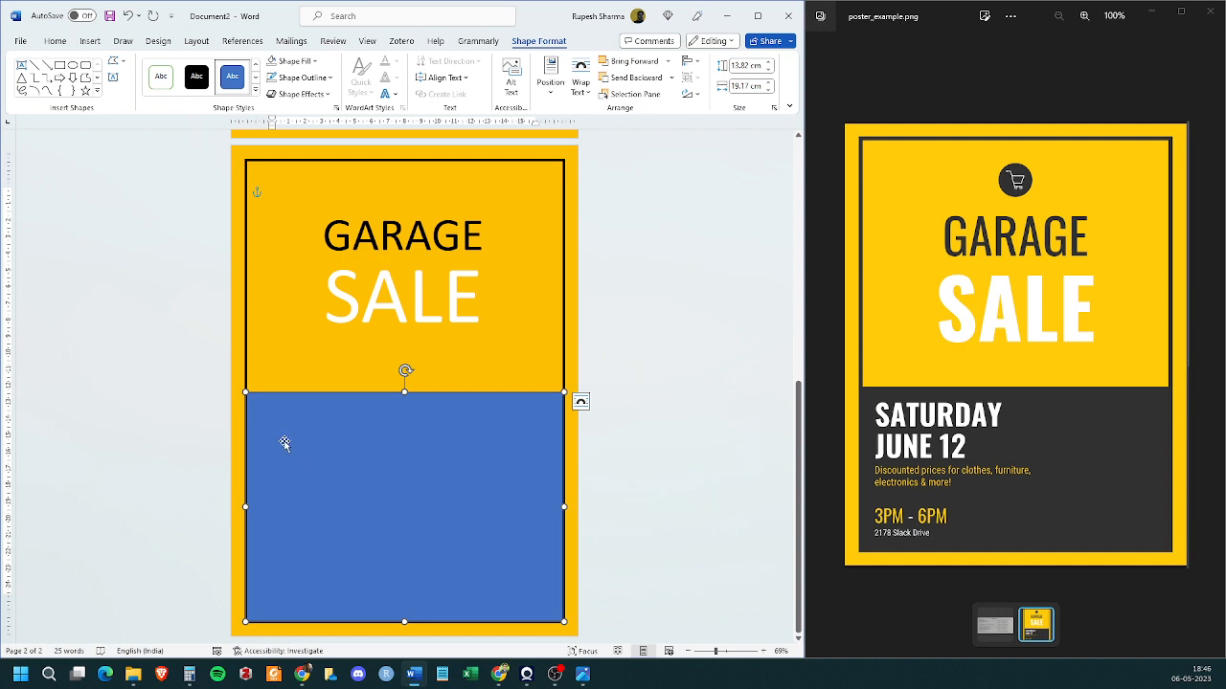
{"action": "left_click", "coordinate": [292, 59]}
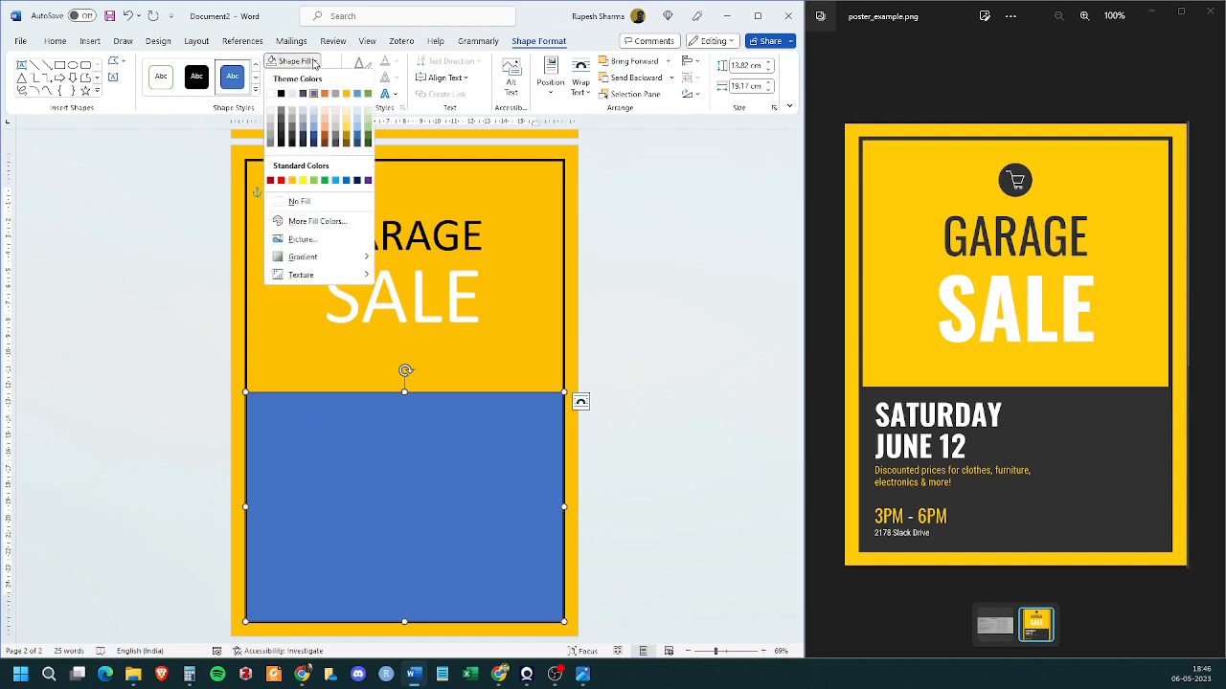
{"action": "left_click", "coordinate": [280, 94]}
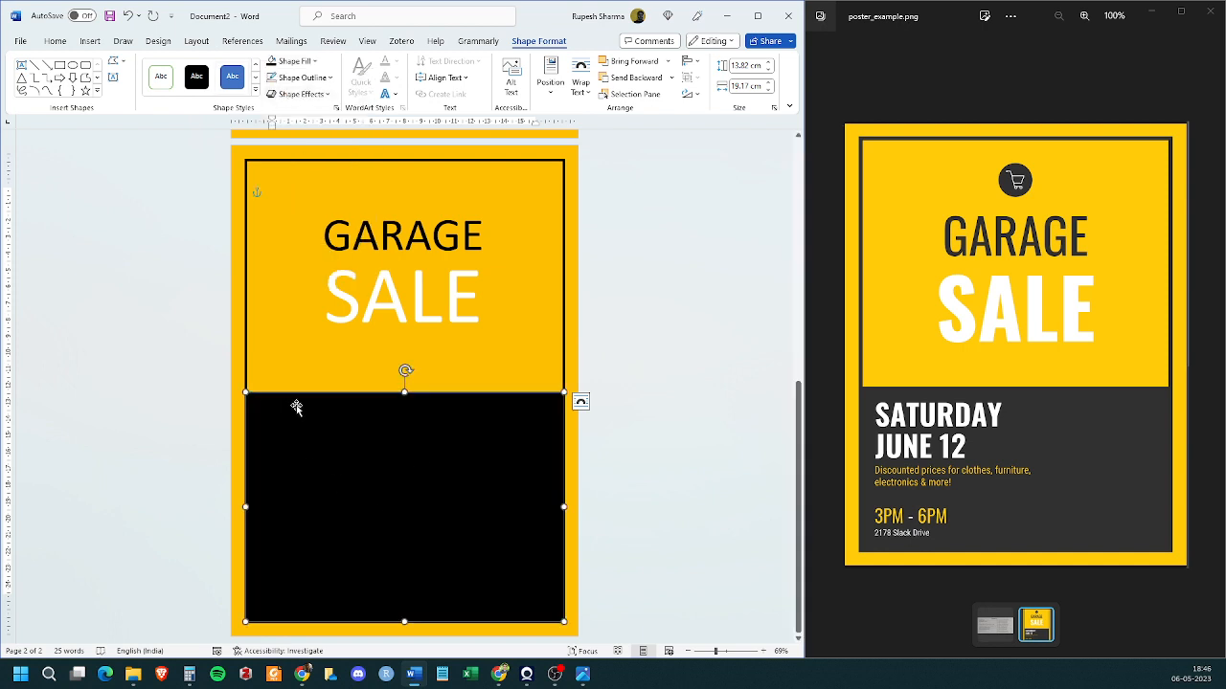
{"action": "mouse_move", "coordinate": [496, 533]}
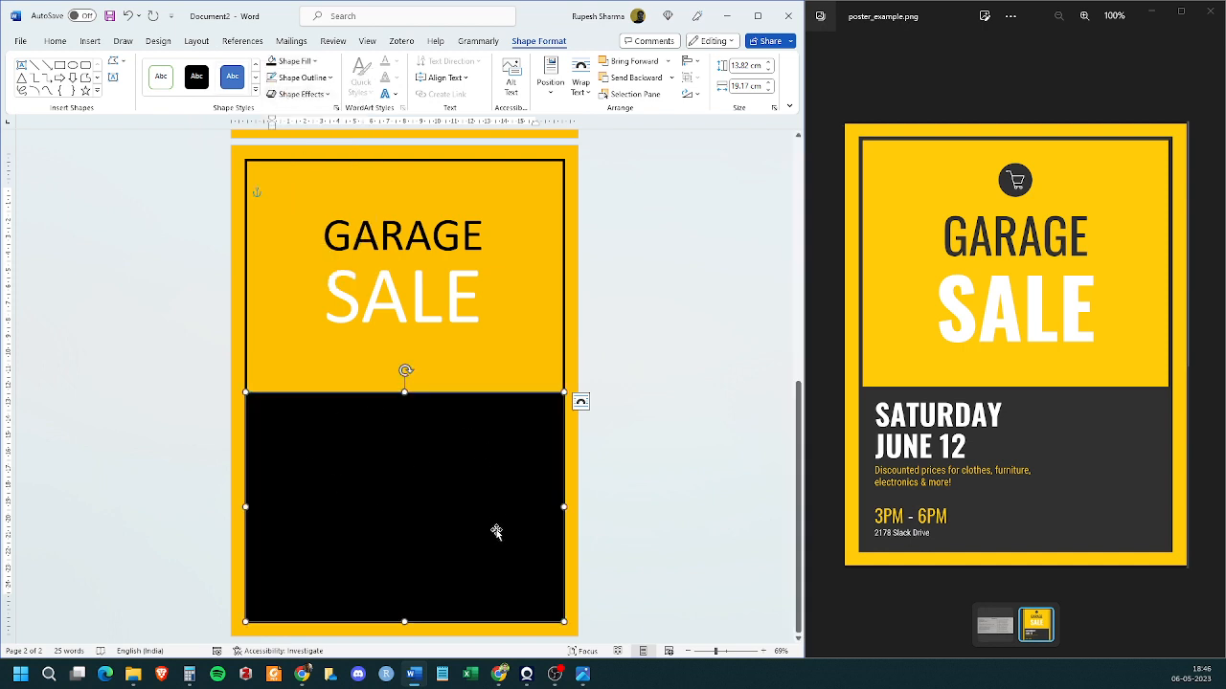
{"action": "mouse_move", "coordinate": [500, 528]}
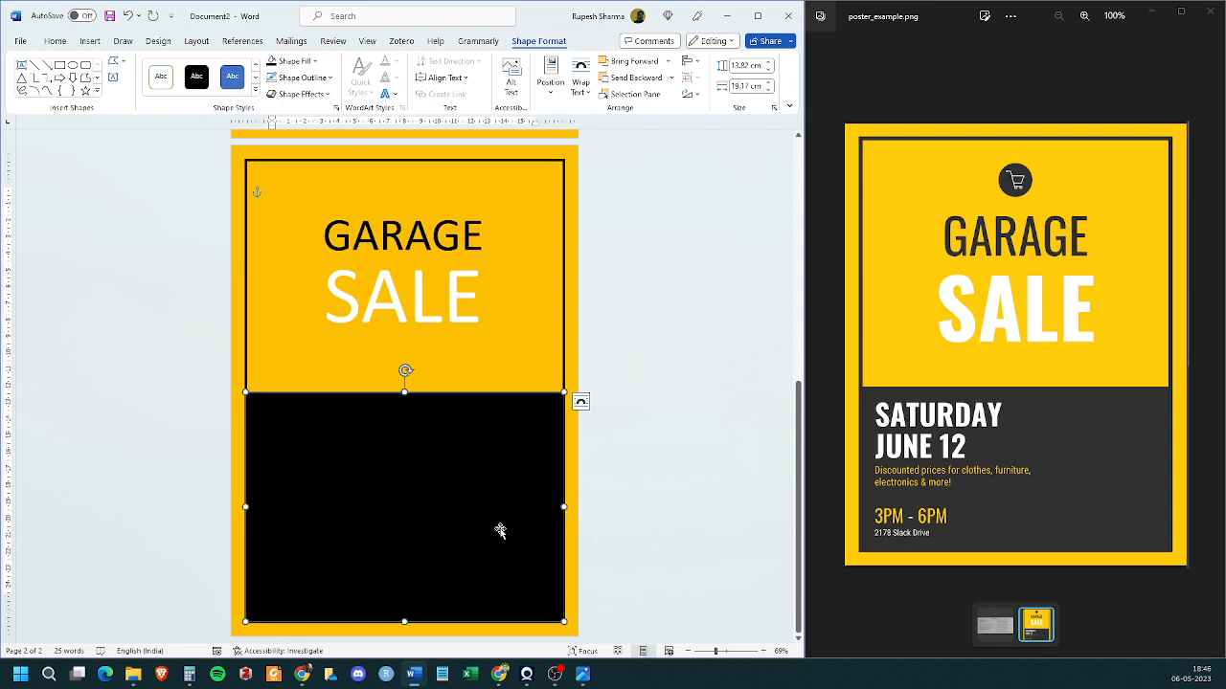
{"action": "mouse_move", "coordinate": [353, 533]}
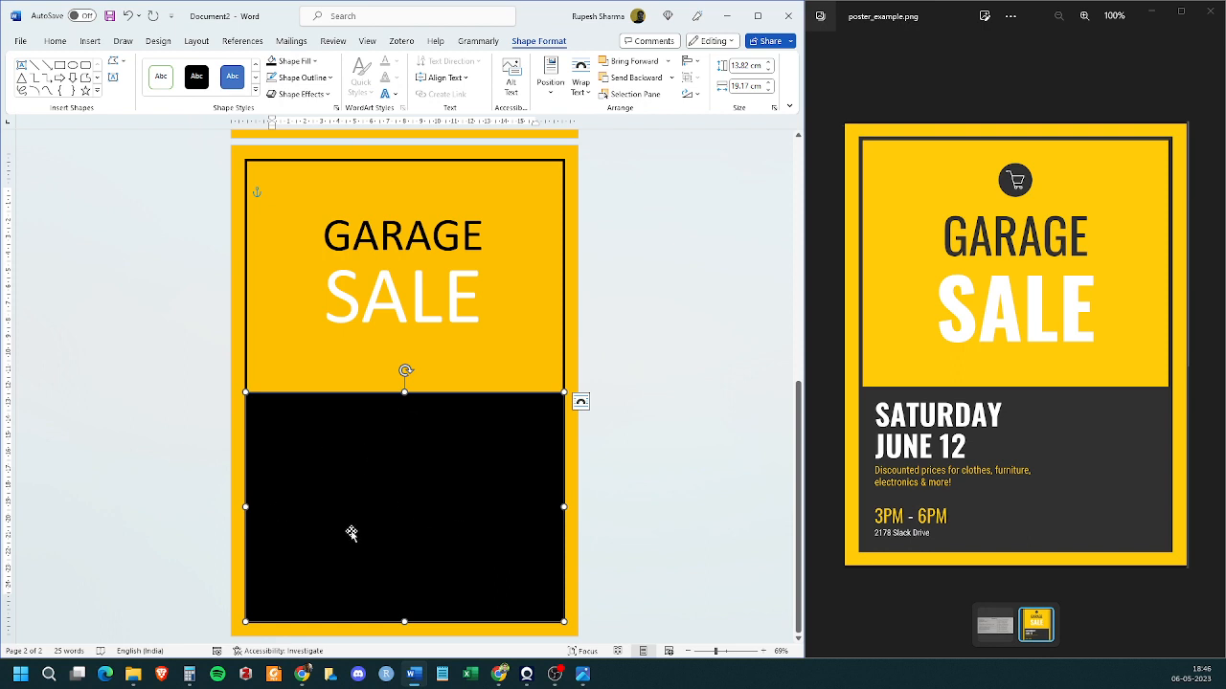
{"action": "mouse_move", "coordinate": [364, 410]}
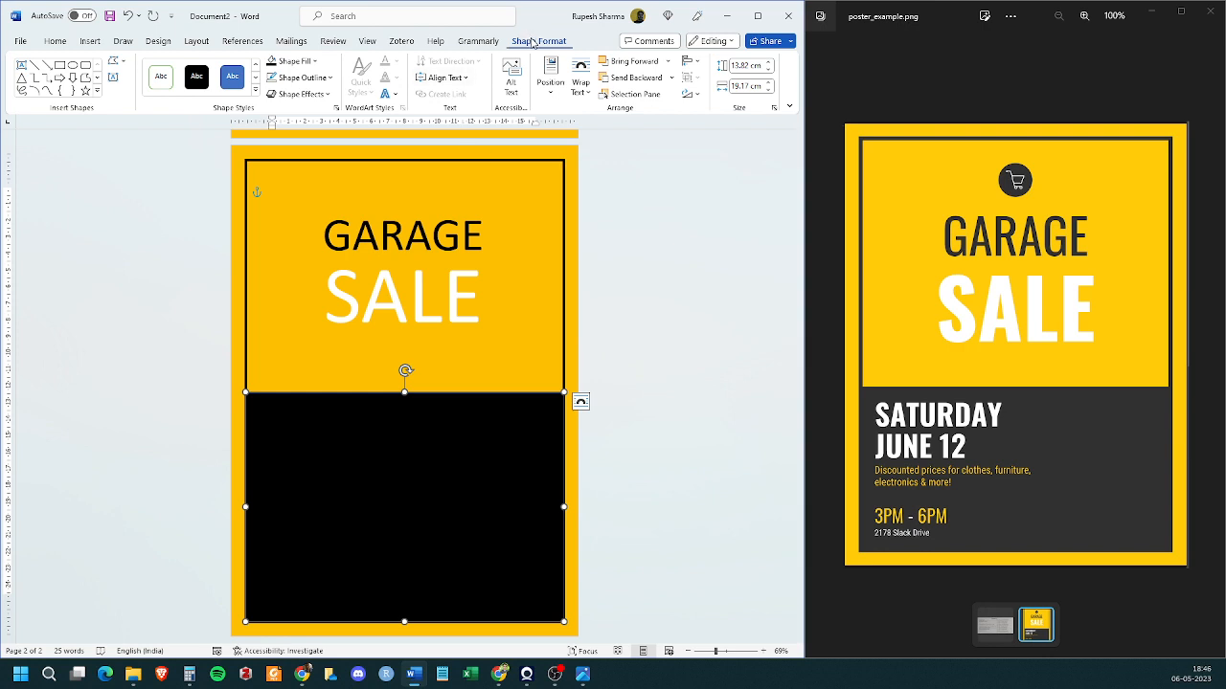
{"action": "mouse_move", "coordinate": [634, 59]}
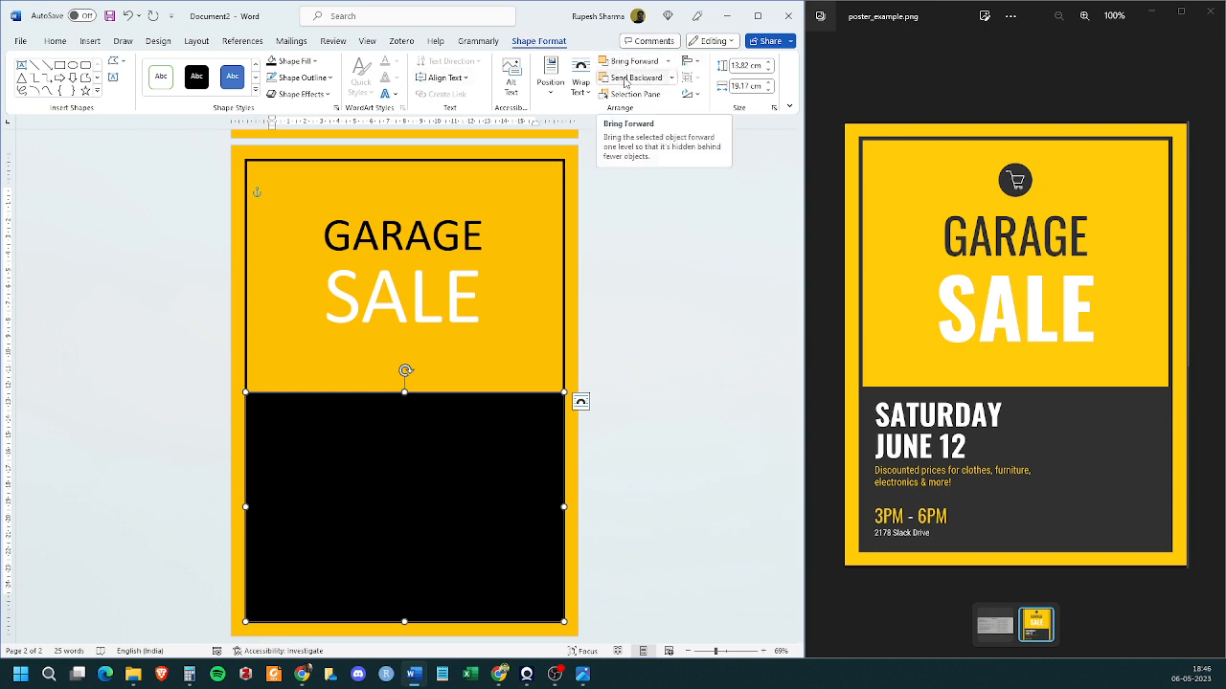
{"action": "mouse_move", "coordinate": [636, 76]}
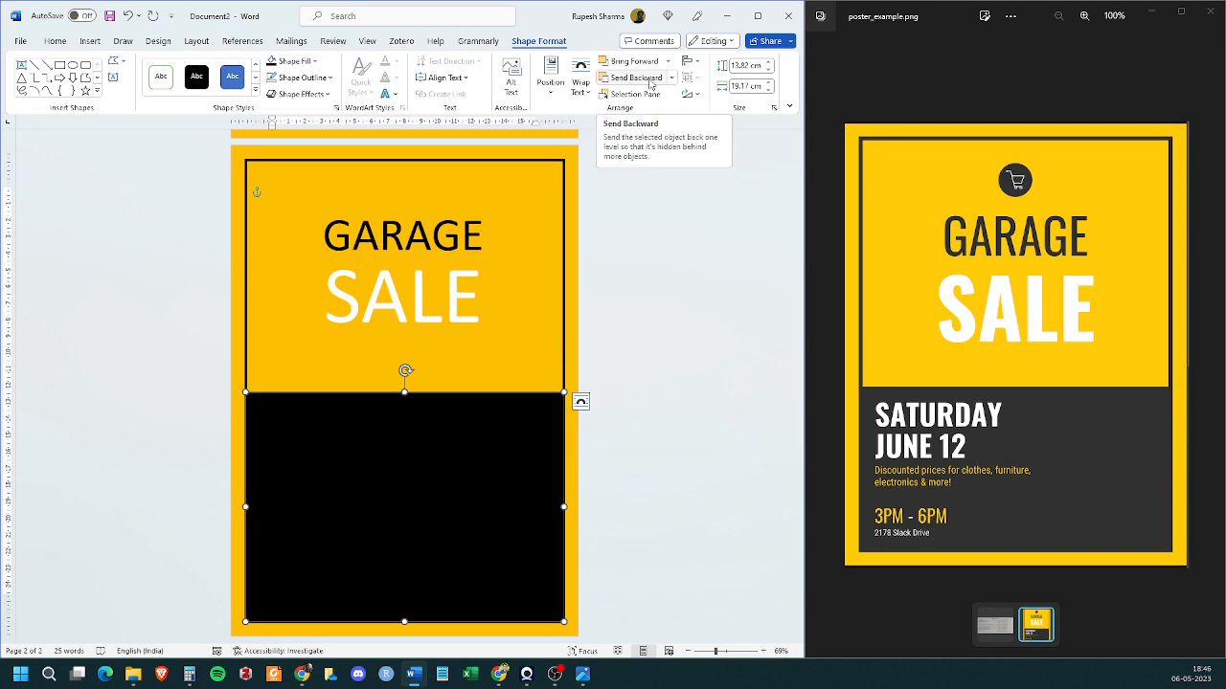
{"action": "mouse_move", "coordinate": [636, 77]}
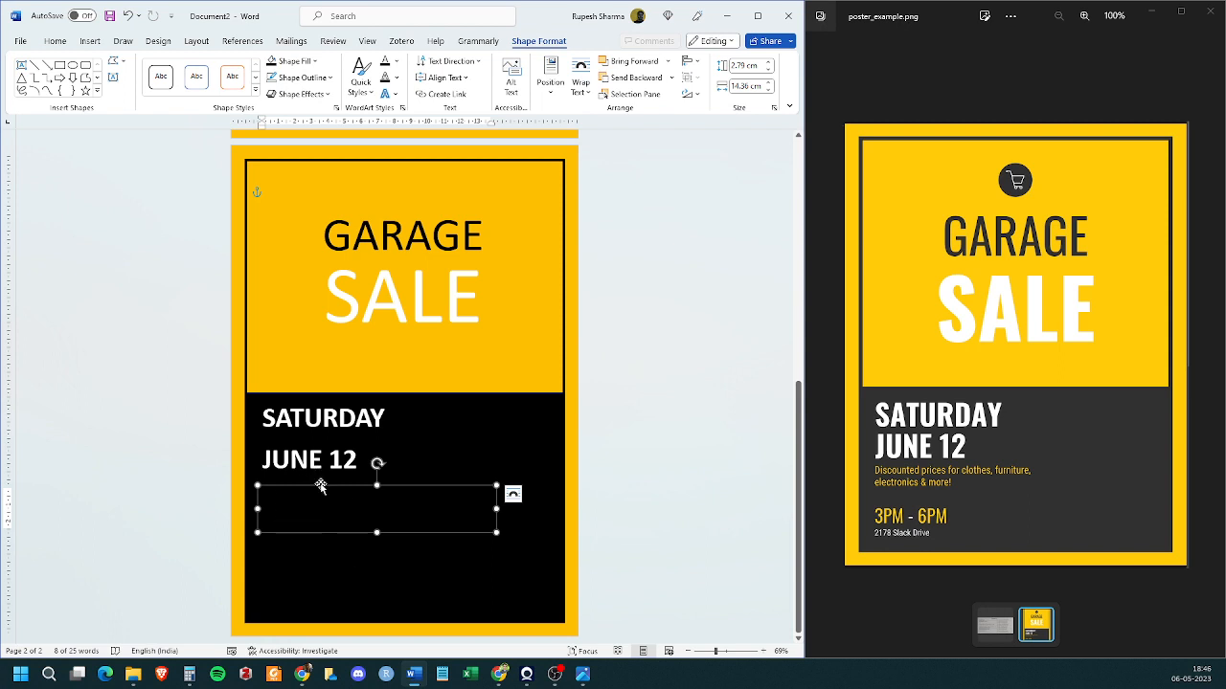
{"action": "mouse_move", "coordinate": [442, 509]}
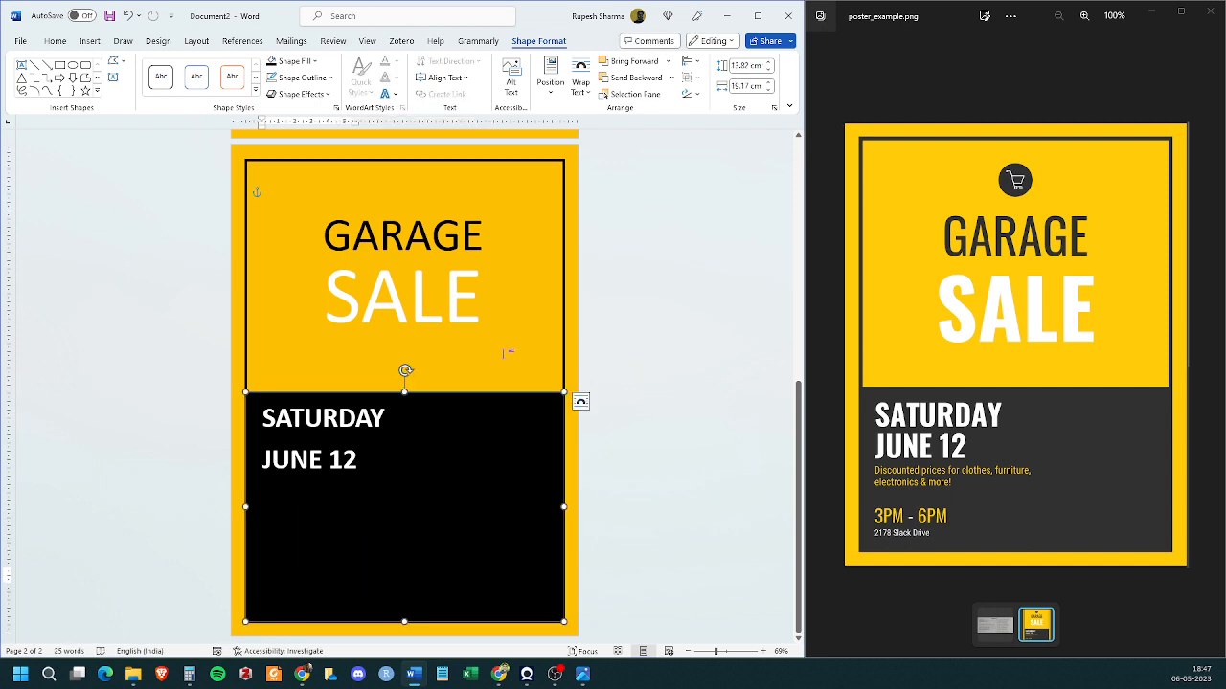
Step: Send the black rectangle behind the text so SATURDAY / JUNE 12 show in white over it
{"action": "left_click", "coordinate": [667, 77]}
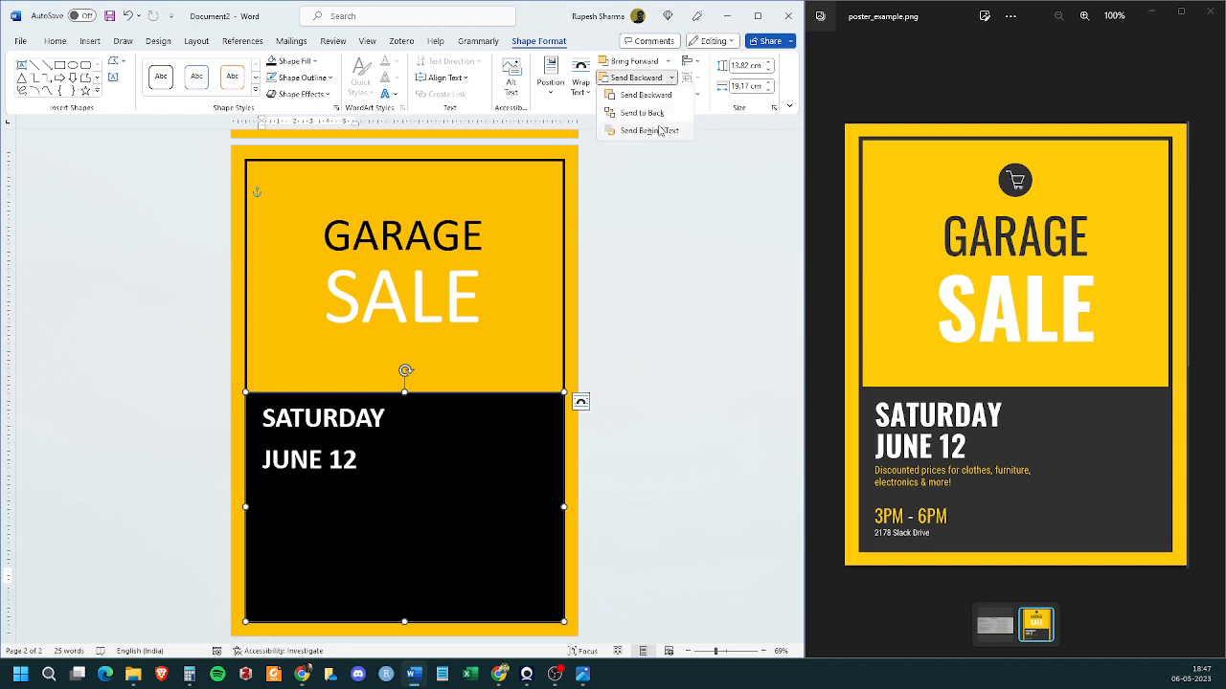
{"action": "mouse_move", "coordinate": [642, 113]}
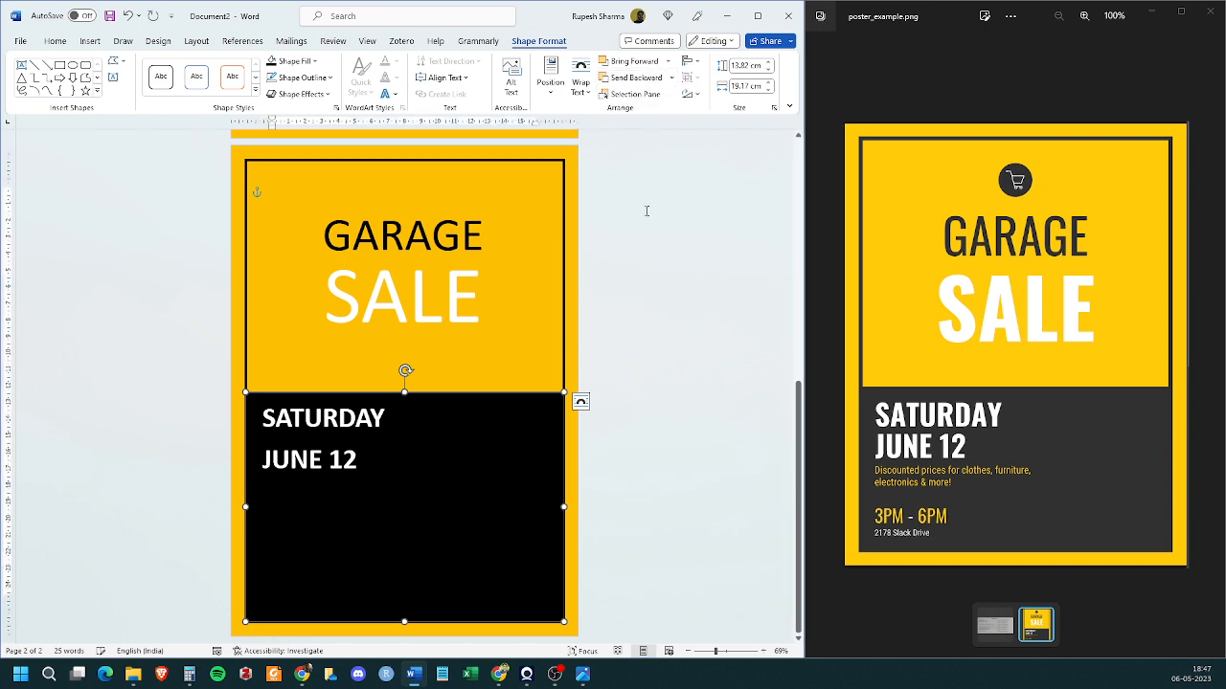
{"action": "mouse_move", "coordinate": [298, 559]}
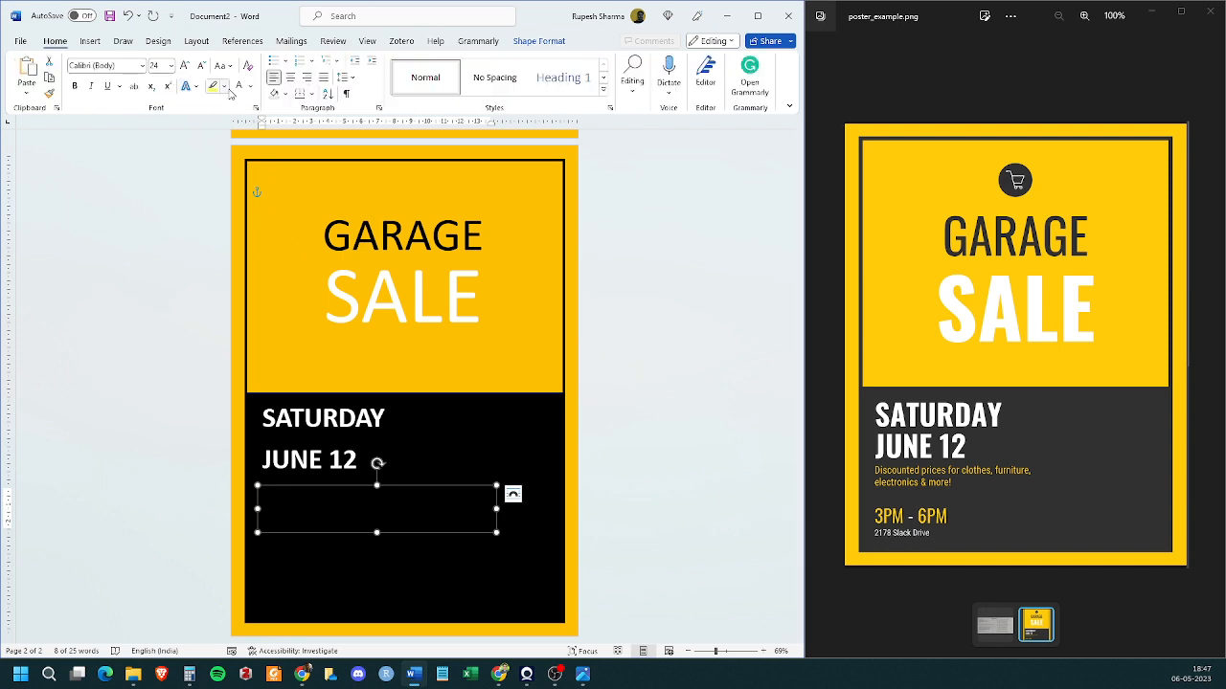
Step: Add the yellow discount line, '3PM – 6 PM' and '2178 Slack Drive' in the text box below JUNE 12
{"action": "left_click", "coordinate": [226, 86]}
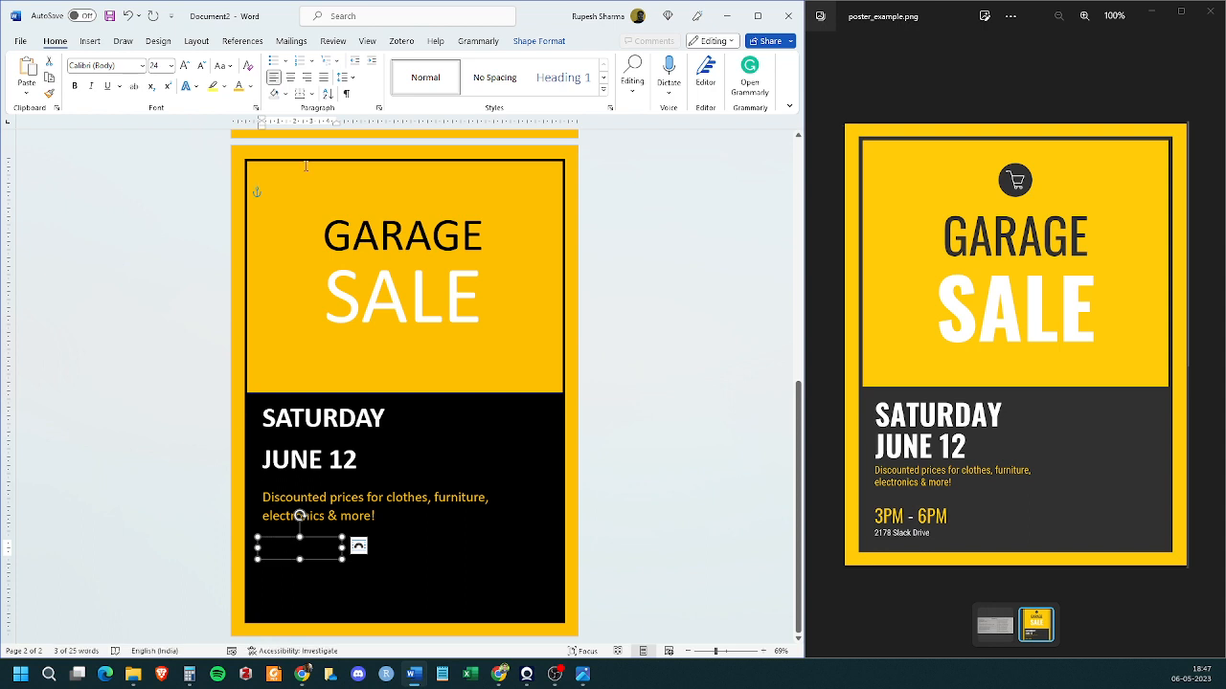
{"action": "type", "text": "3PM – 6 PM"}
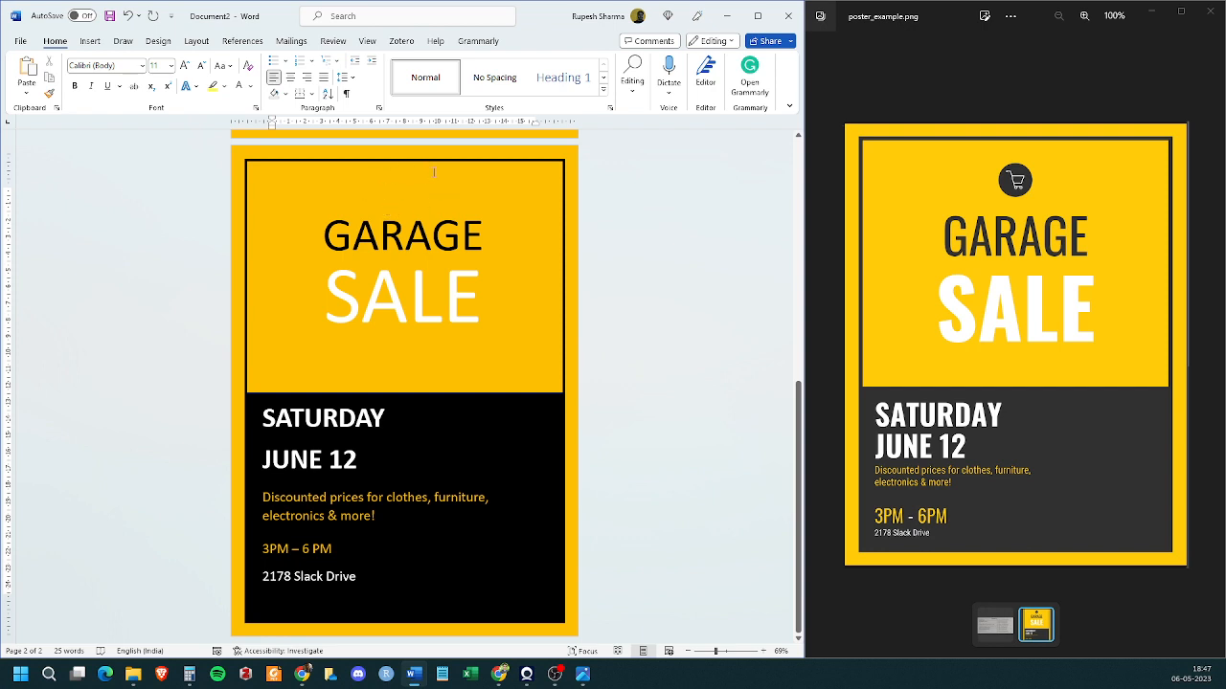
{"action": "mouse_move", "coordinate": [677, 323]}
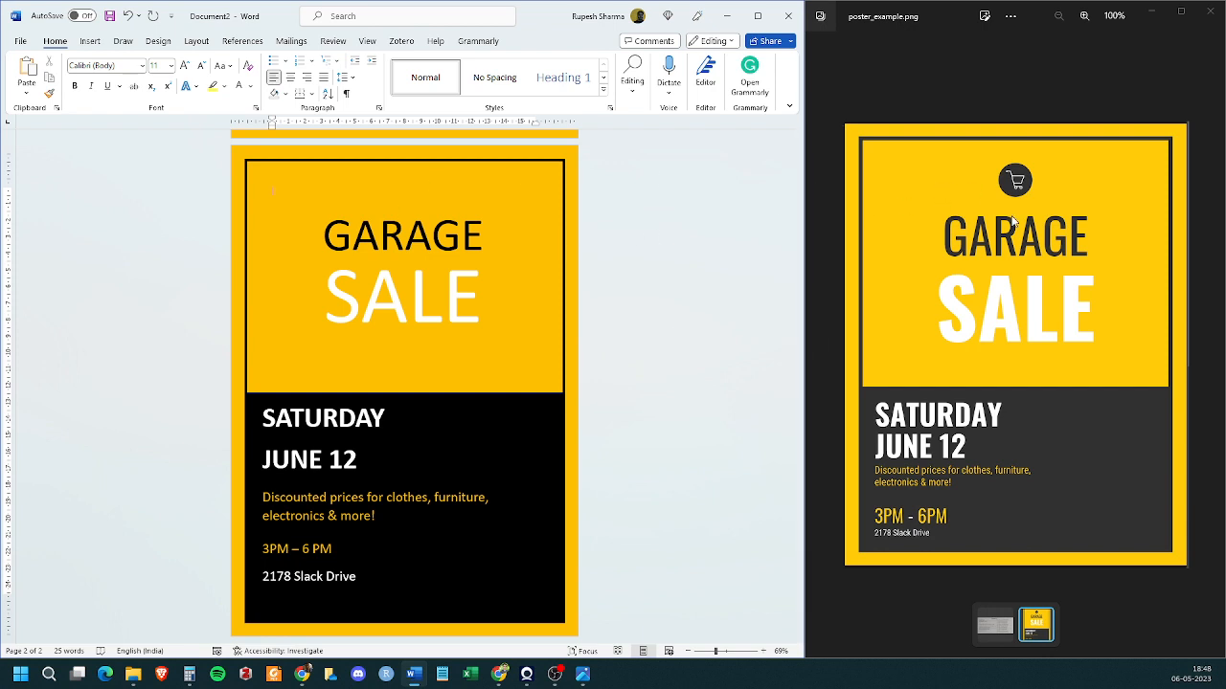
{"action": "mouse_move", "coordinate": [996, 160]}
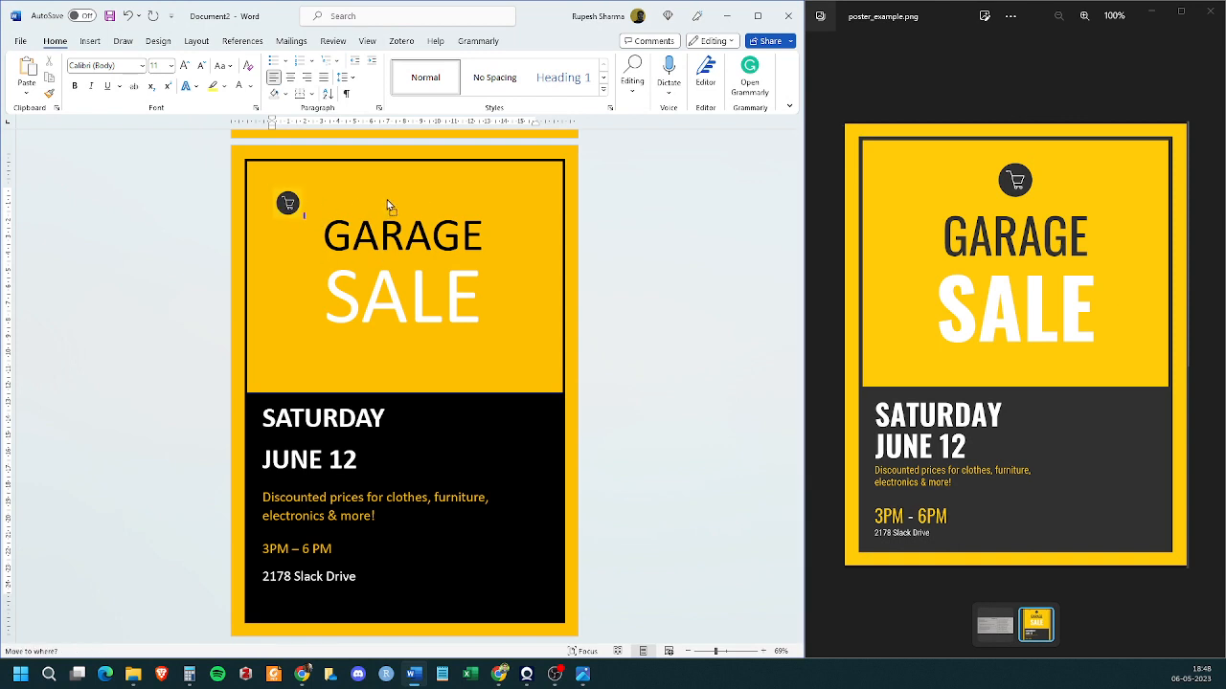
Step: Set the shopping cart icon to In Front of Text and centre it above GARAGE
{"action": "left_click", "coordinate": [288, 203]}
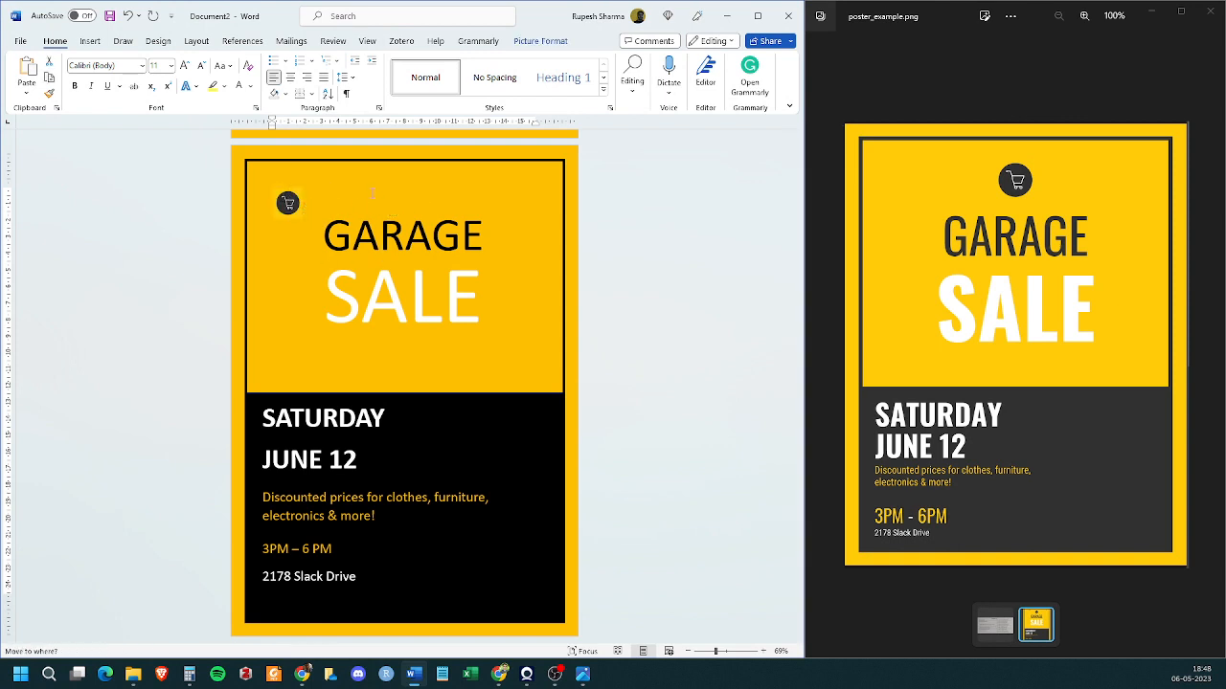
{"action": "left_click", "coordinate": [287, 203]}
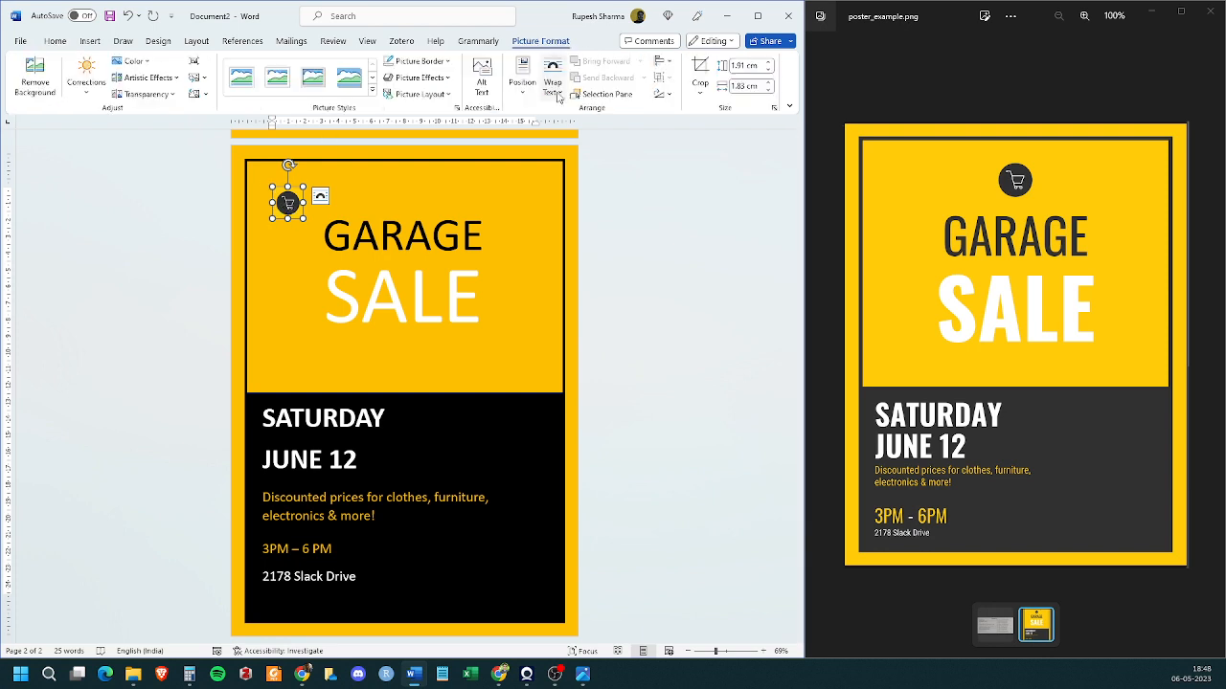
{"action": "left_click", "coordinate": [551, 73]}
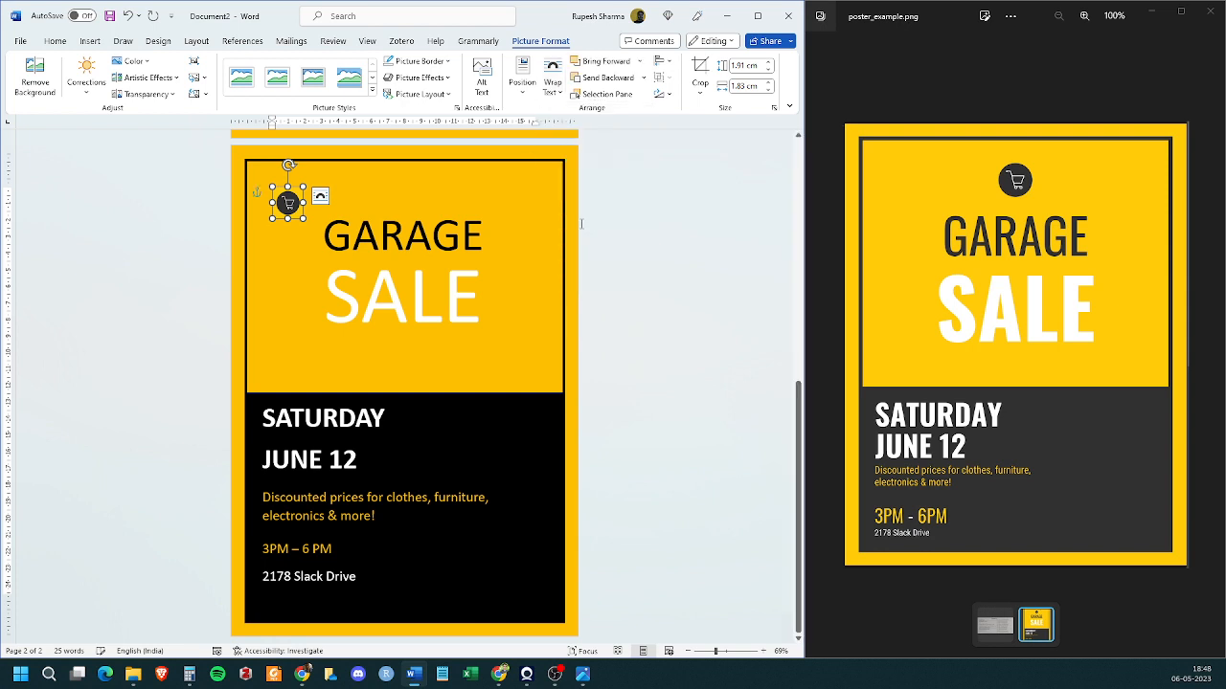
{"action": "left_click_drag", "start_coordinate": [287, 196], "coordinate": [406, 201]}
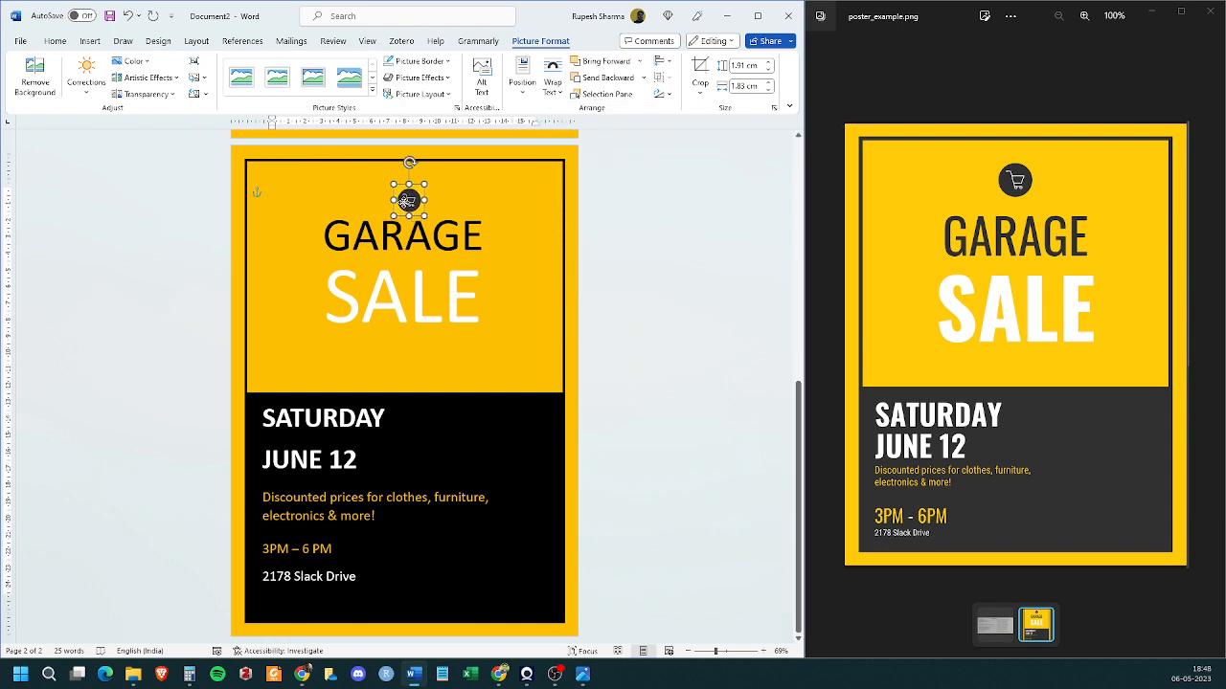
{"action": "left_click", "coordinate": [406, 196]}
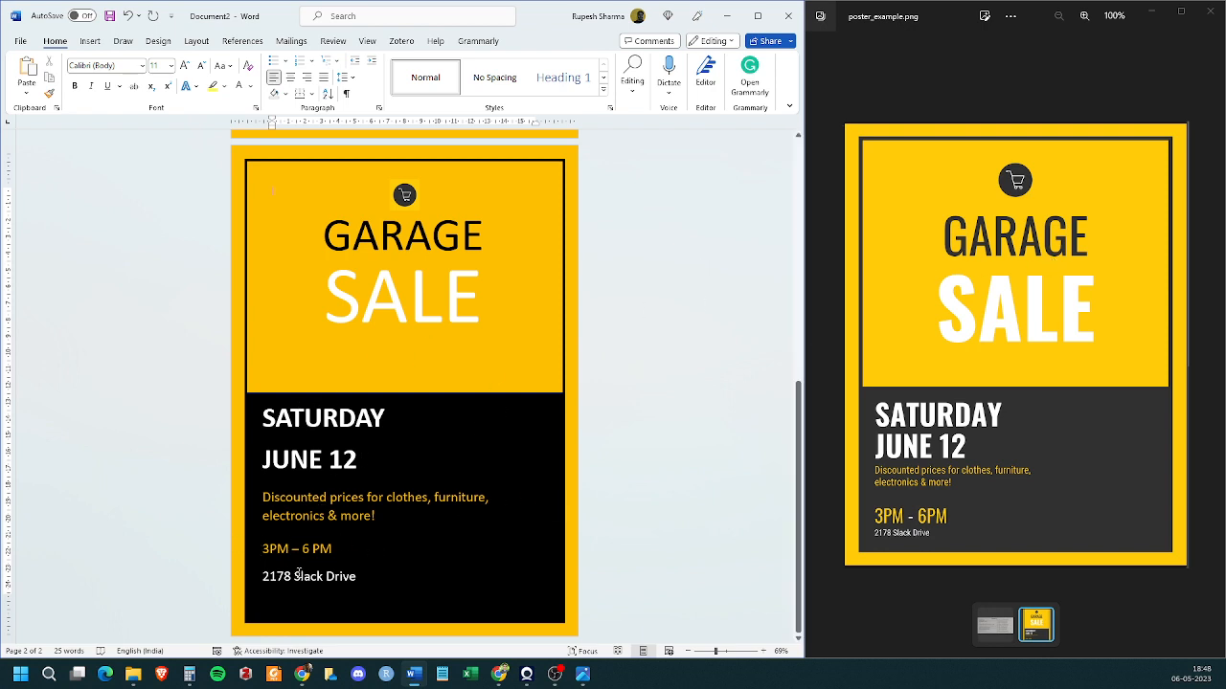
{"action": "left_click", "coordinate": [297, 548]}
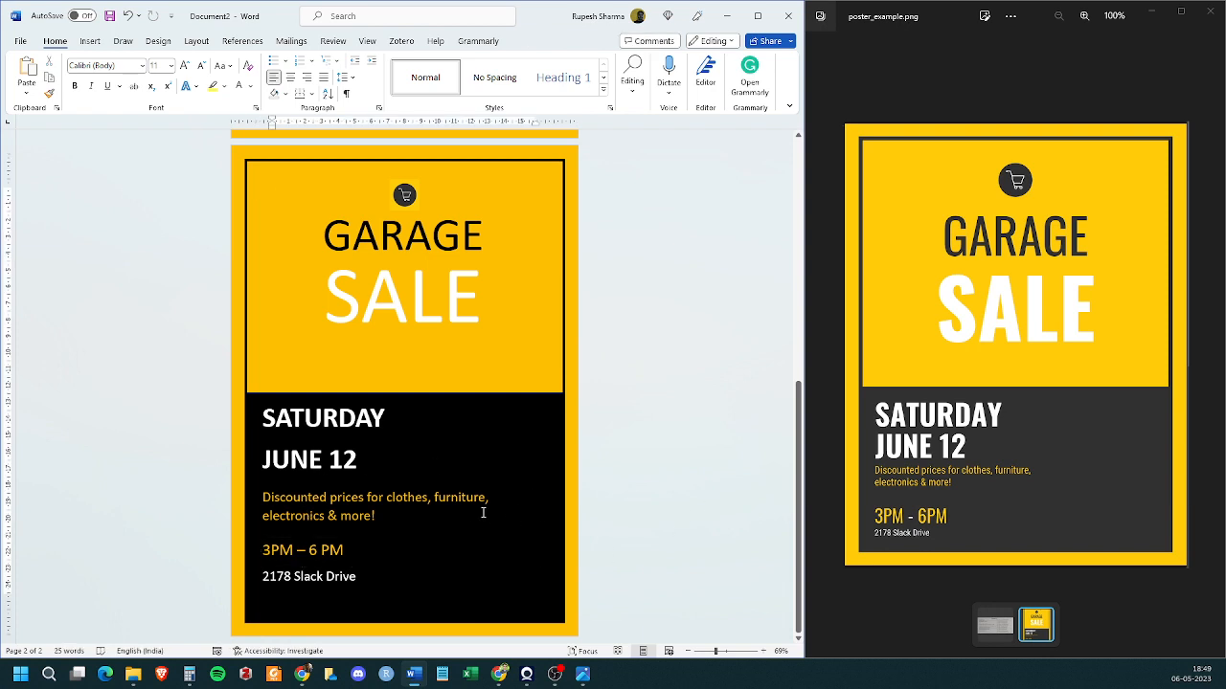
{"action": "mouse_move", "coordinate": [400, 441]}
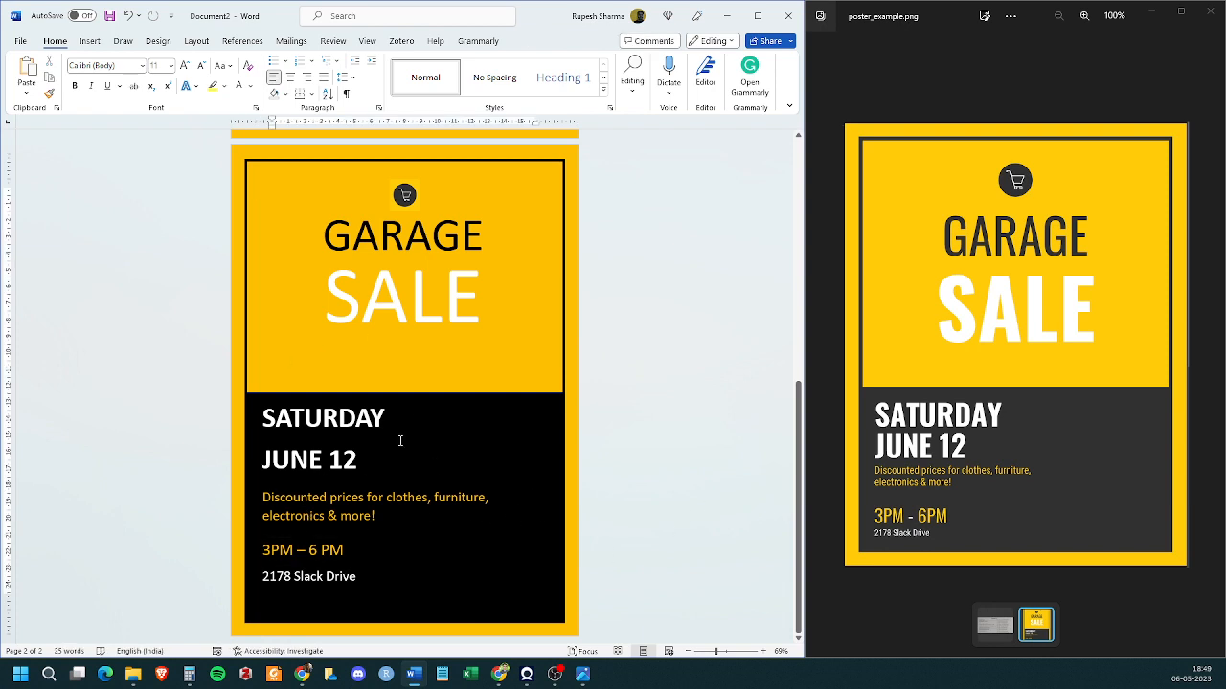
{"action": "mouse_move", "coordinate": [322, 494]}
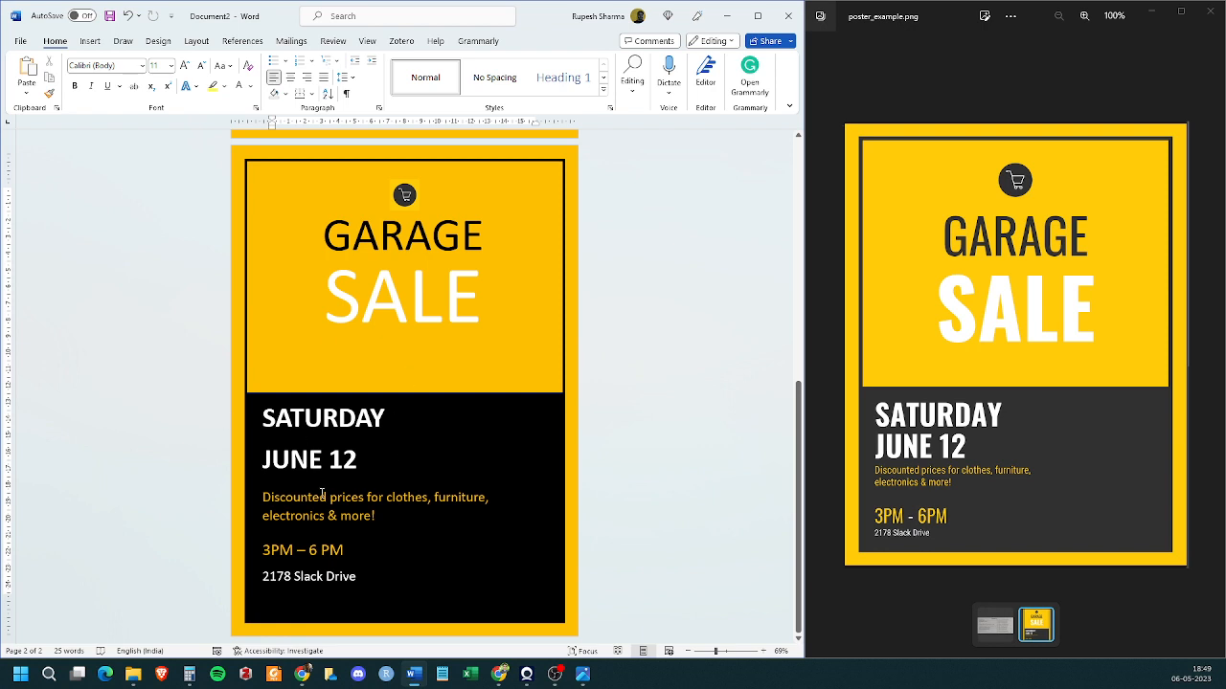